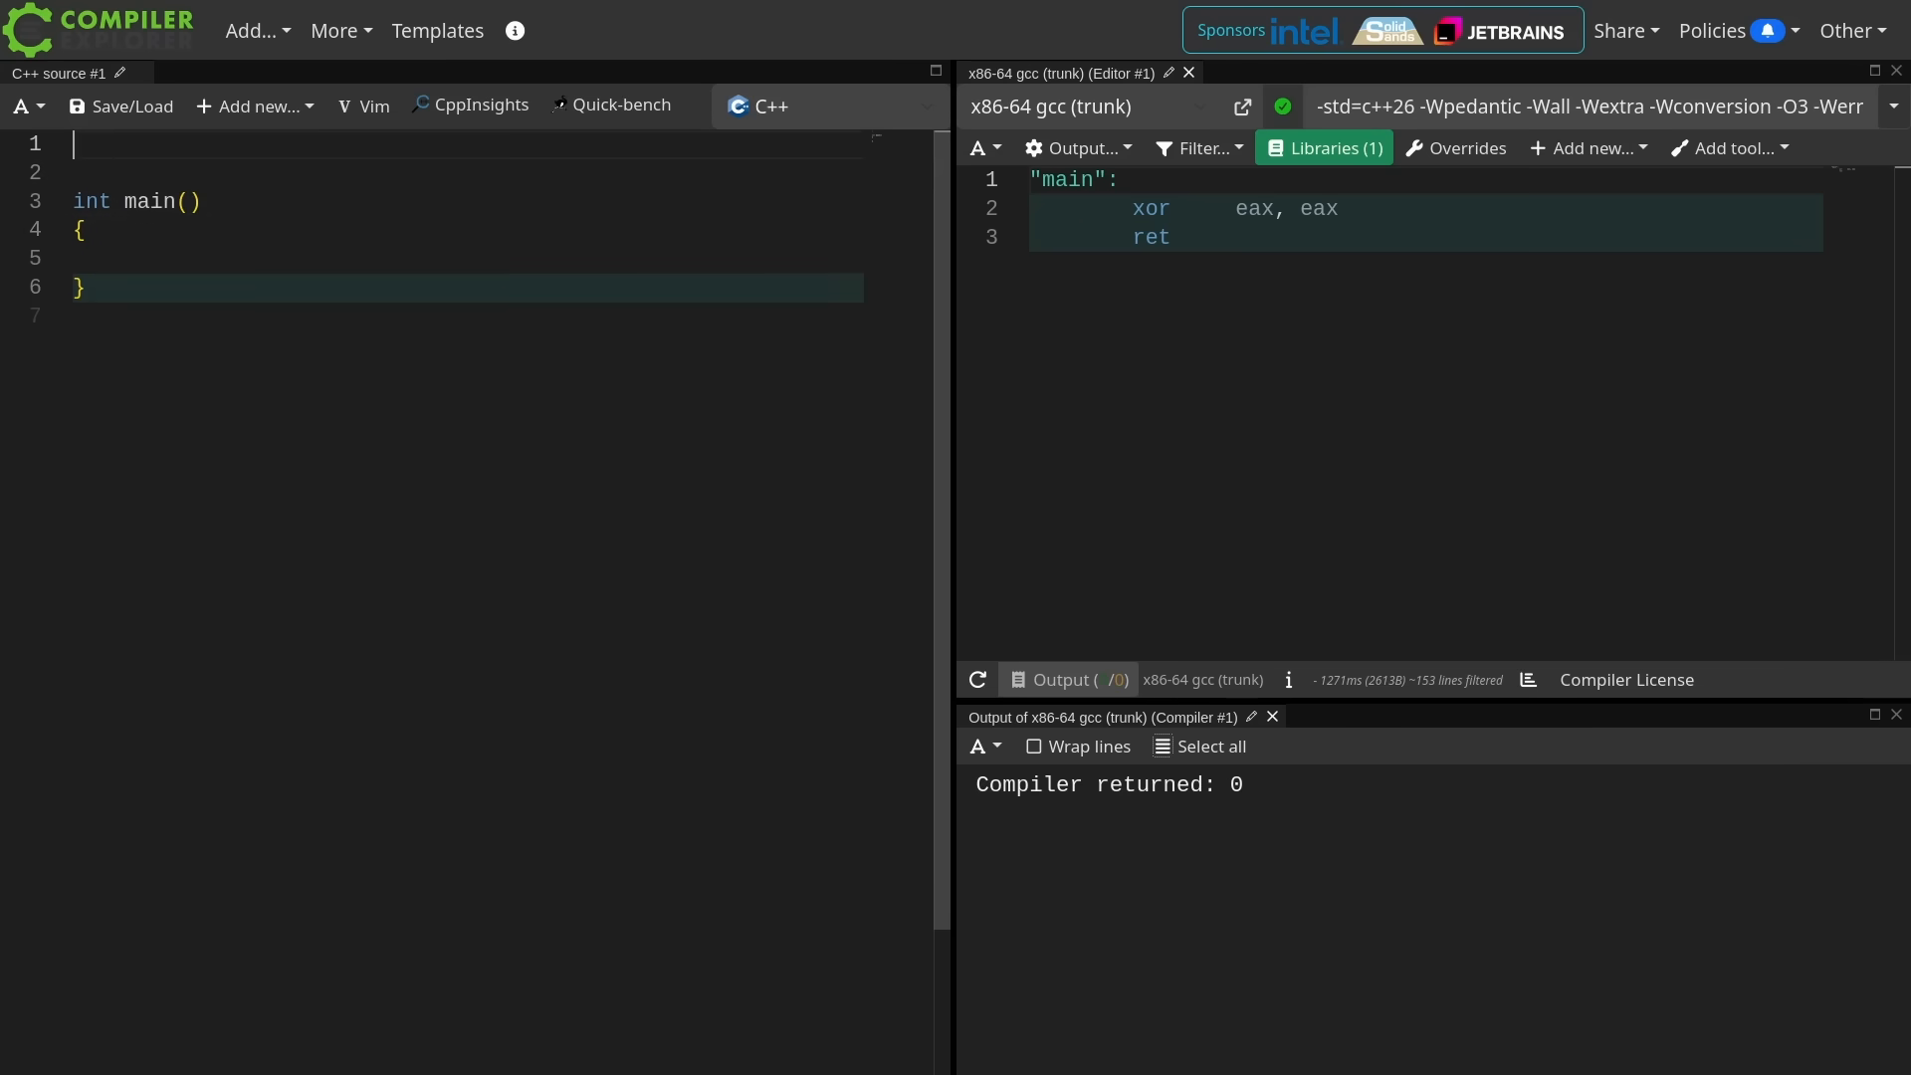
# - Add start_lifetime_as topic comments, include <memory>, allocate new int(42), and begin float *f
pyautogui.write('// start_l')
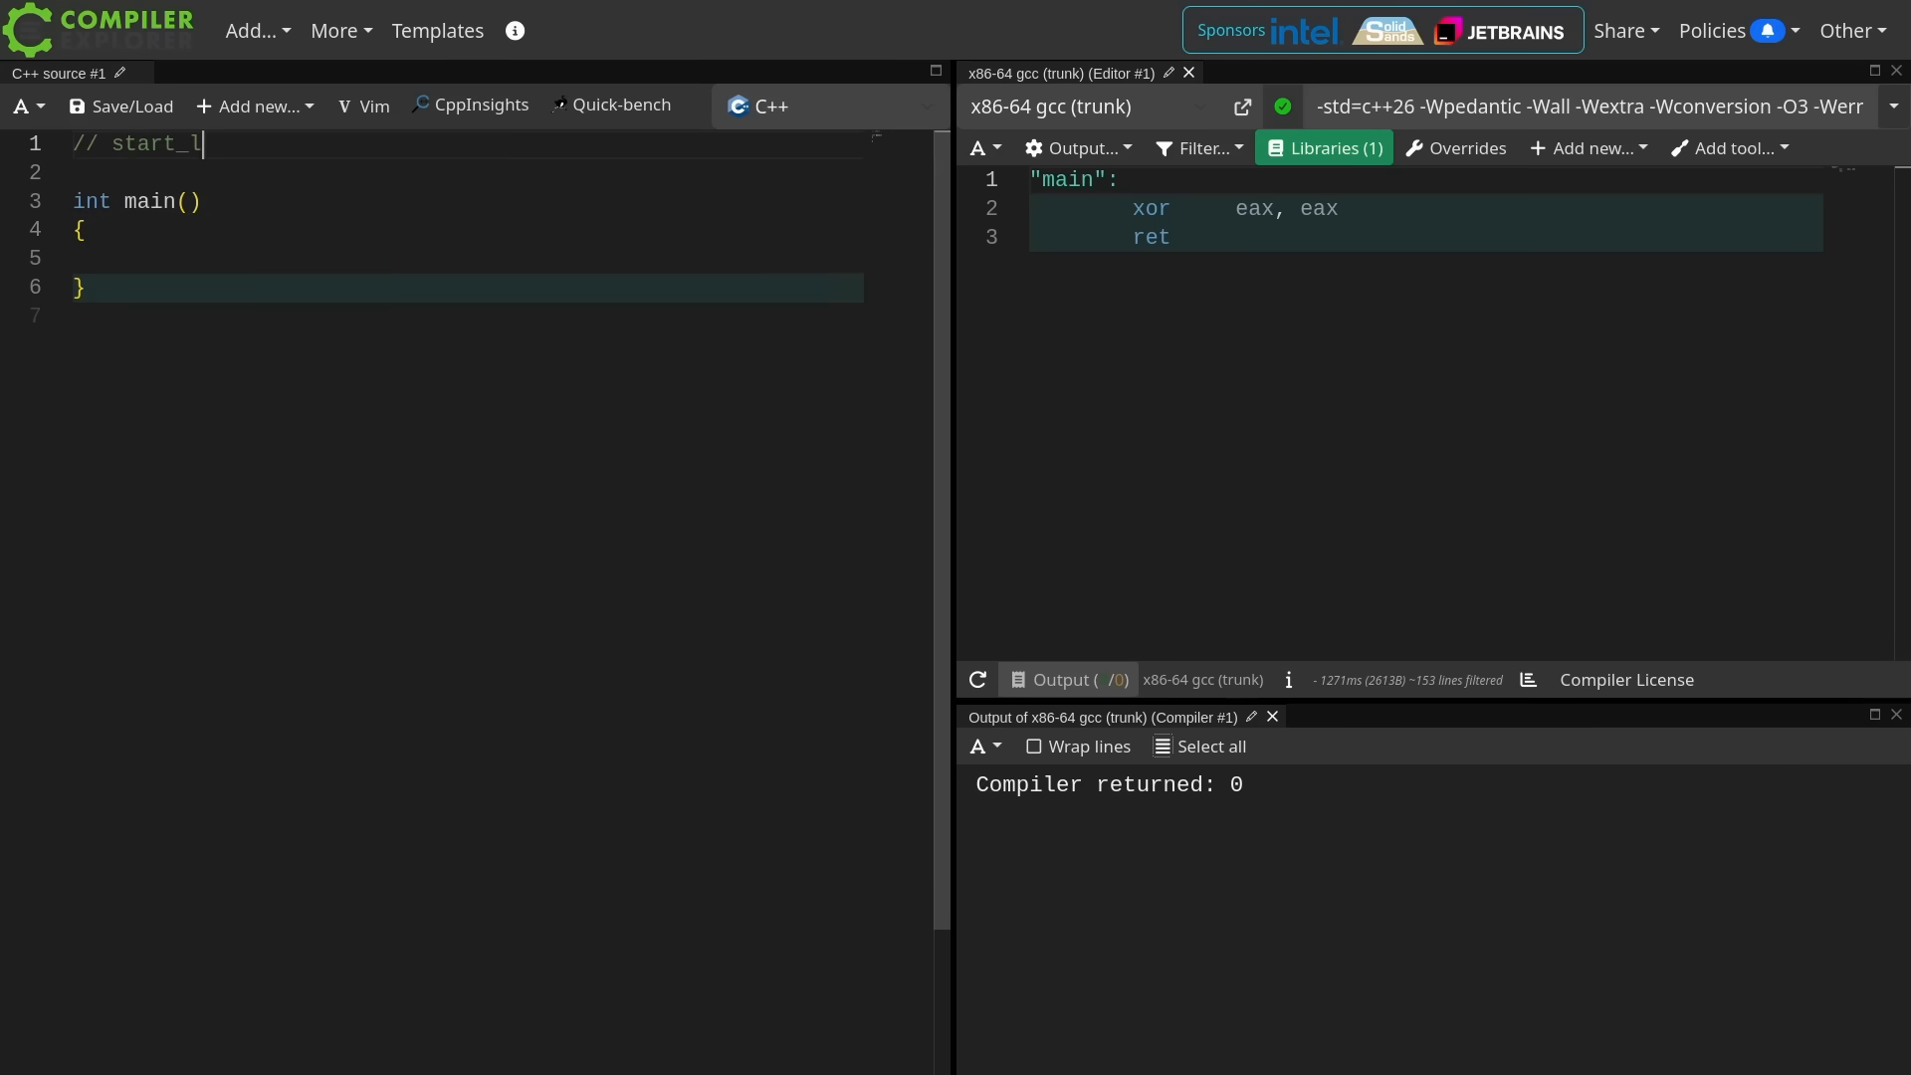
pyautogui.write('ifetime_as')
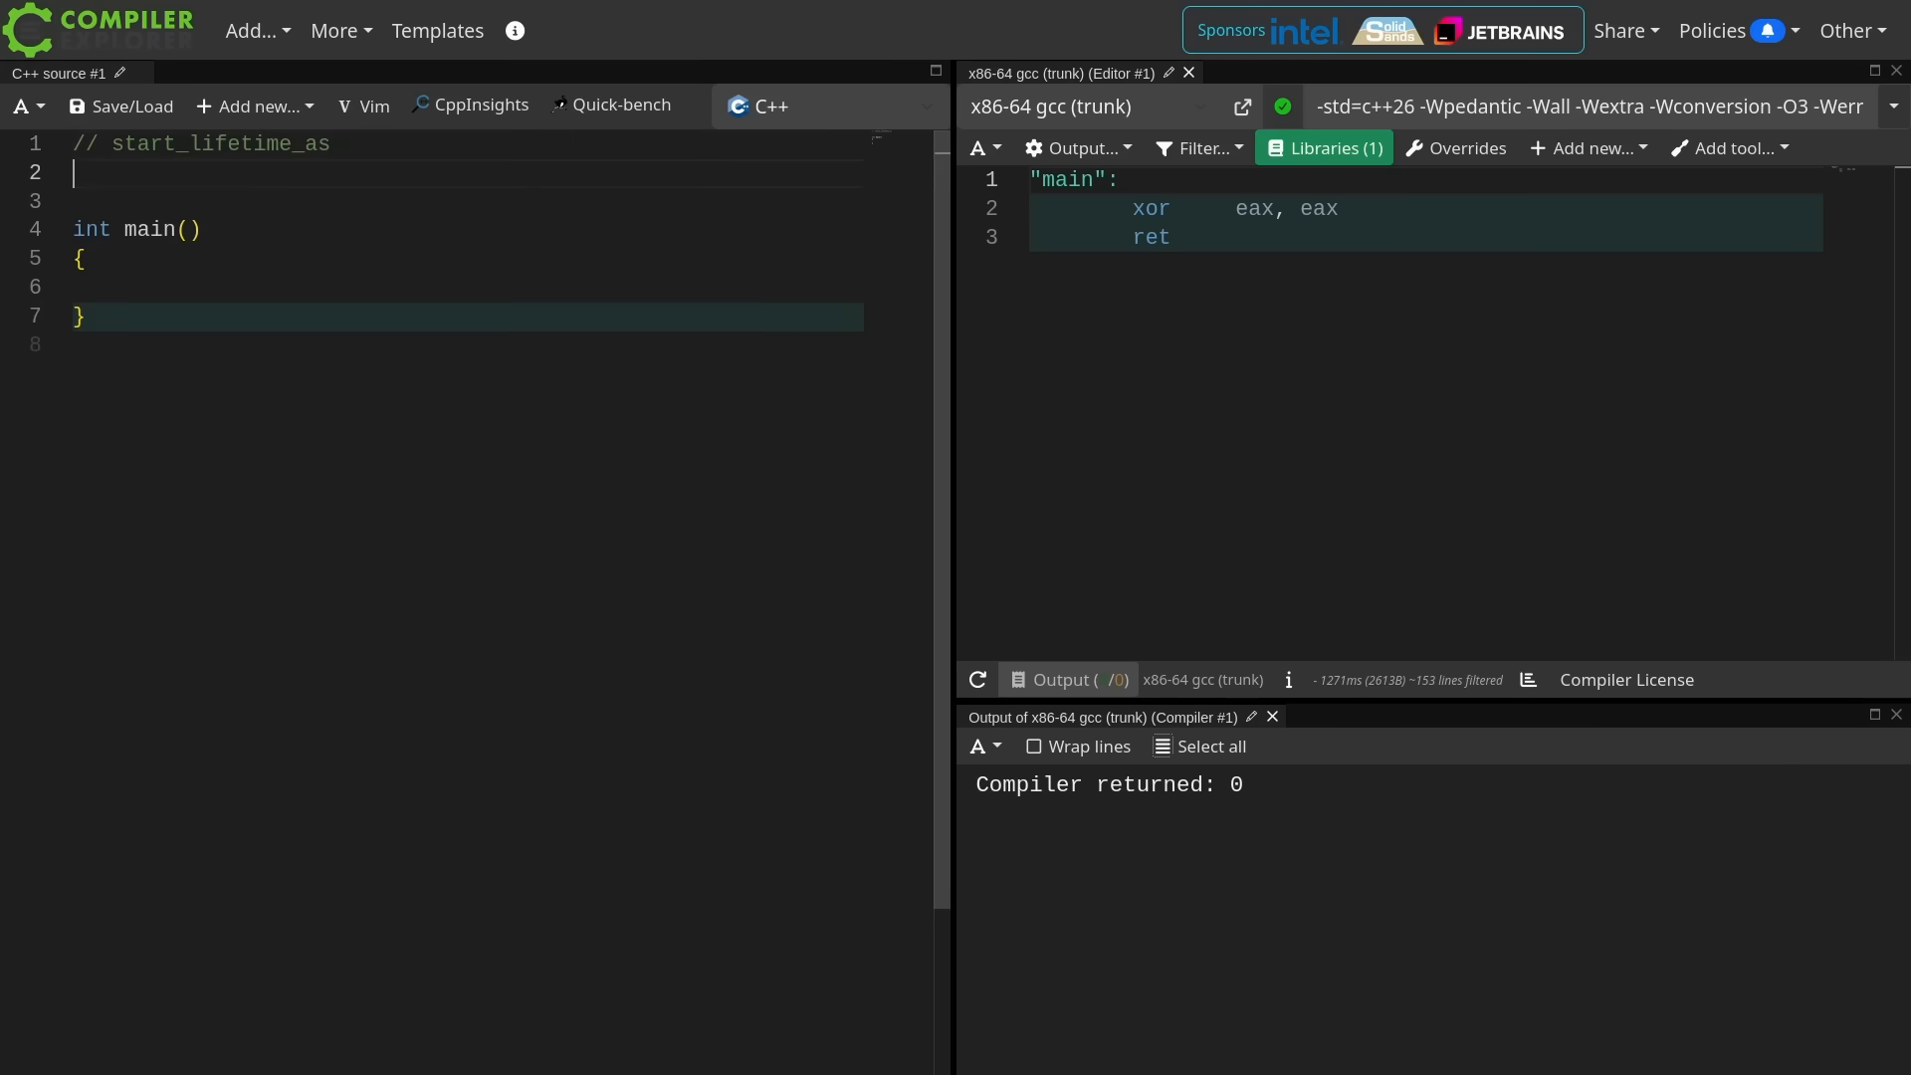
pyautogui.write('// start_lifetime_as_array')
pyautogui.write('float *f = std:')
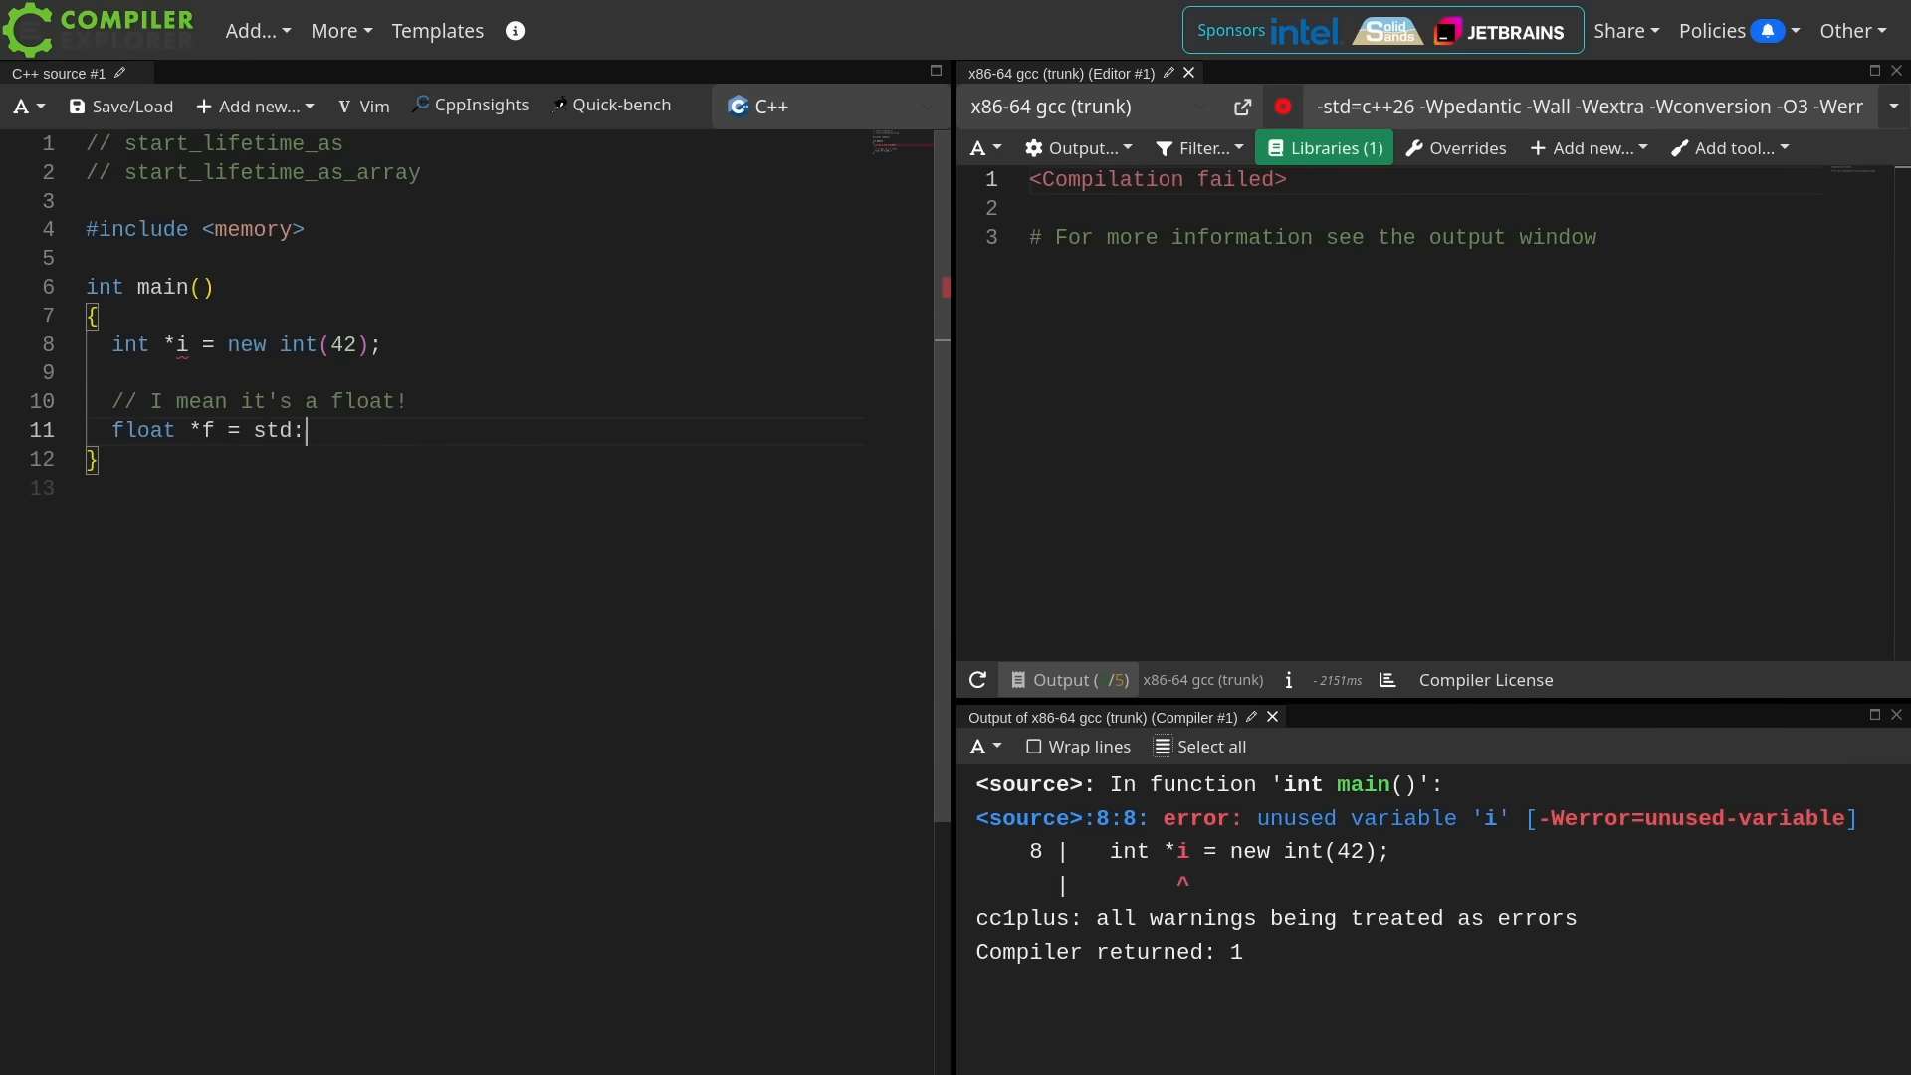
# - Set f to reinterpret_cast<float *>(i) and return static_cast<int>(*f) from main
pyautogui.write('reinterpret_cast<float *>(i);')
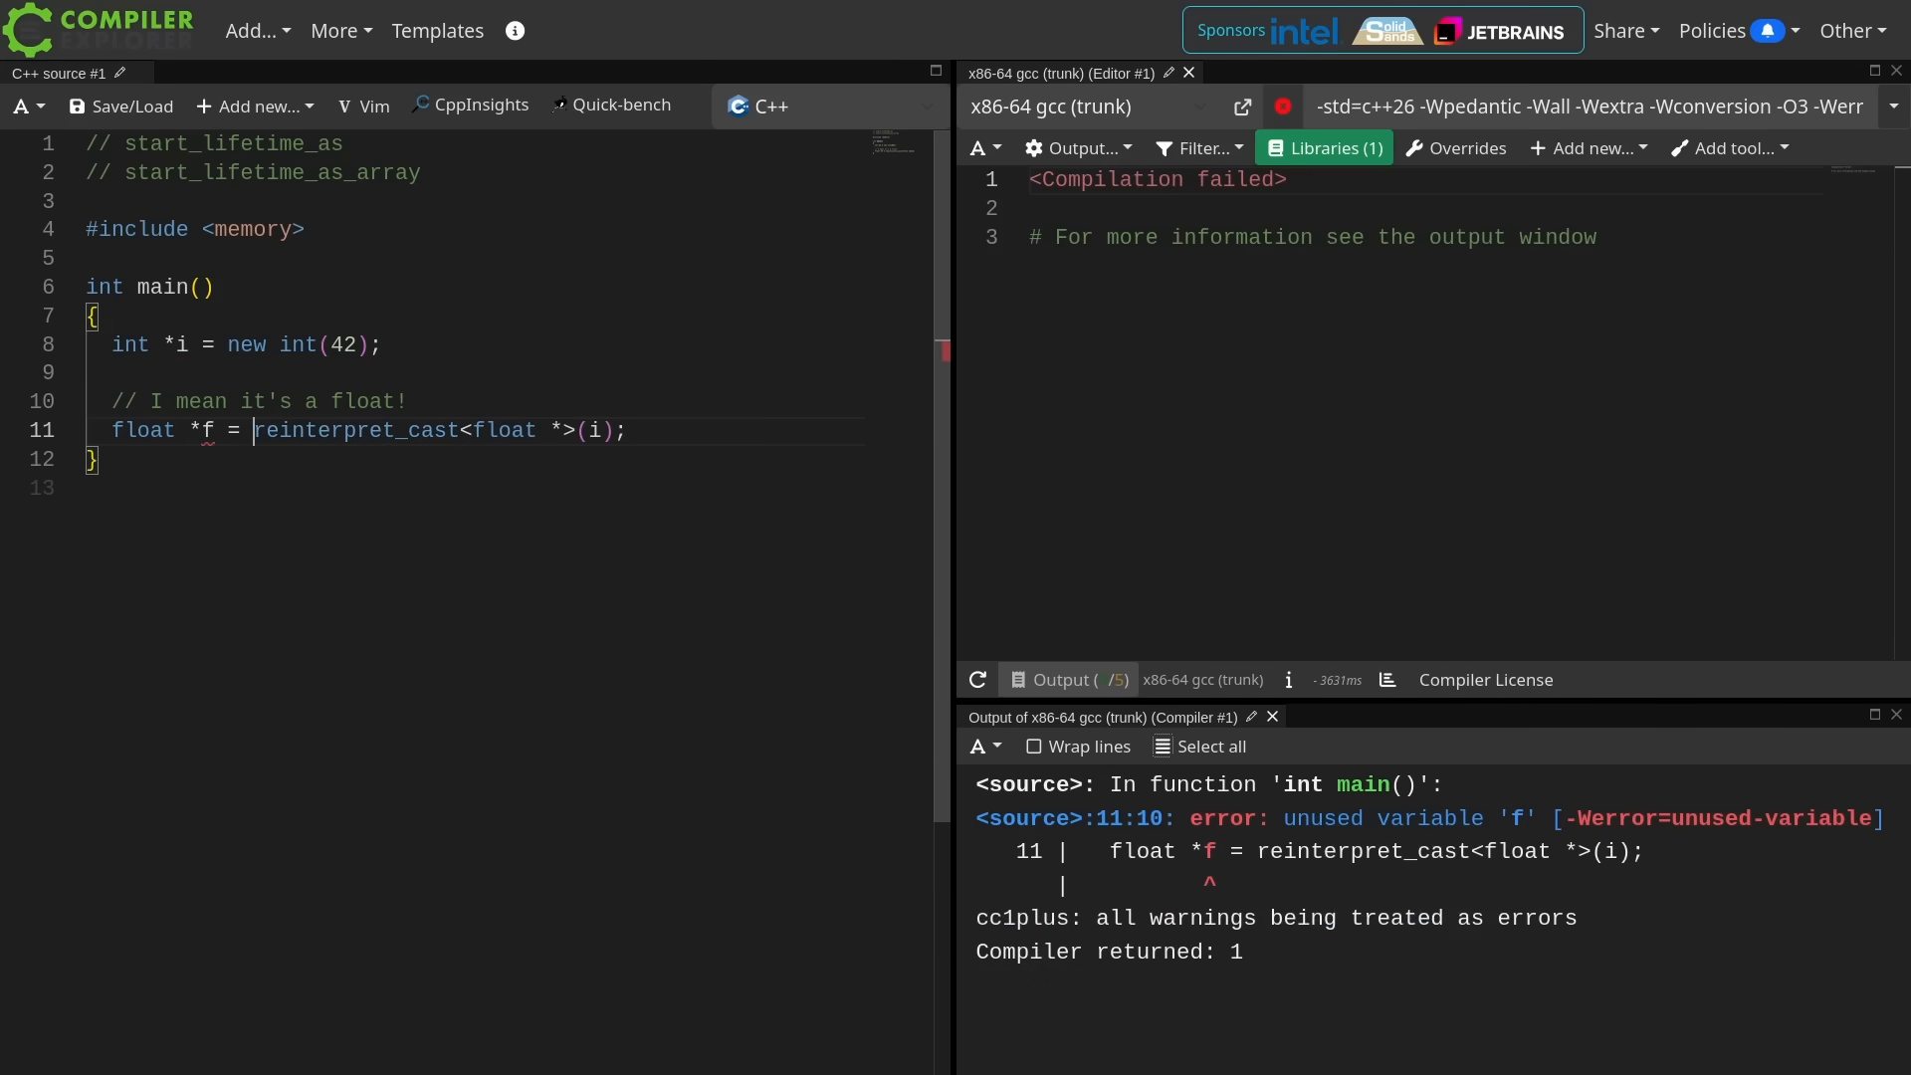
pyautogui.write('r')
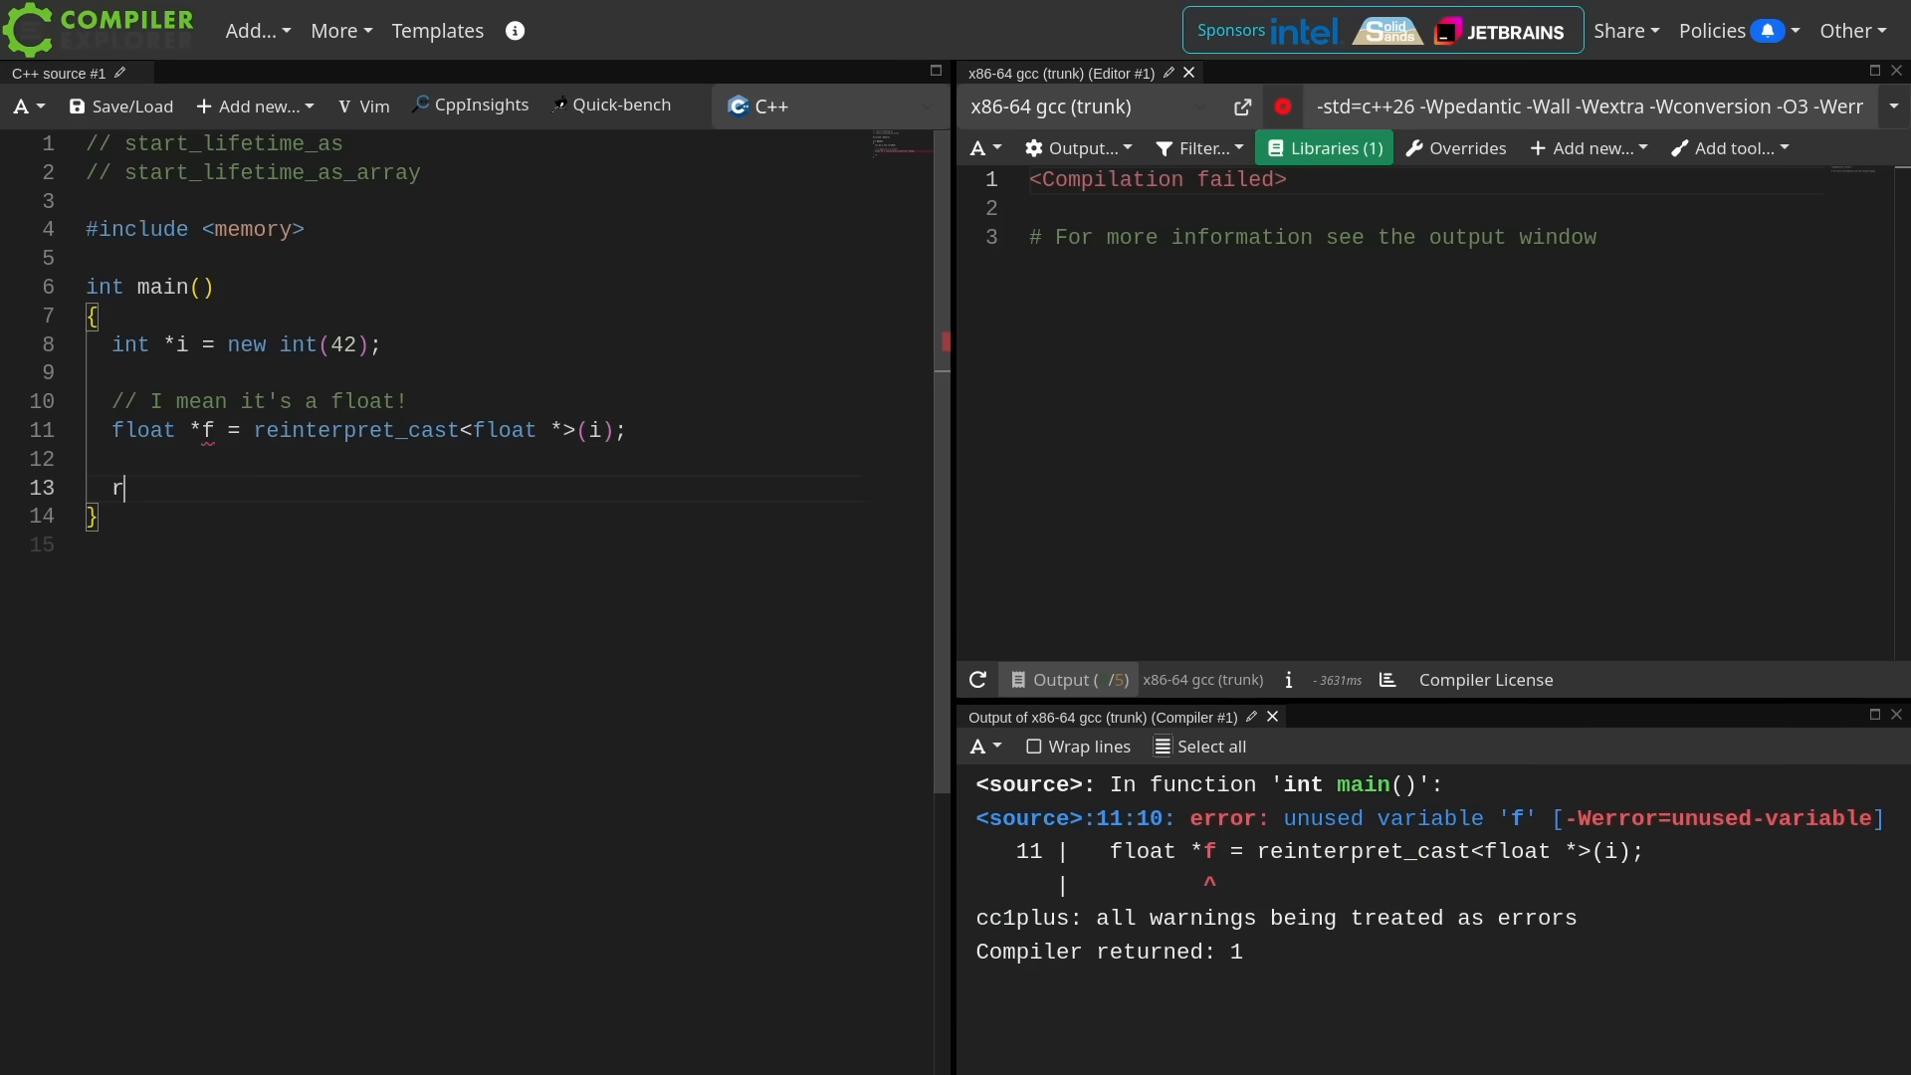
pyautogui.write('etu')
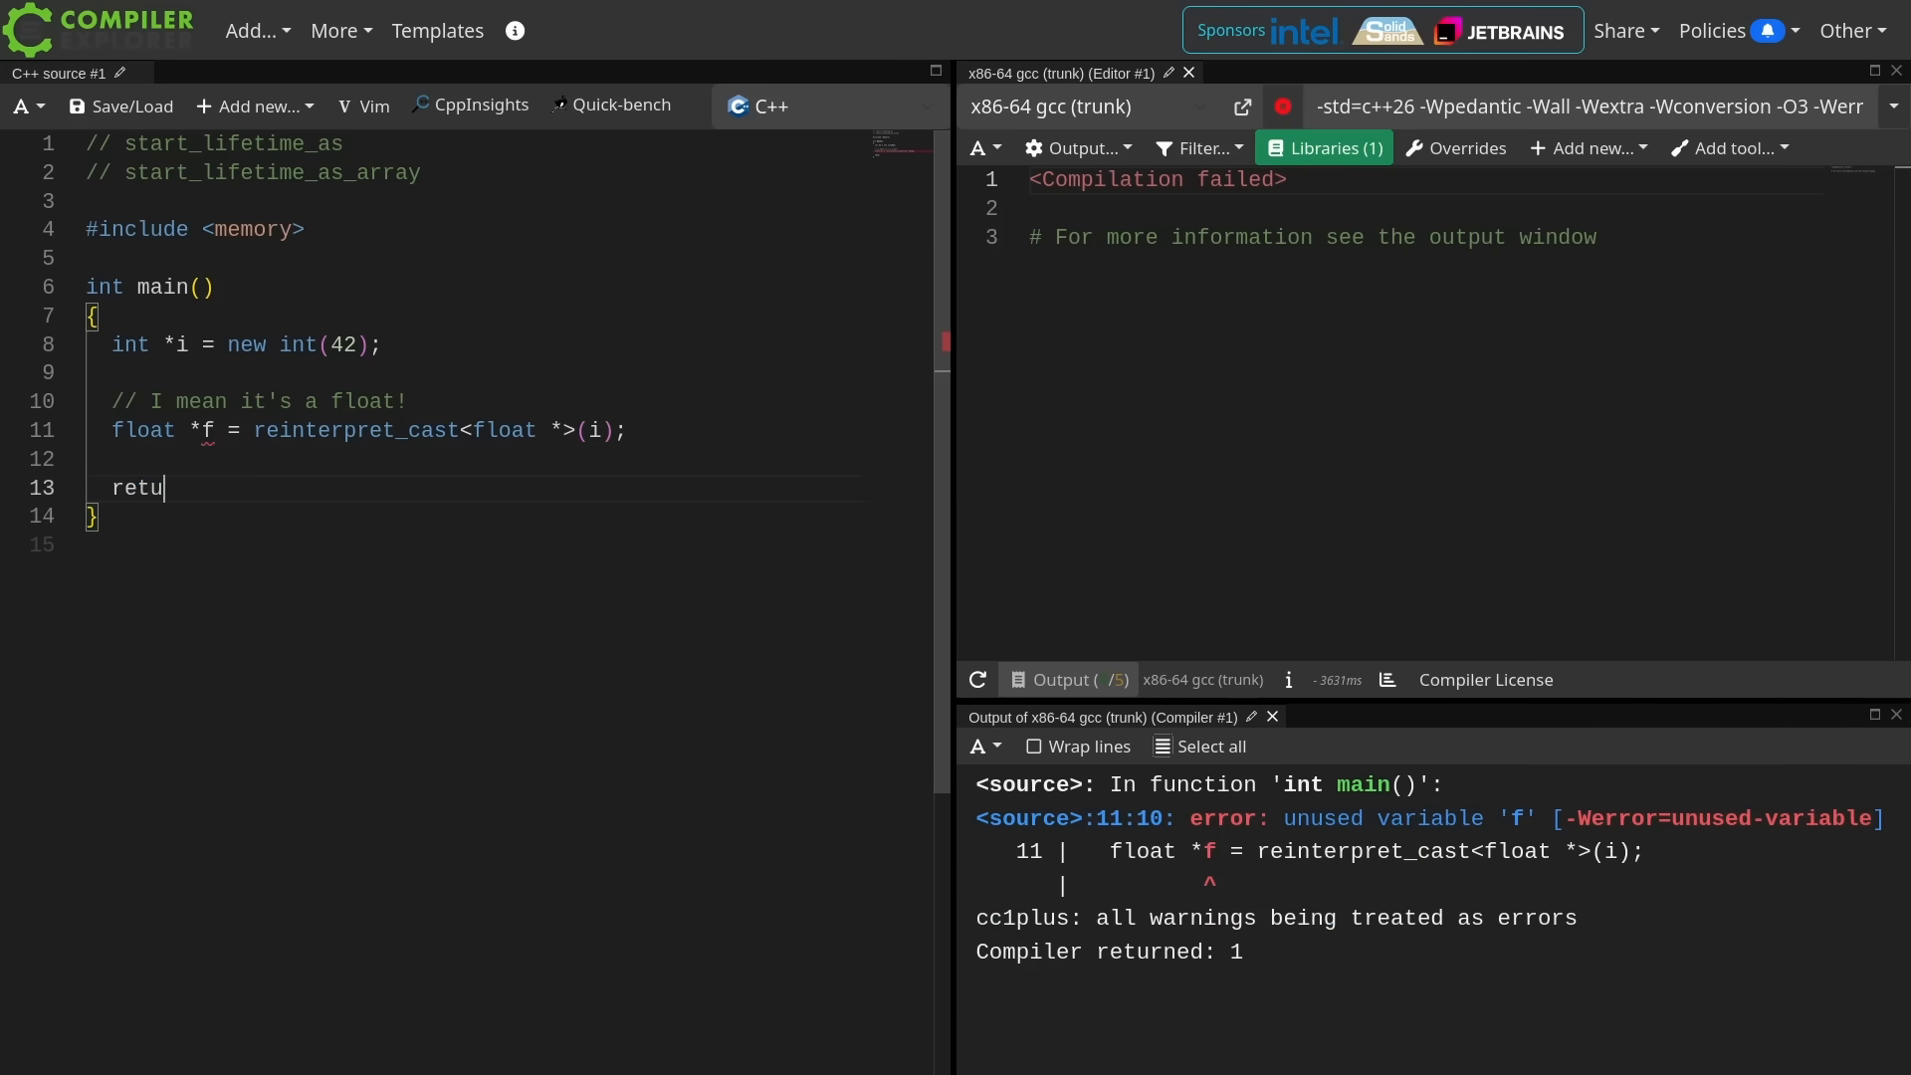
pyautogui.write('rn *f;')
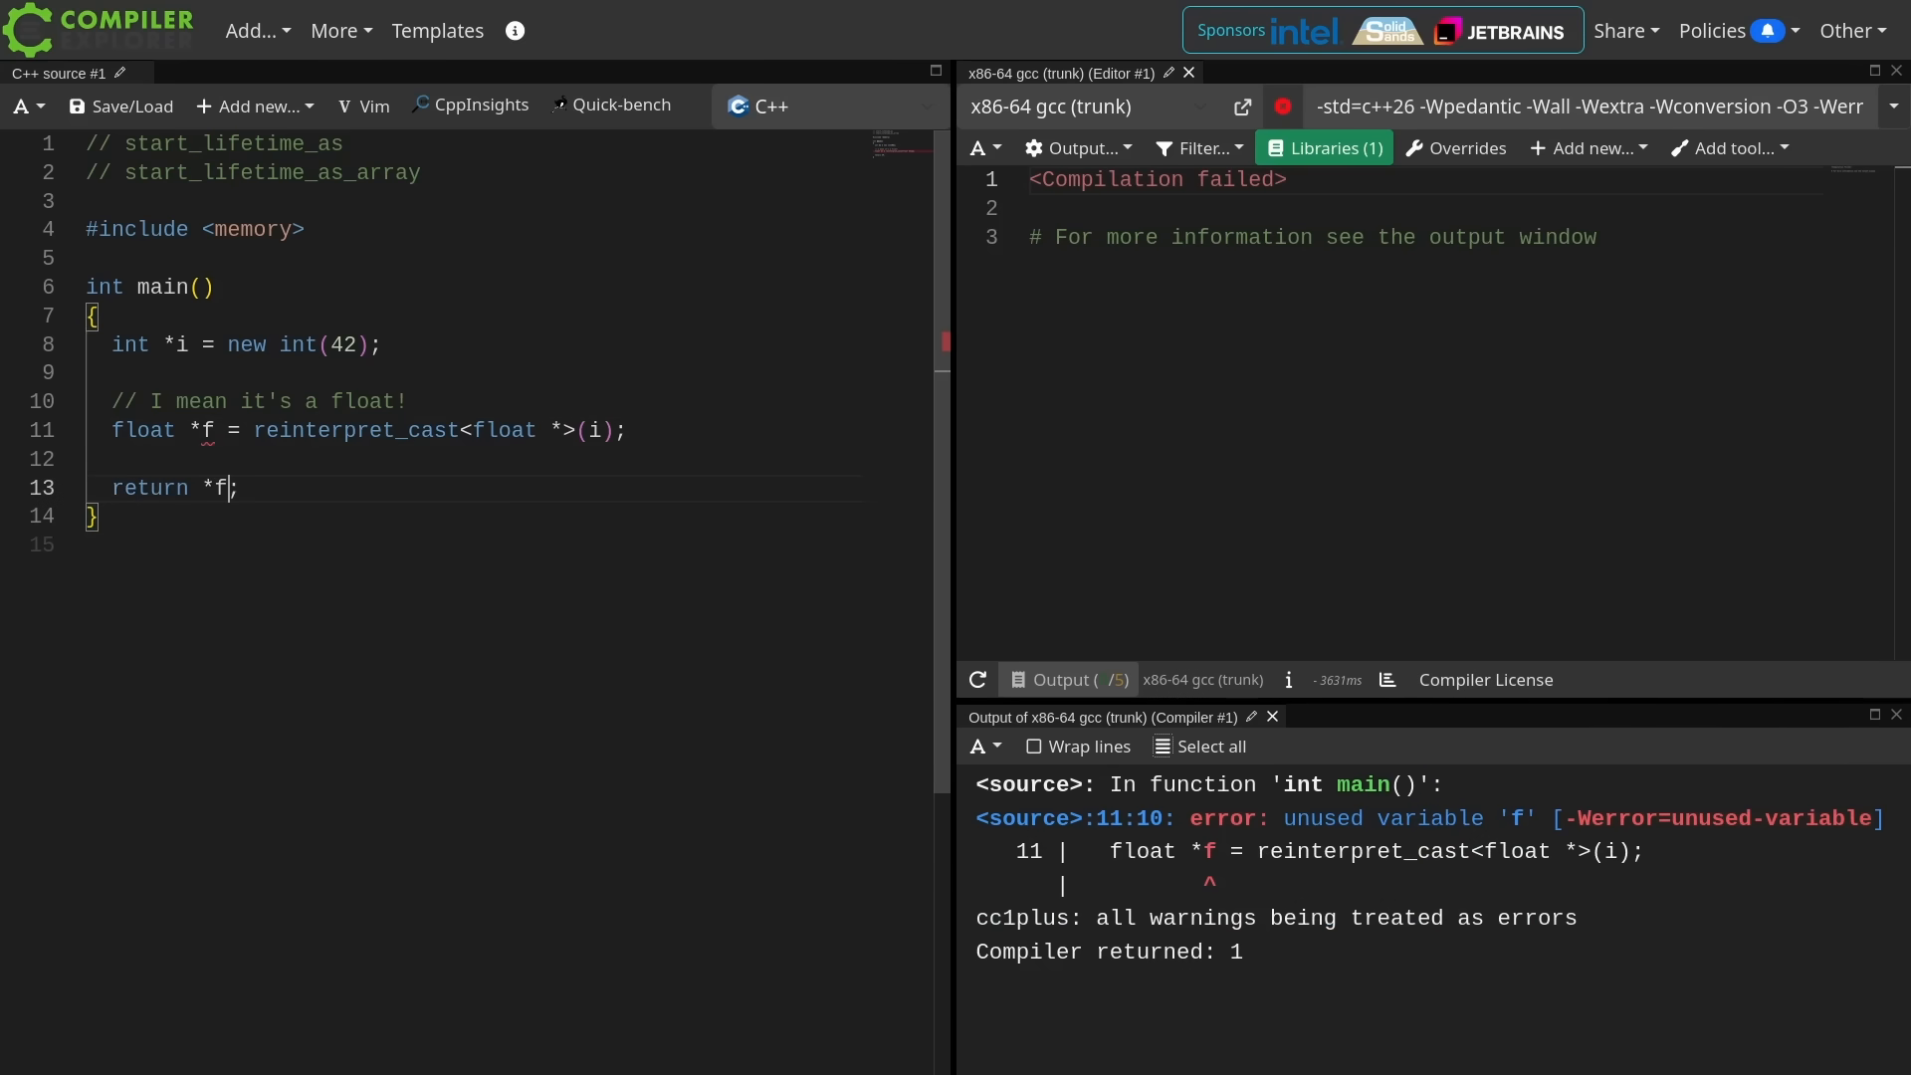
pyautogui.write('static_cast<int>')
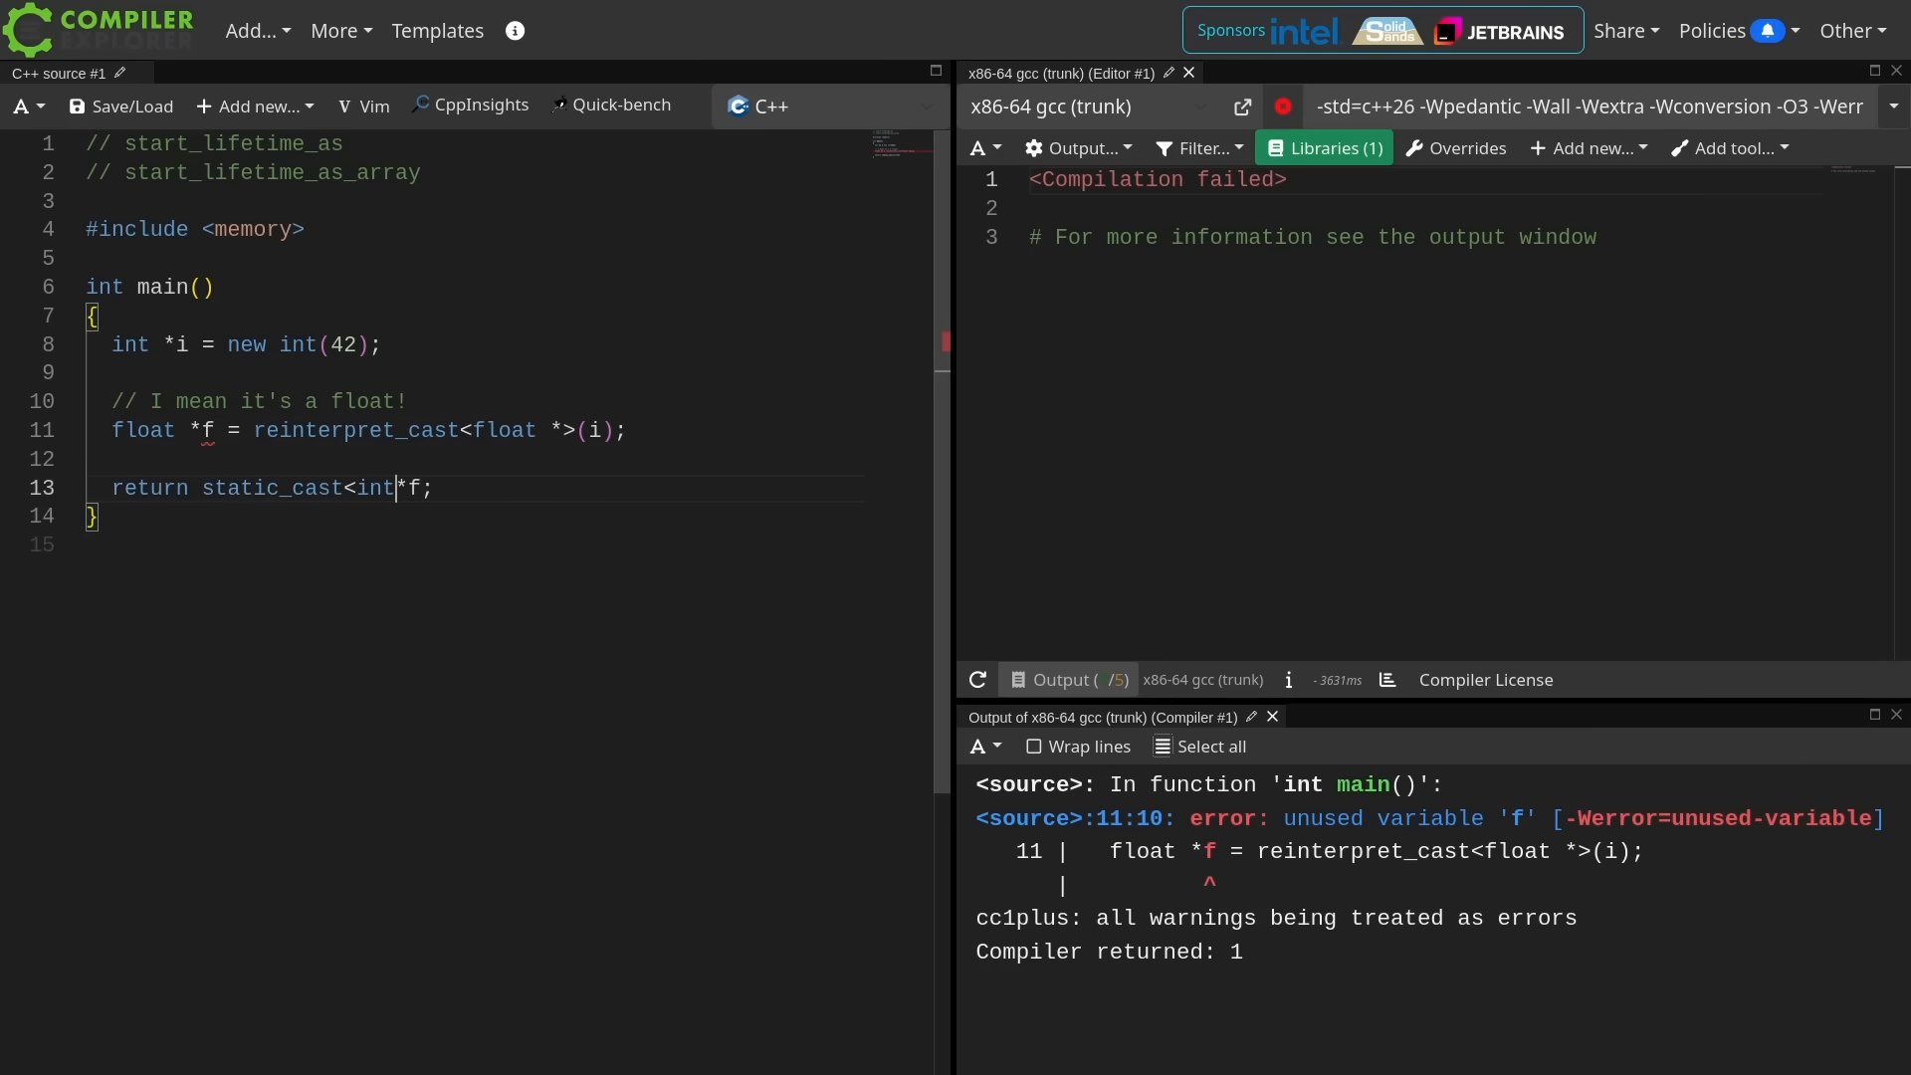
pyautogui.write('>(')
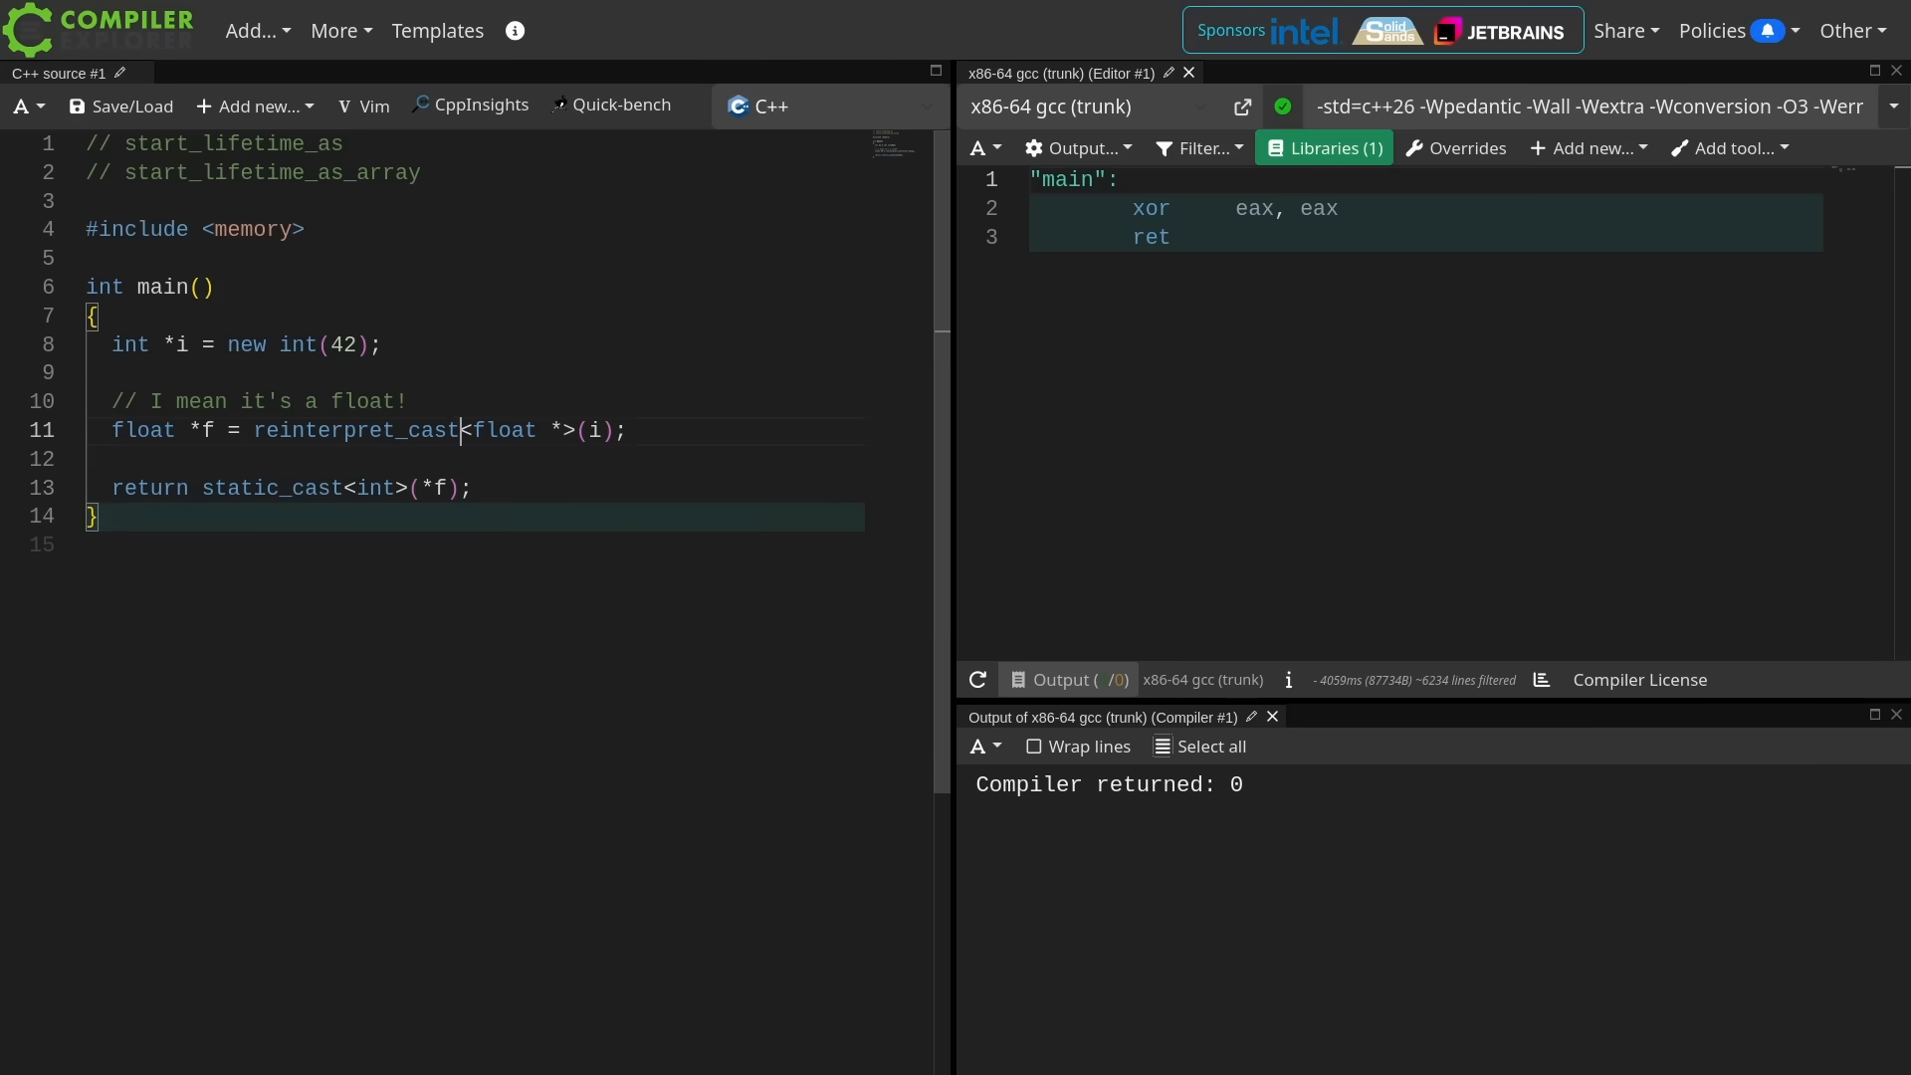
# - Print *f with std::cout, giving 5.88545e-44, and comment that the int is misread as float
pyautogui.write('std::c')
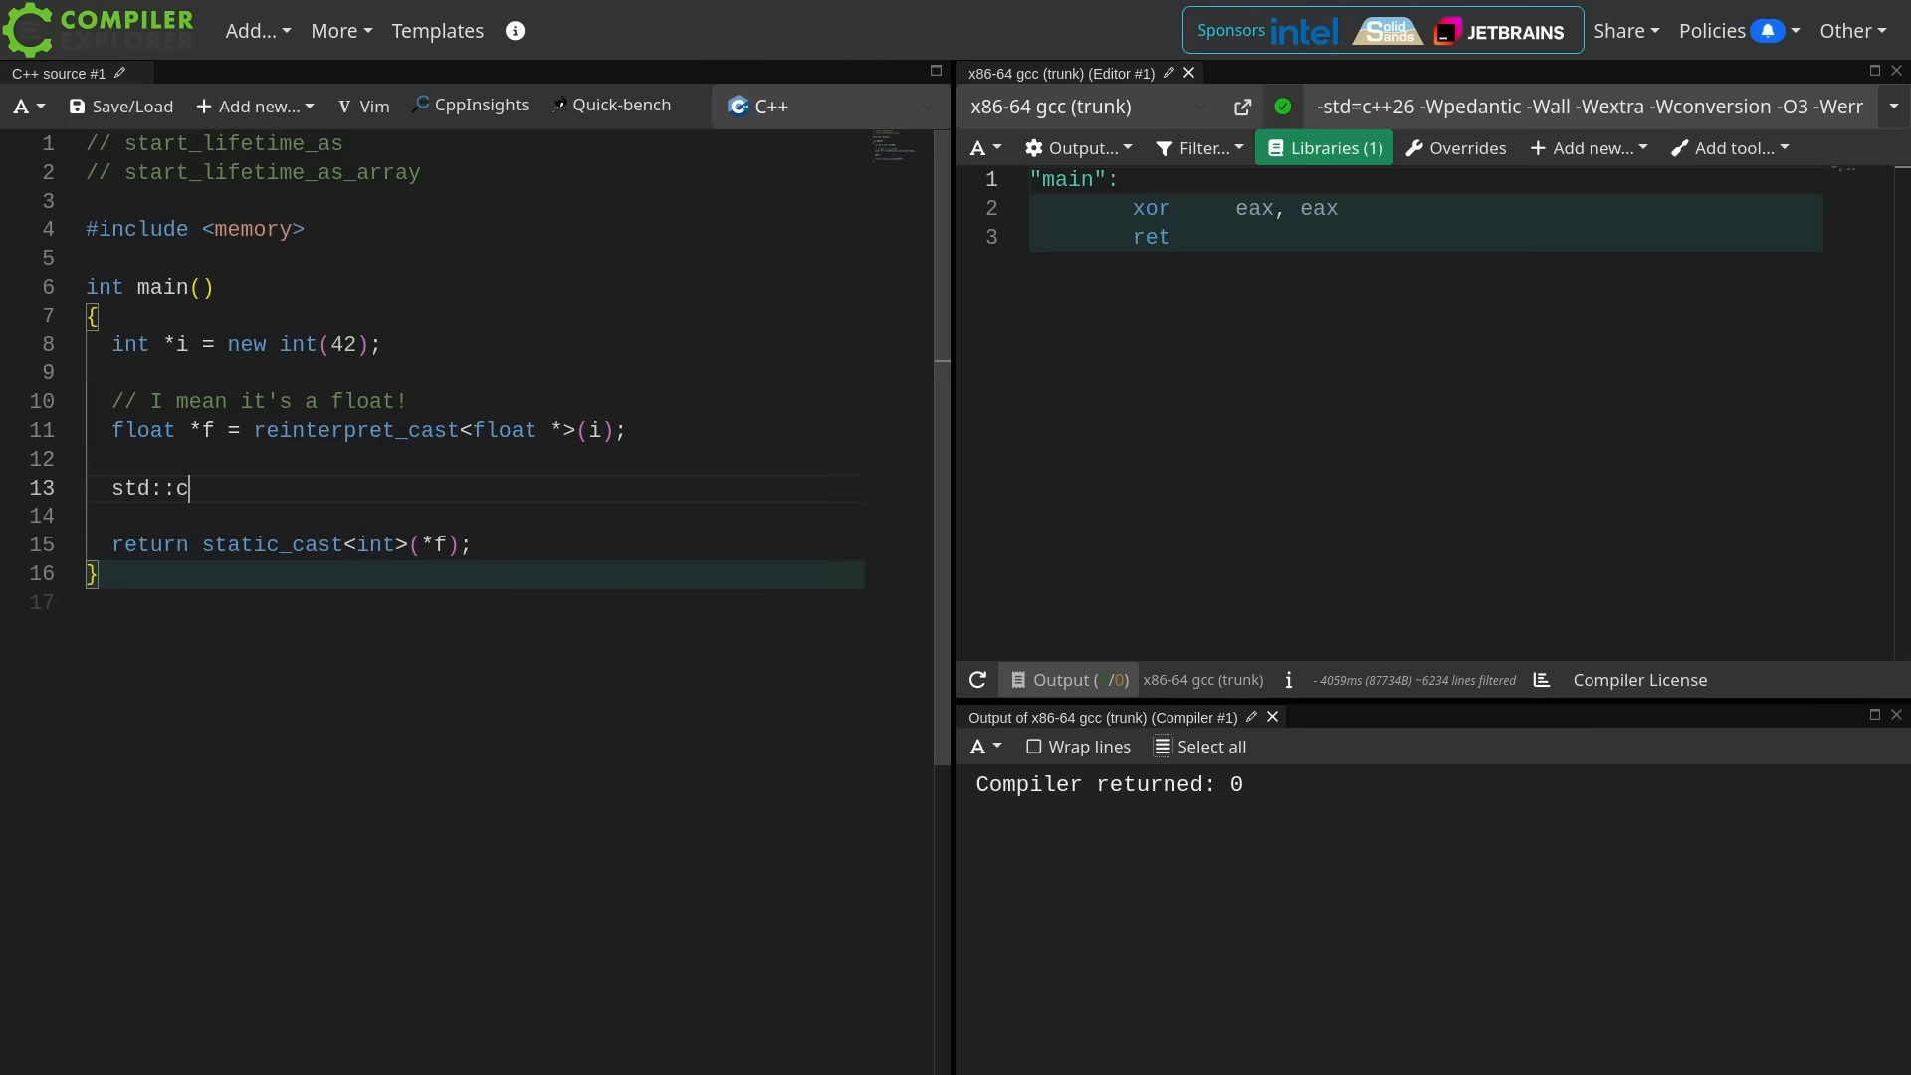
pyautogui.write('out << f')
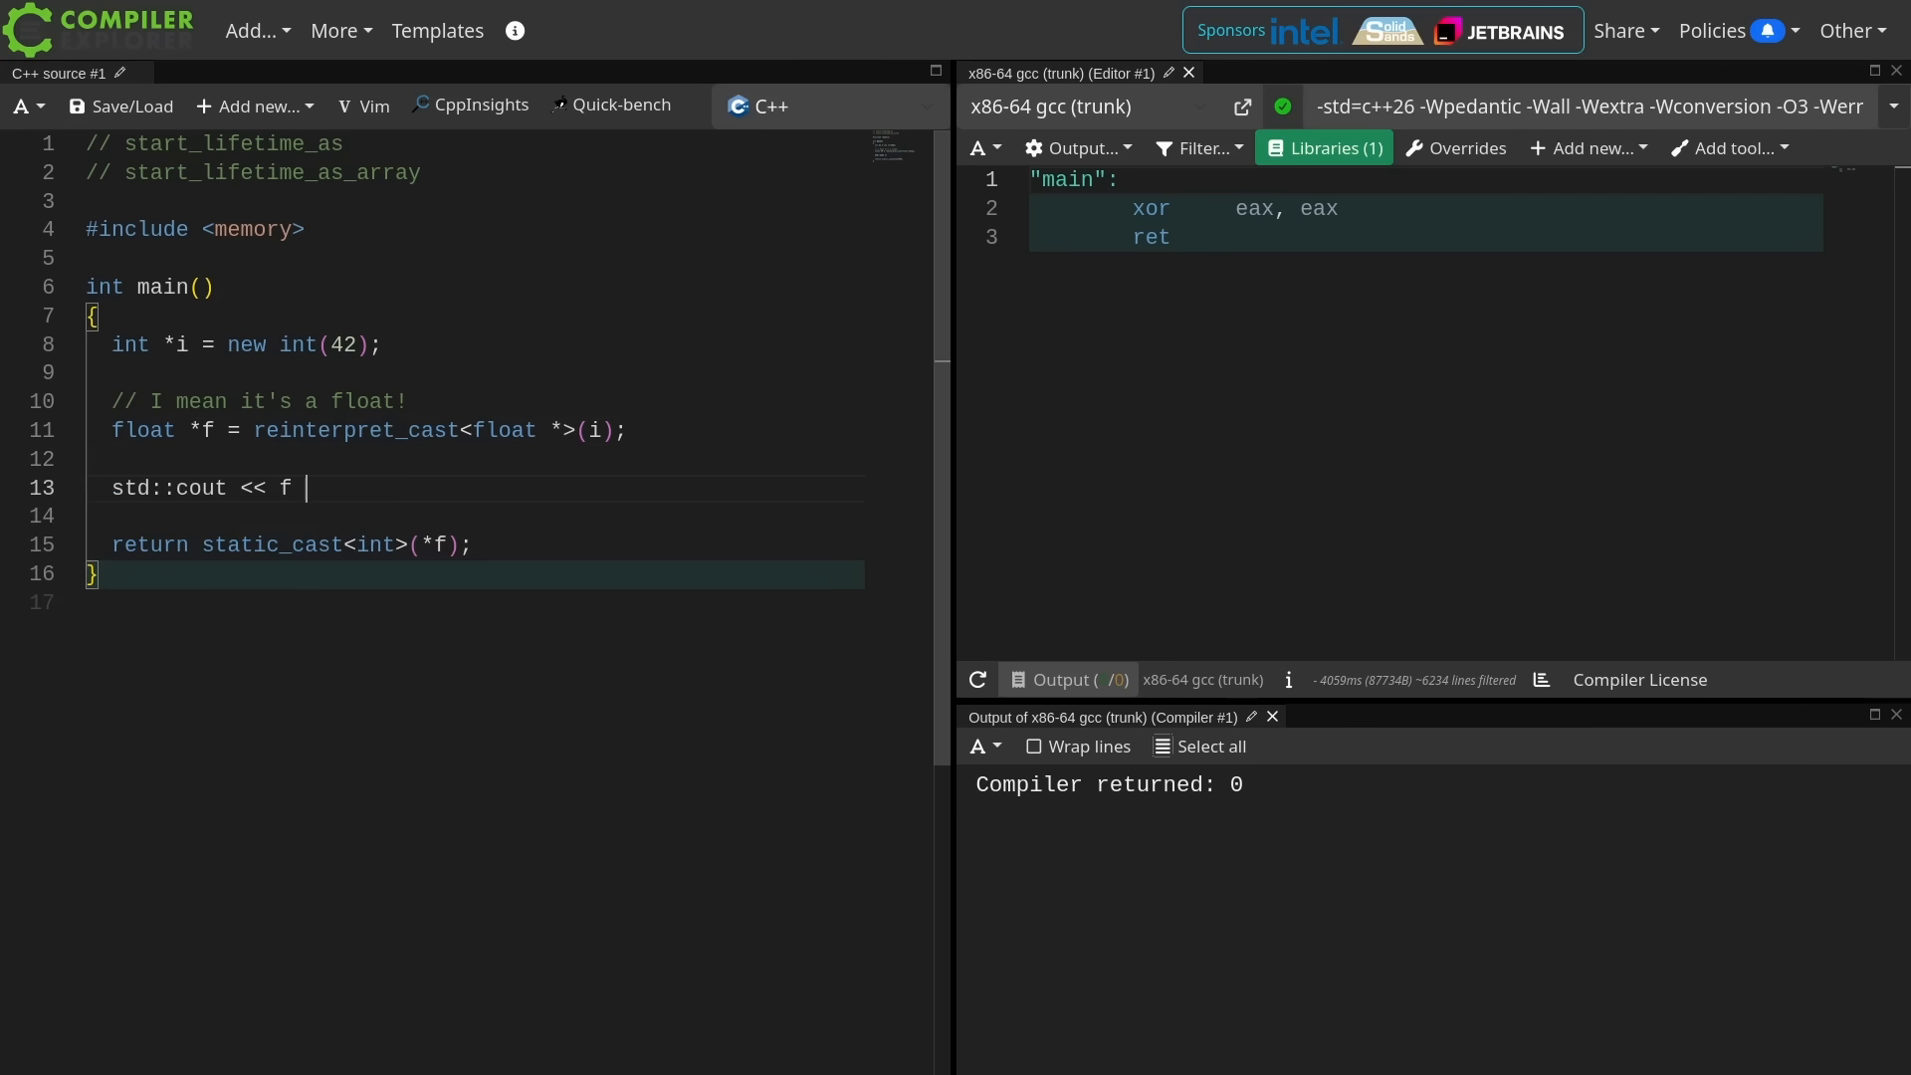
pyautogui.write("*f << '\\n';")
pyautogui.write('#include <iostream>')
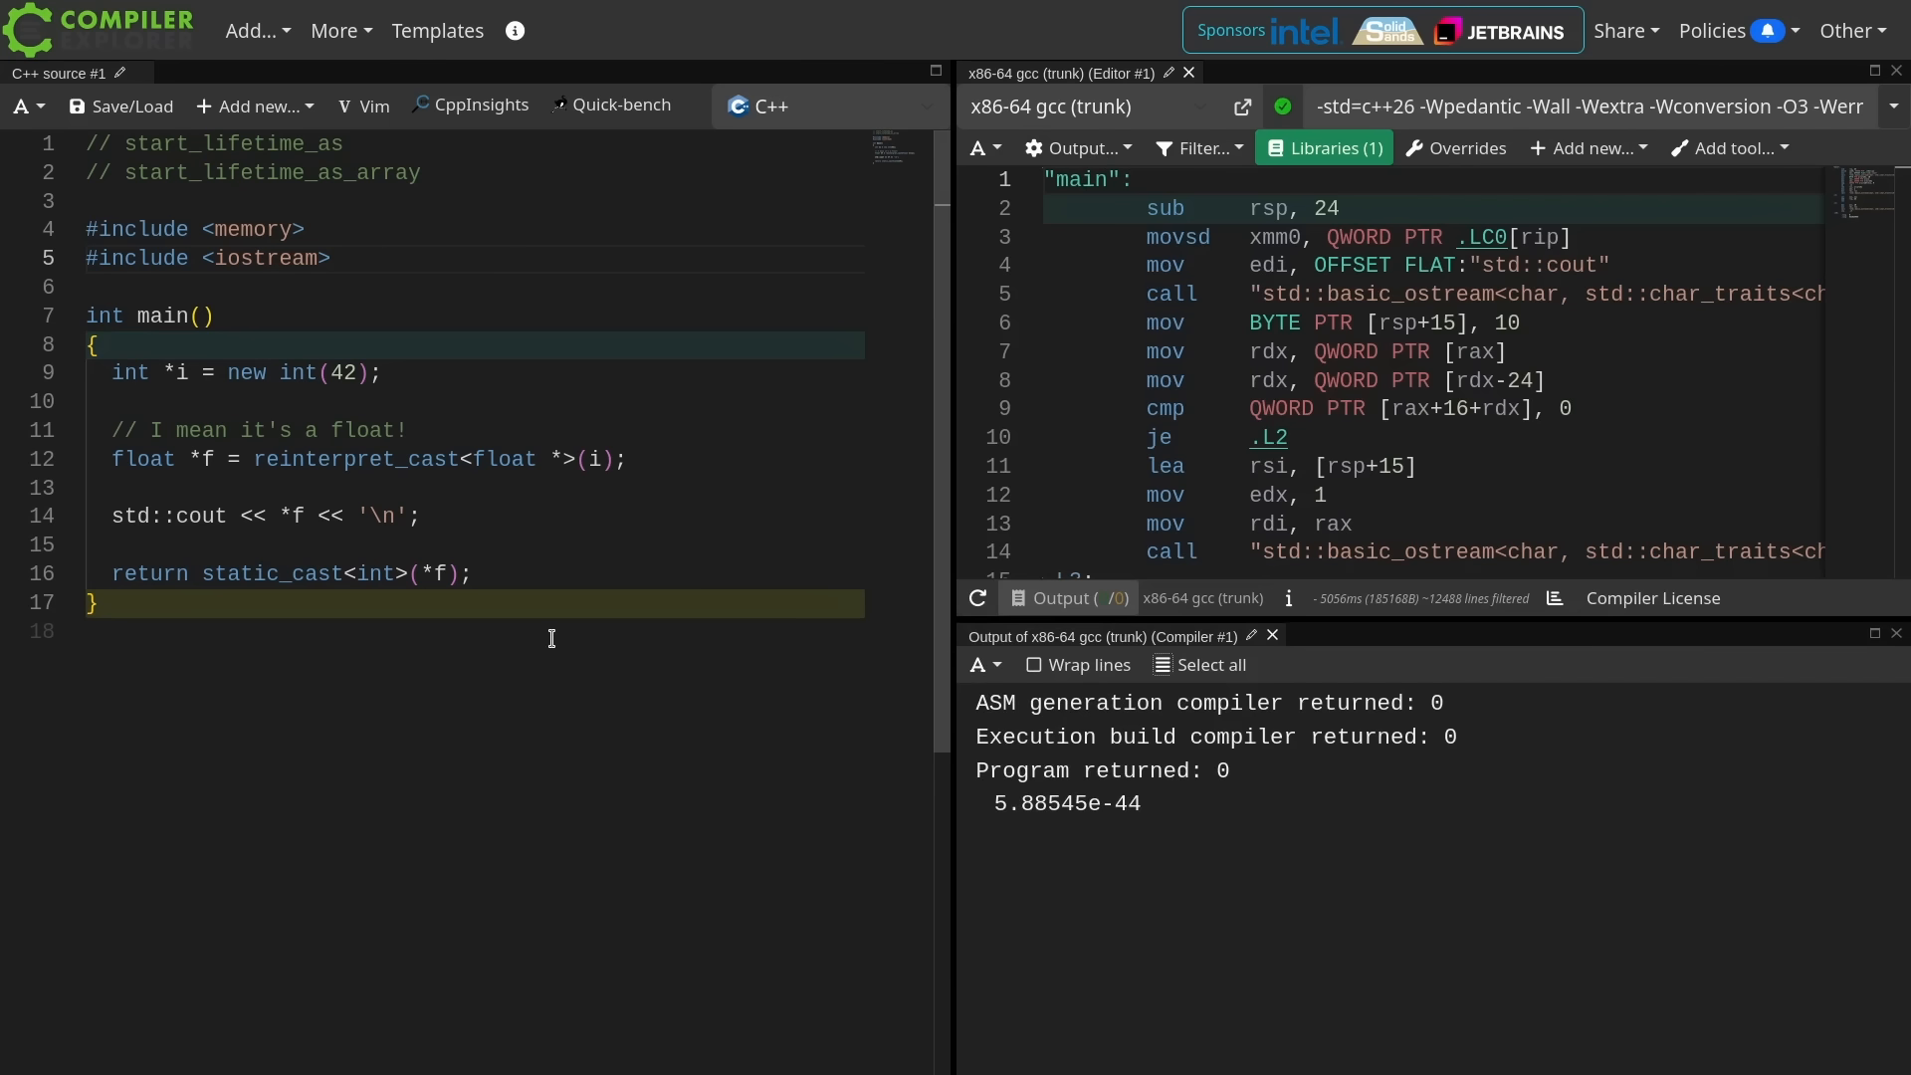
pyautogui.write('// so this is safe... right?')
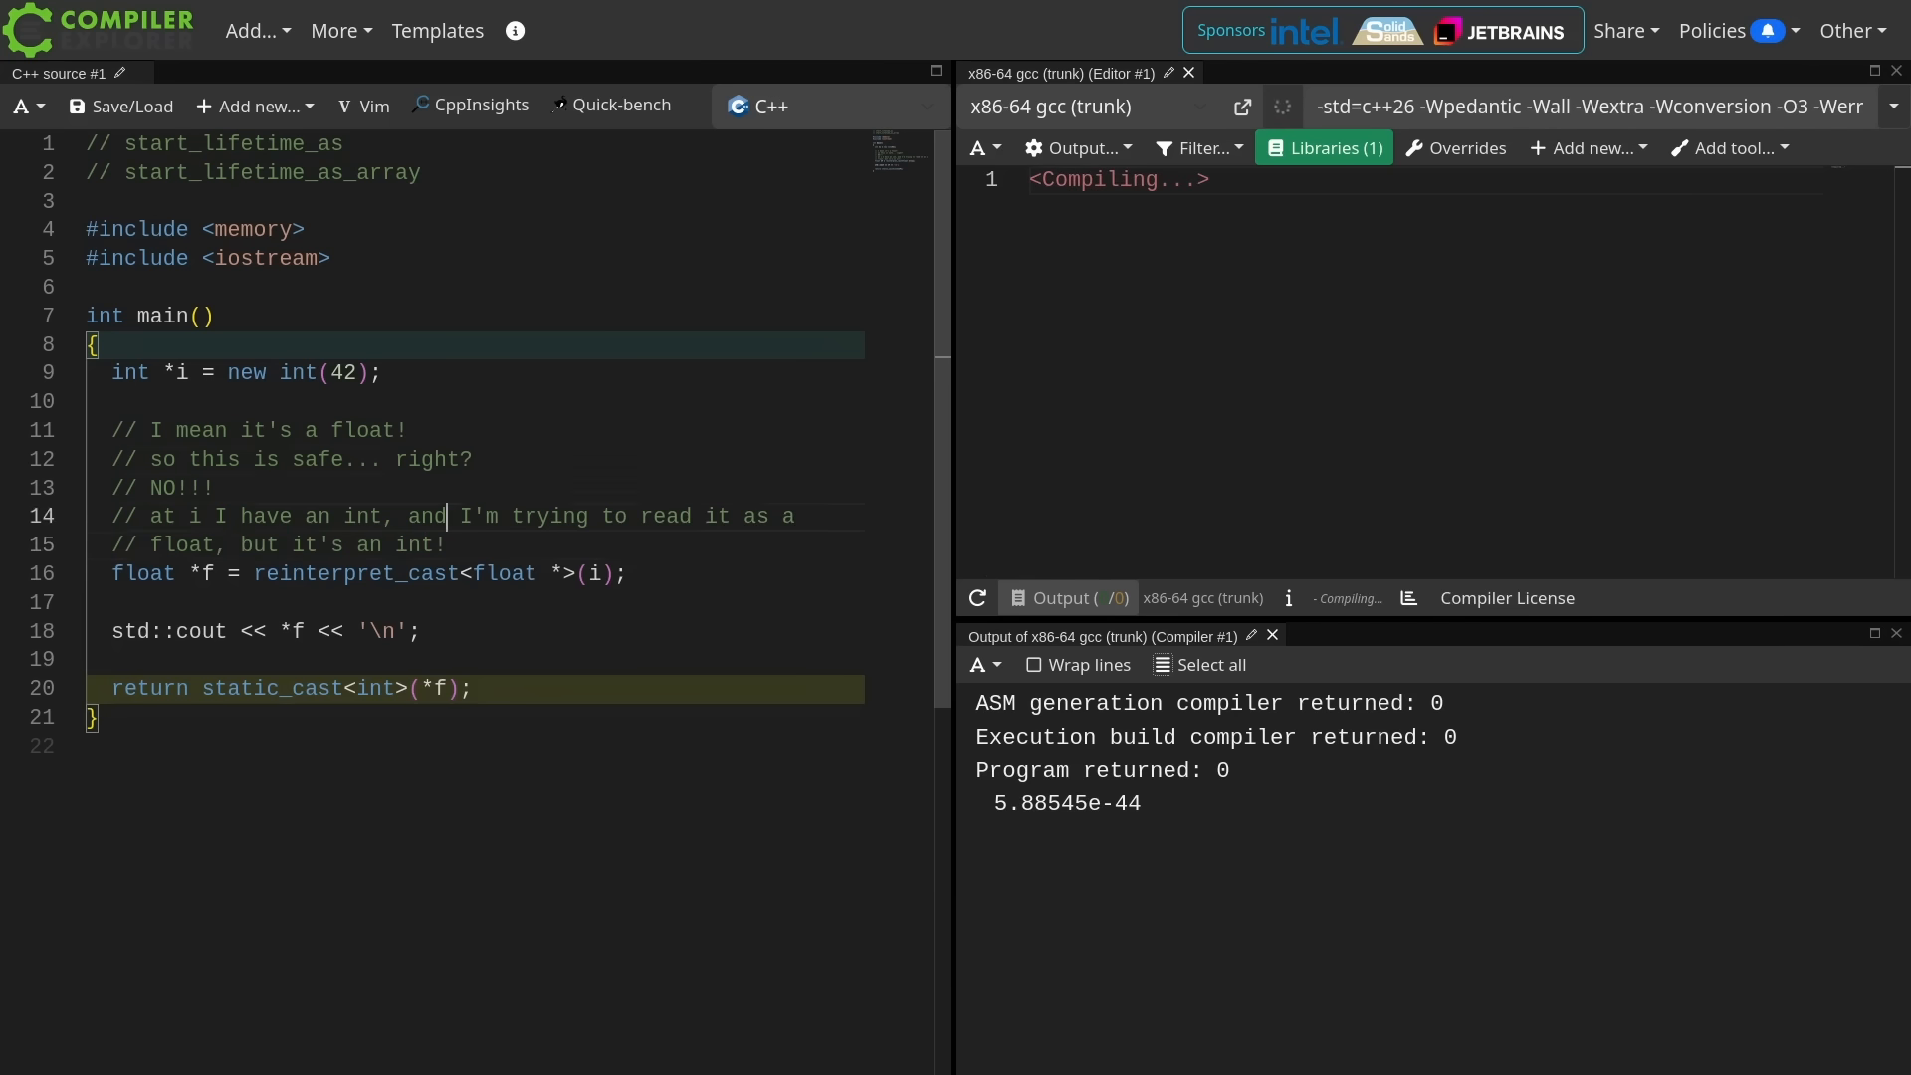
# - Comment the cout of *f as '// this is explicitly UB' and open blank lines above main
pyautogui.write('//')
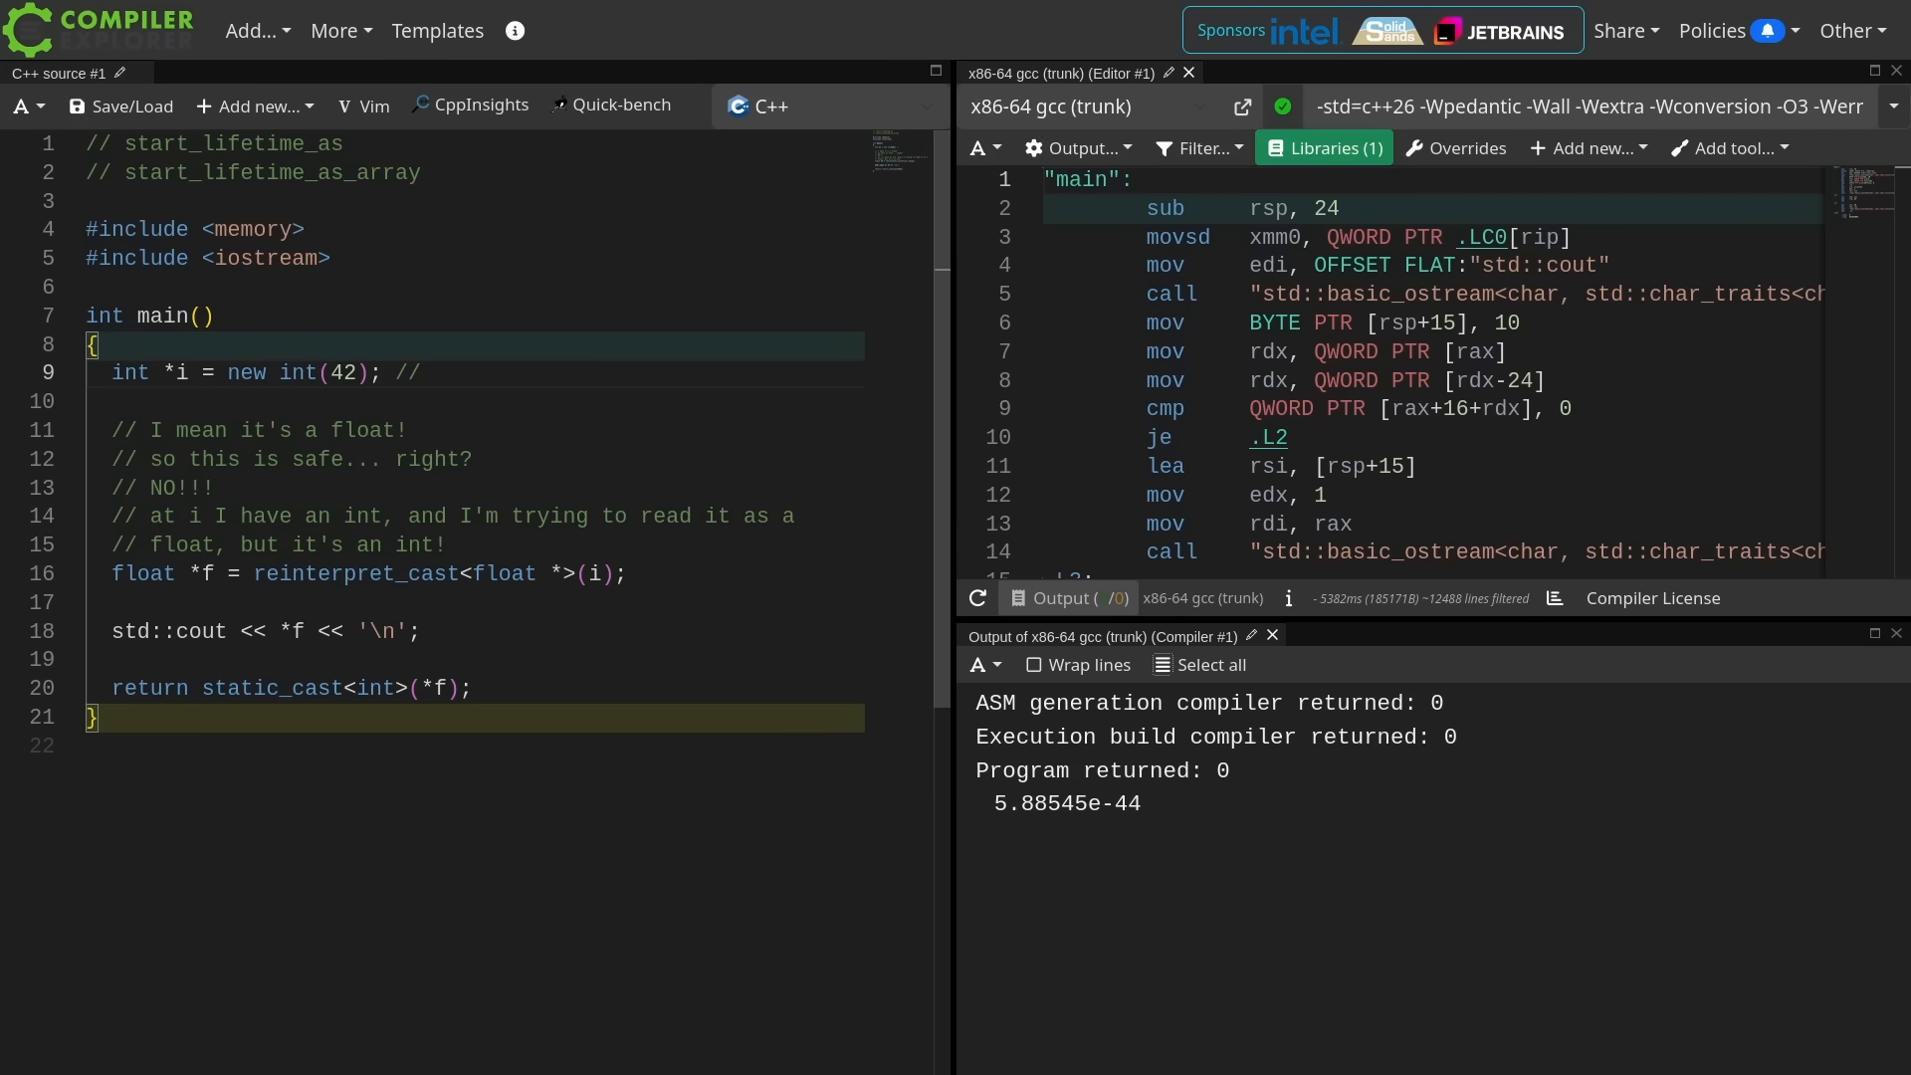
pyautogui.click(446, 544)
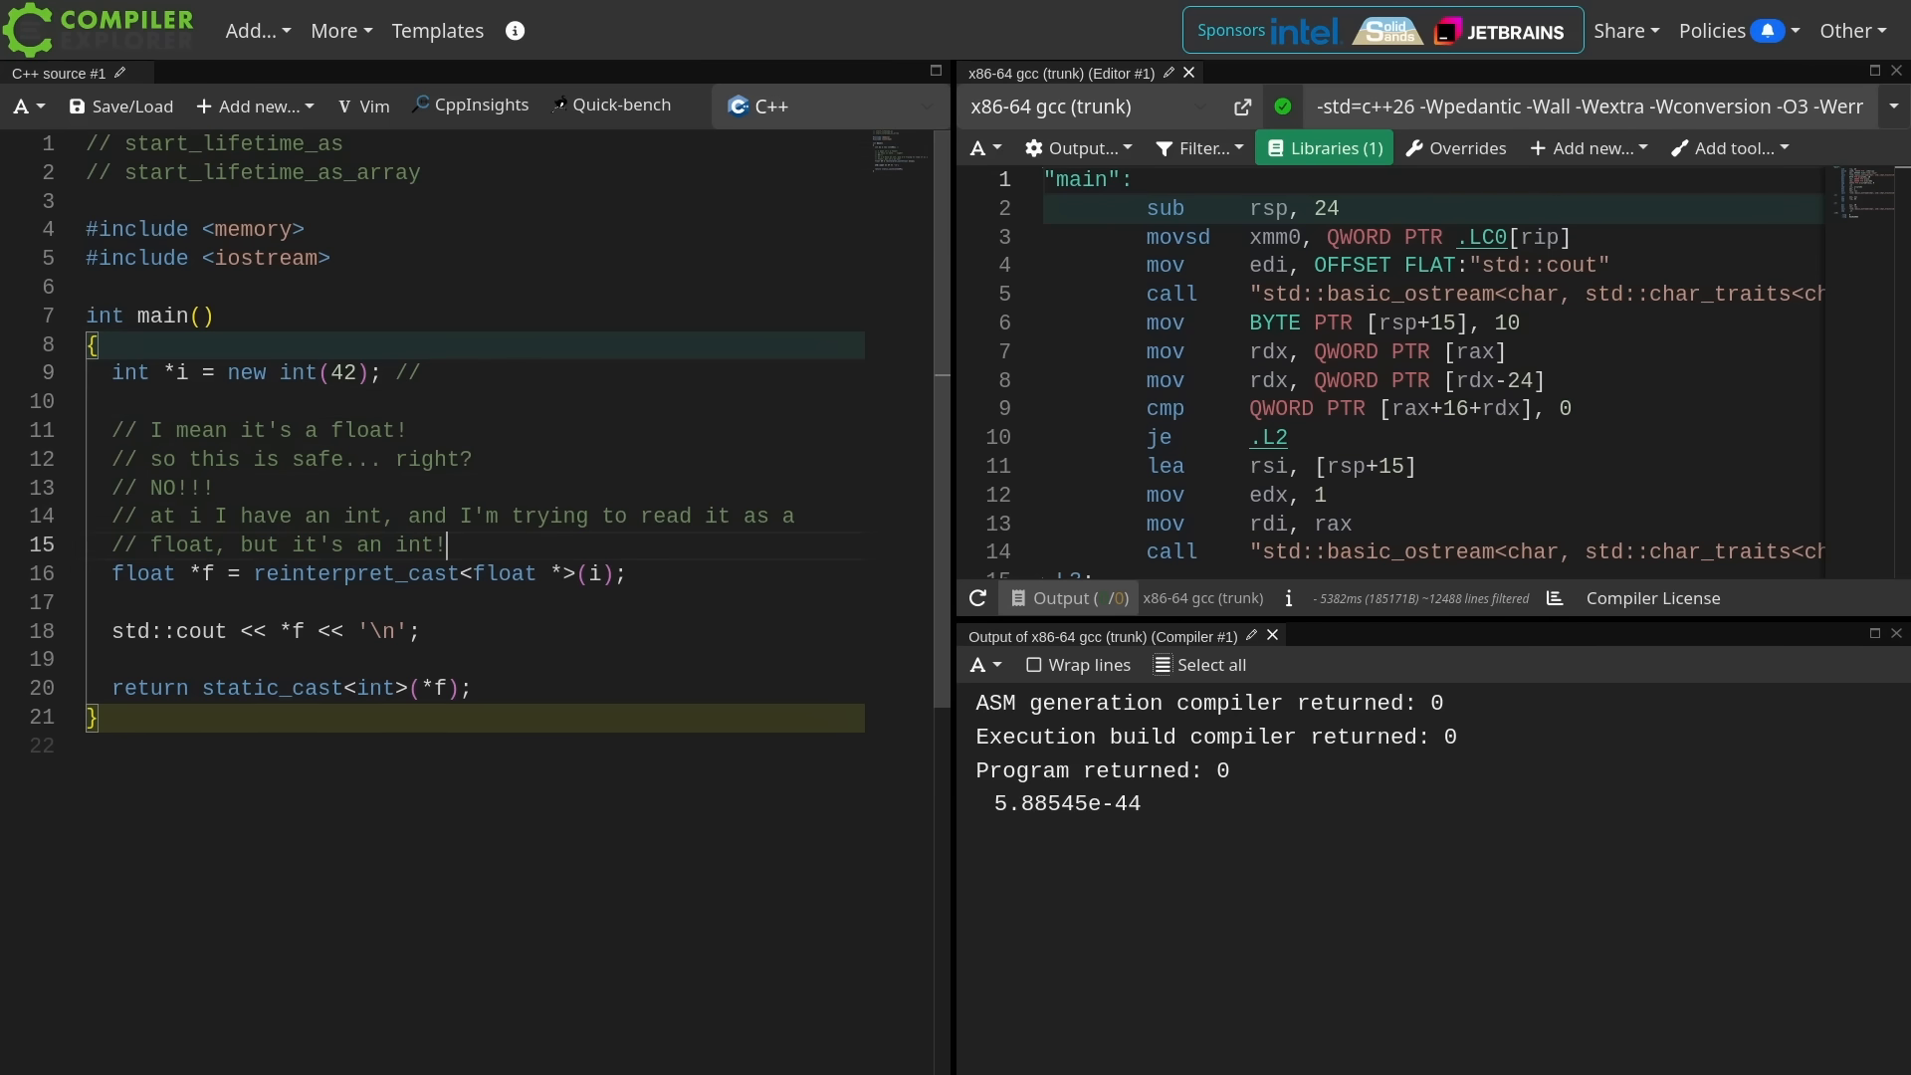
pyautogui.write('// this is explicitly UB')
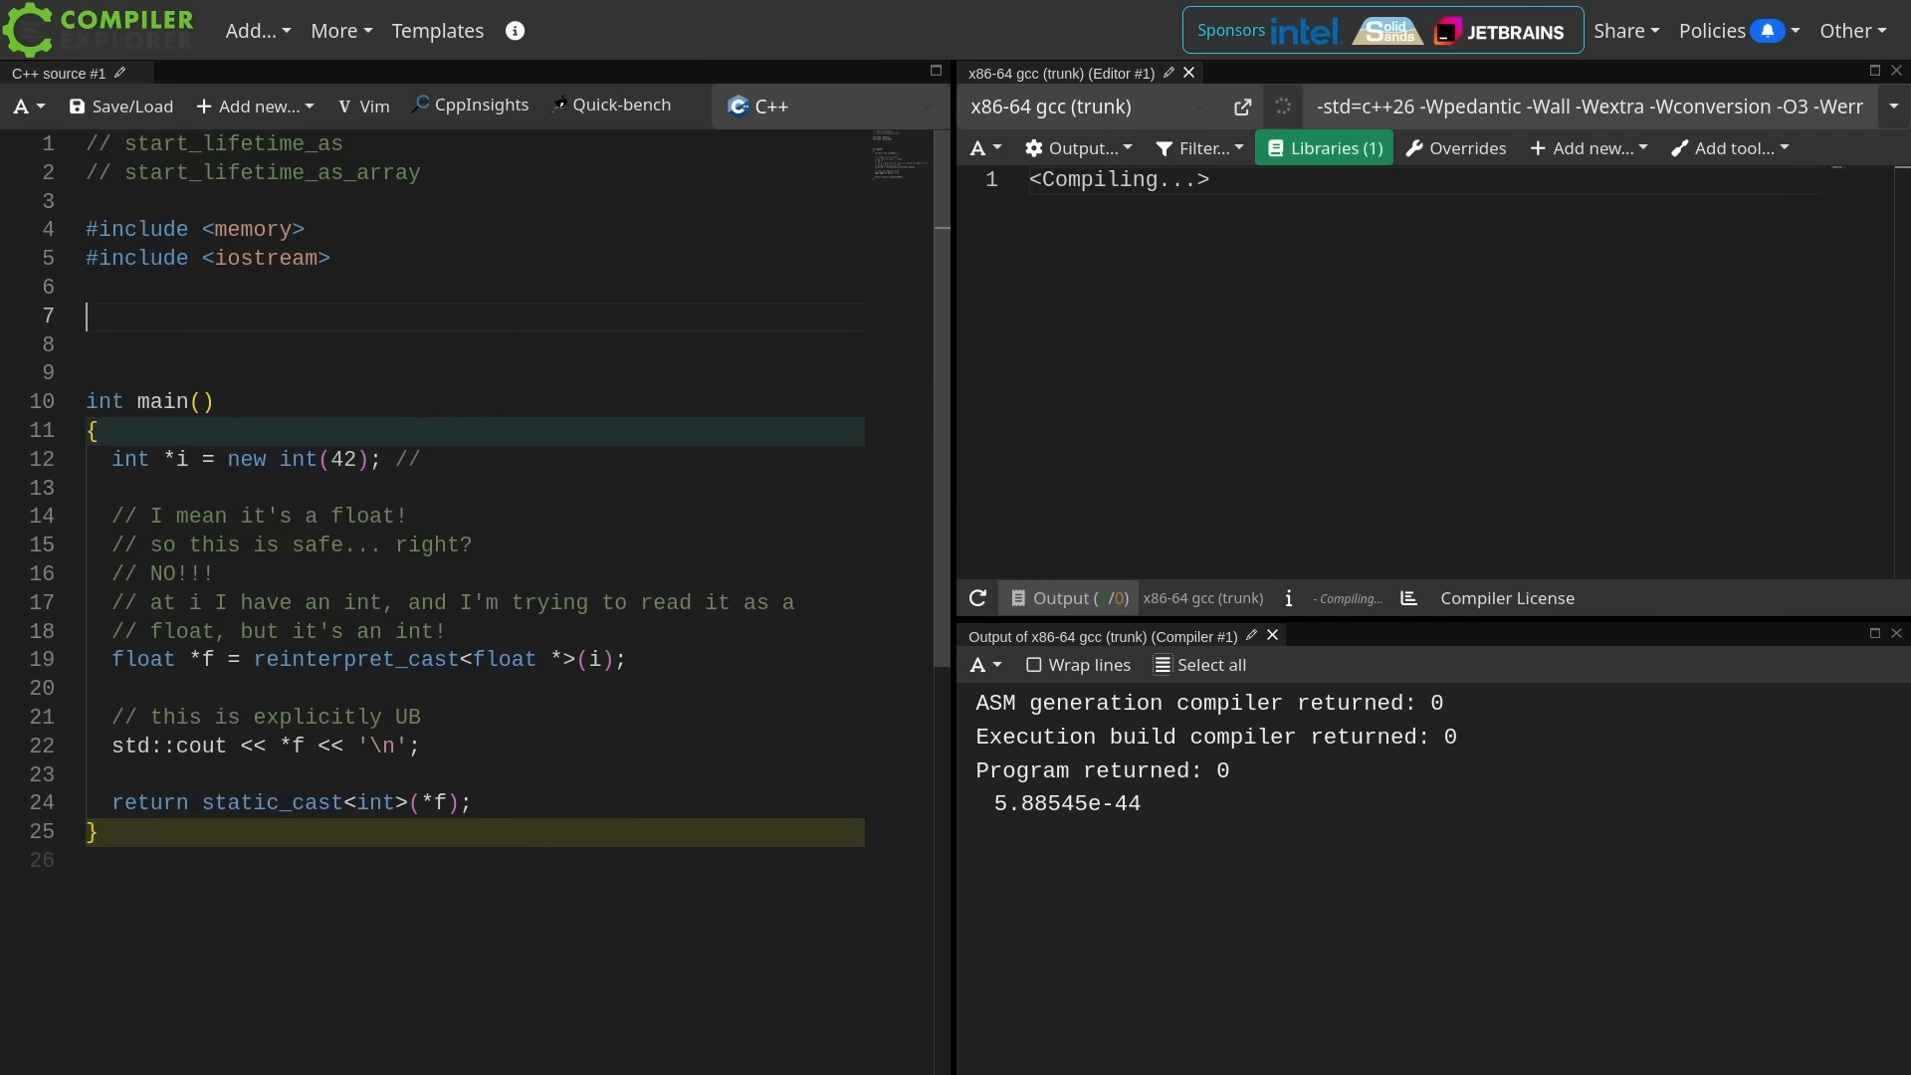
# - Write consteval bad_things() casting new int(42) through void* to a [[maybe_unused]] float*, then deleting it
pyautogui.write('consteval void bad_things() {')
pyautogui.write('delete i;')
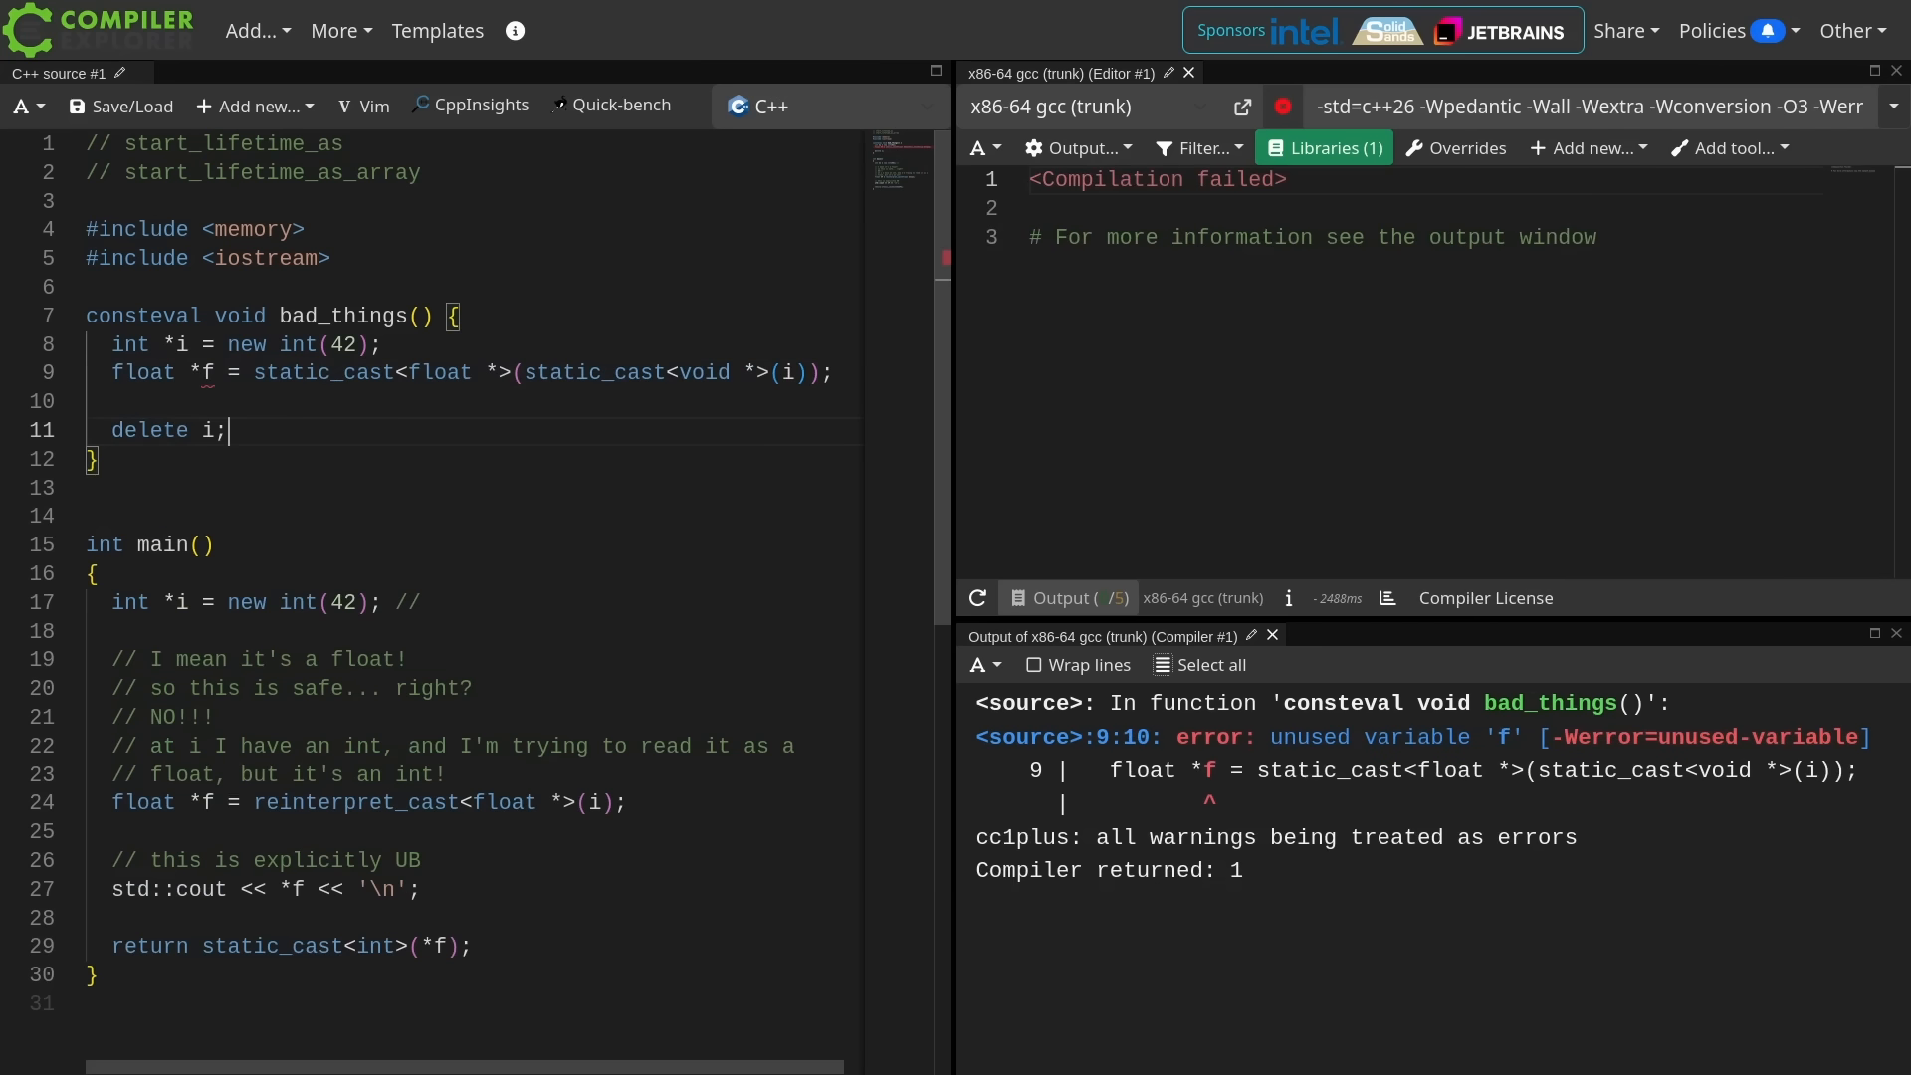
pyautogui.doubleClick(208, 374)
pyautogui.write('[[maybe_unused]] ')
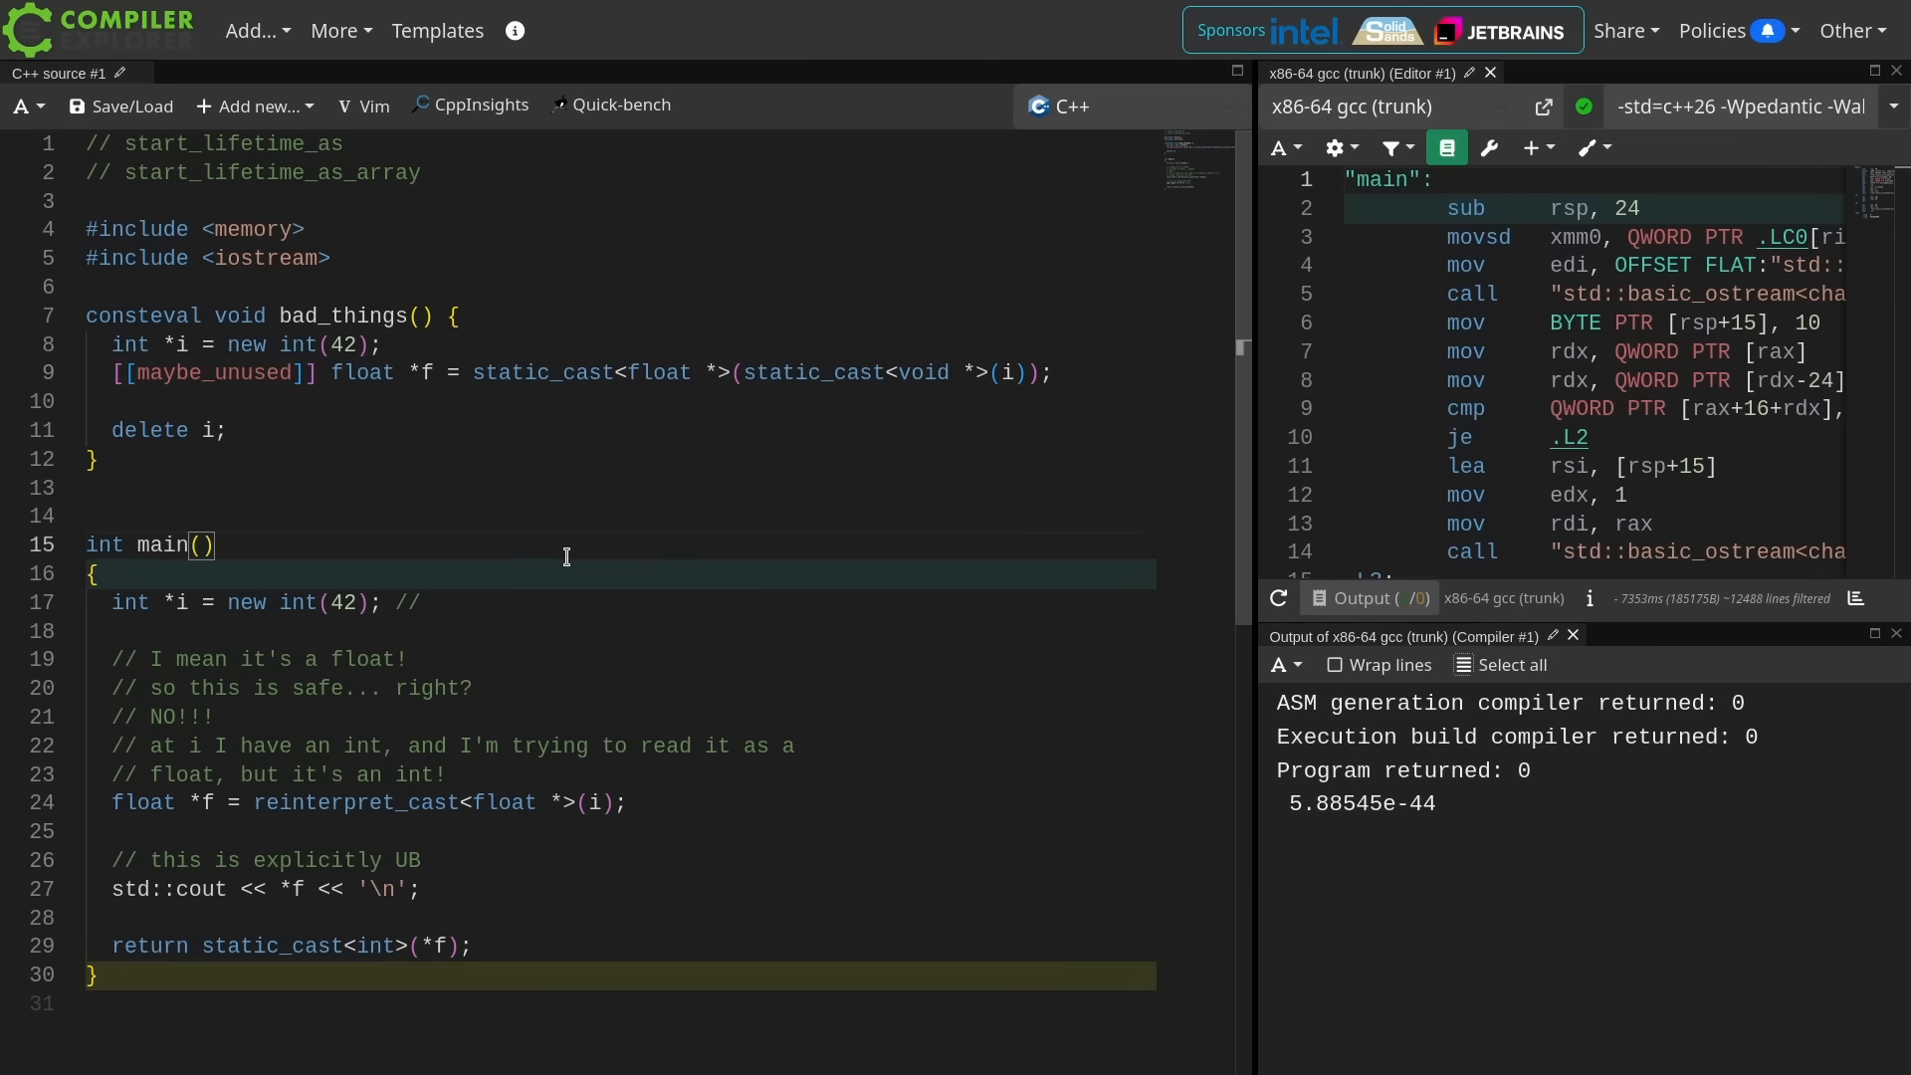
# - Call bad_things() in main and write *f = 4.5 inside it, triggering a constant-evaluation error
pyautogui.write('bad_things();')
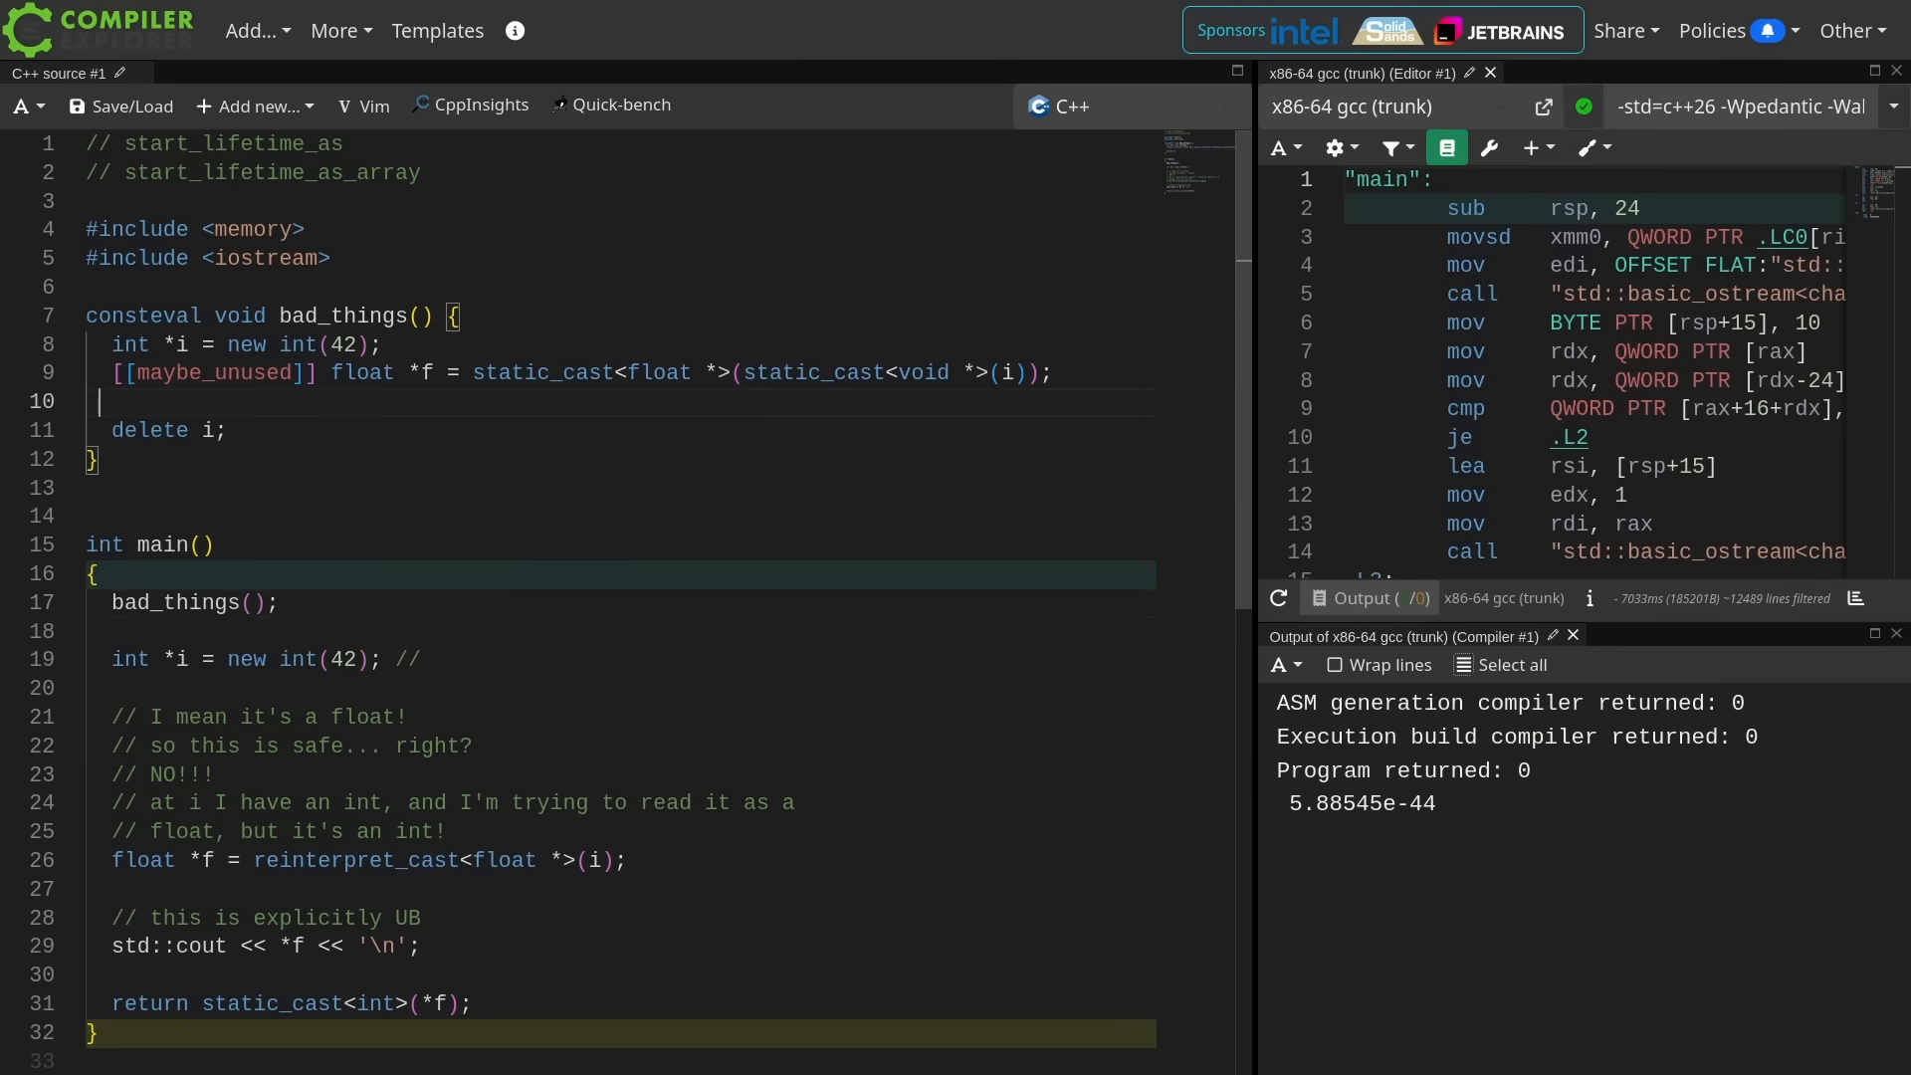
pyautogui.write('*f =')
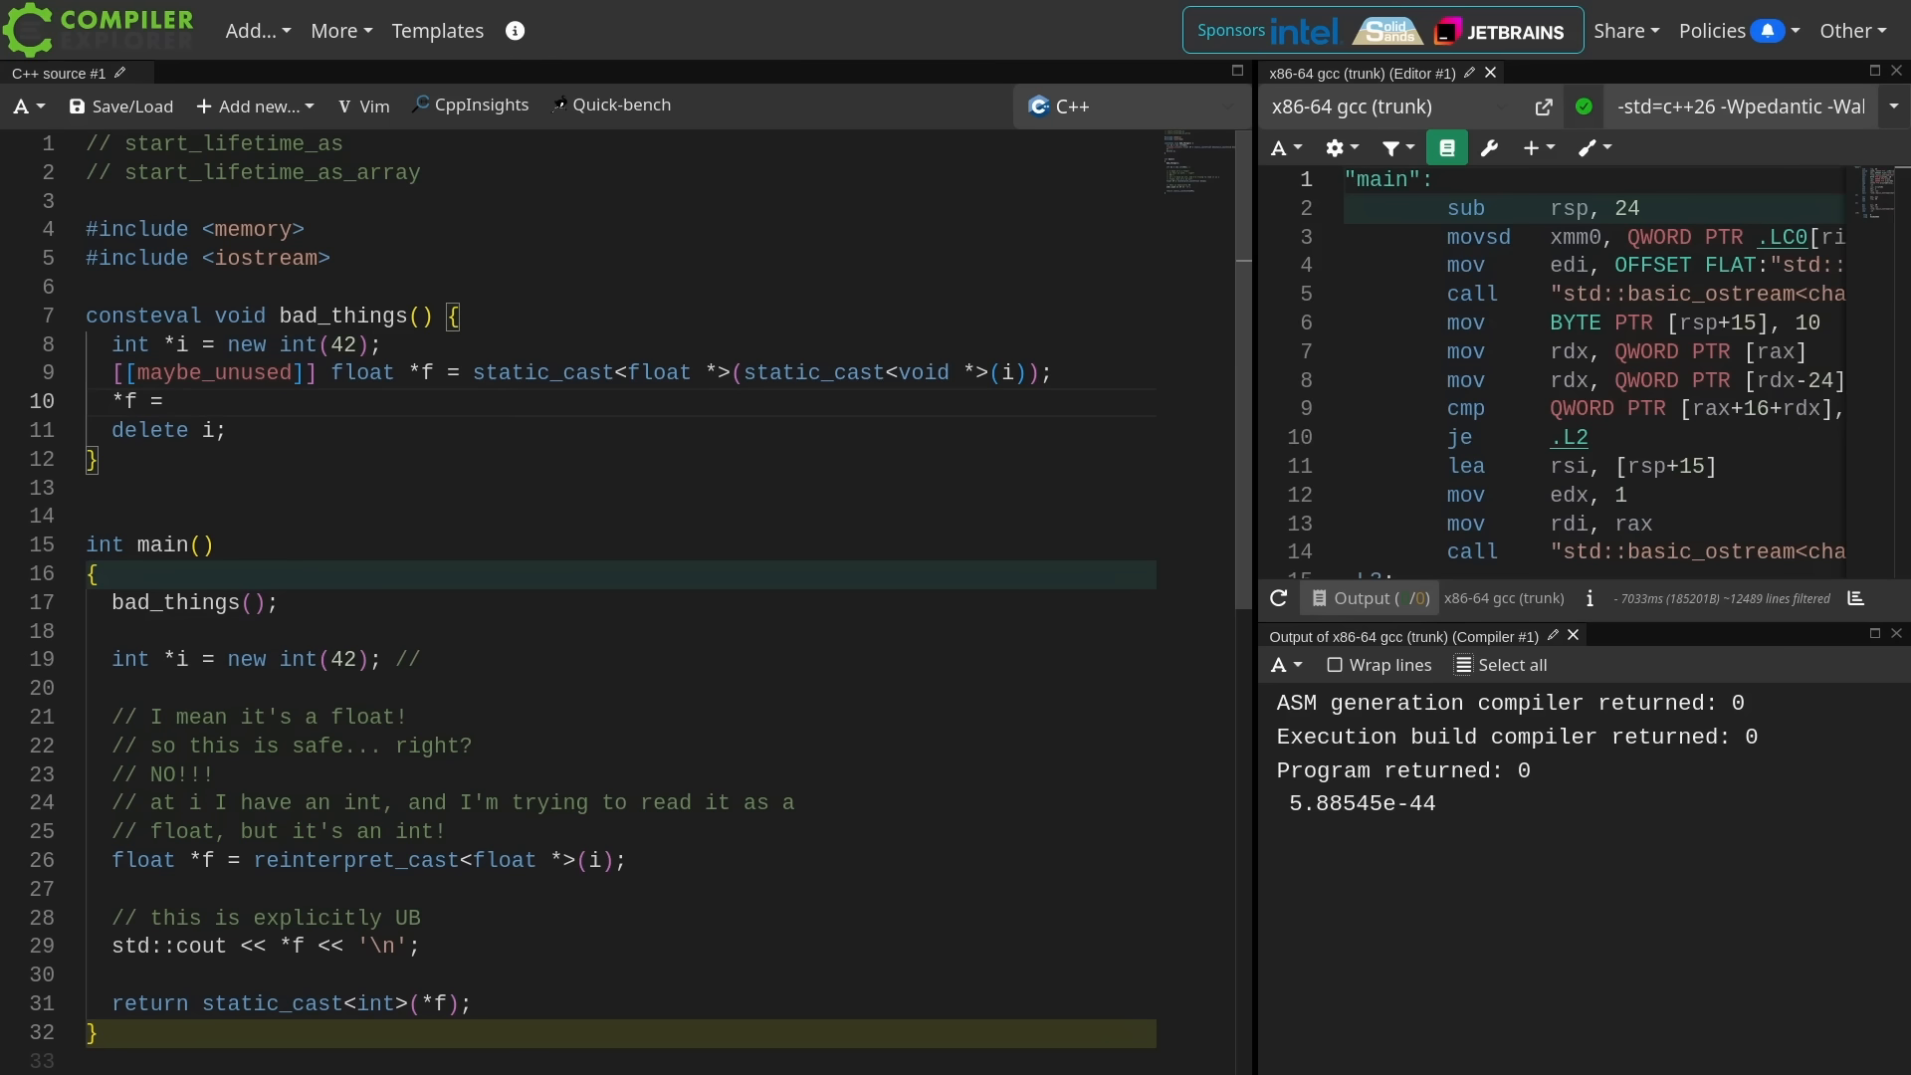
pyautogui.write('4.5;')
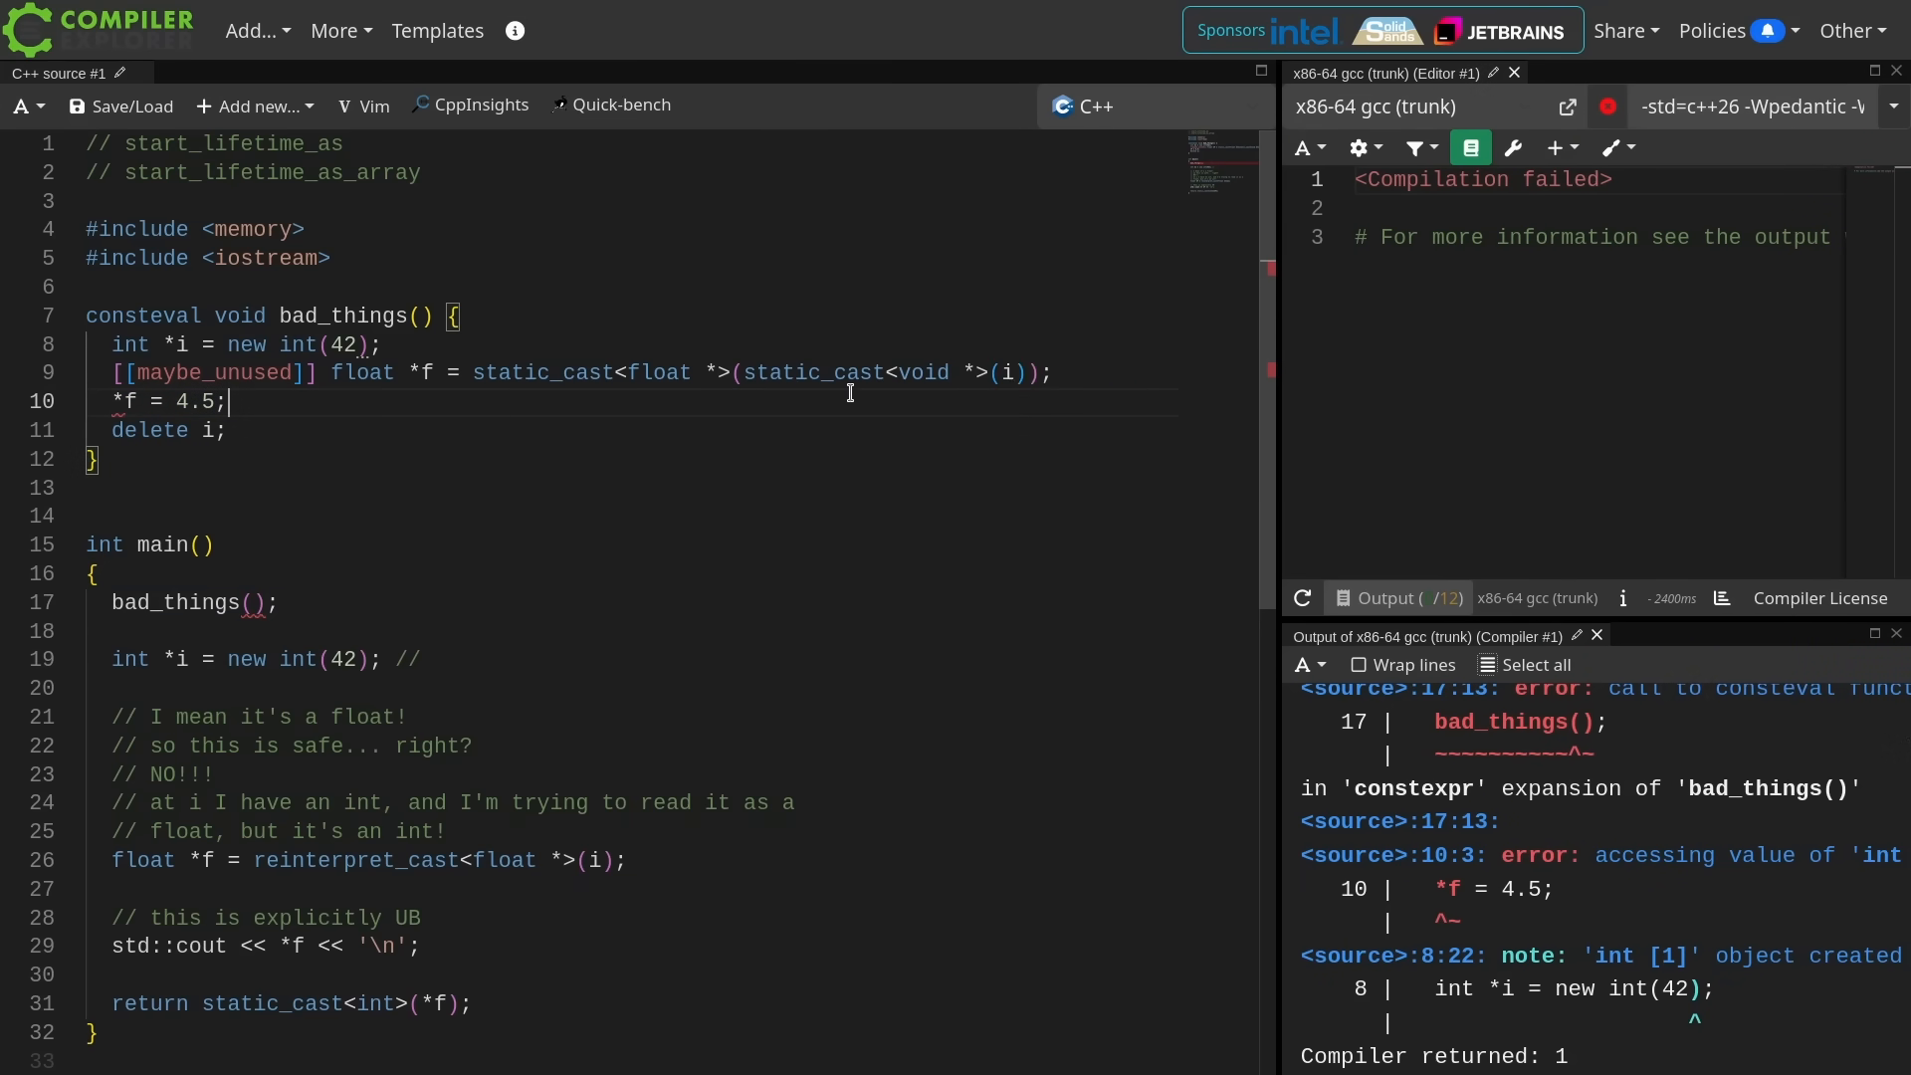
# - Replace the 4.5 store with *static_cast<int *>(f) = 4 and start a new f line in main
pyautogui.press('Ctrl+Shift+K')
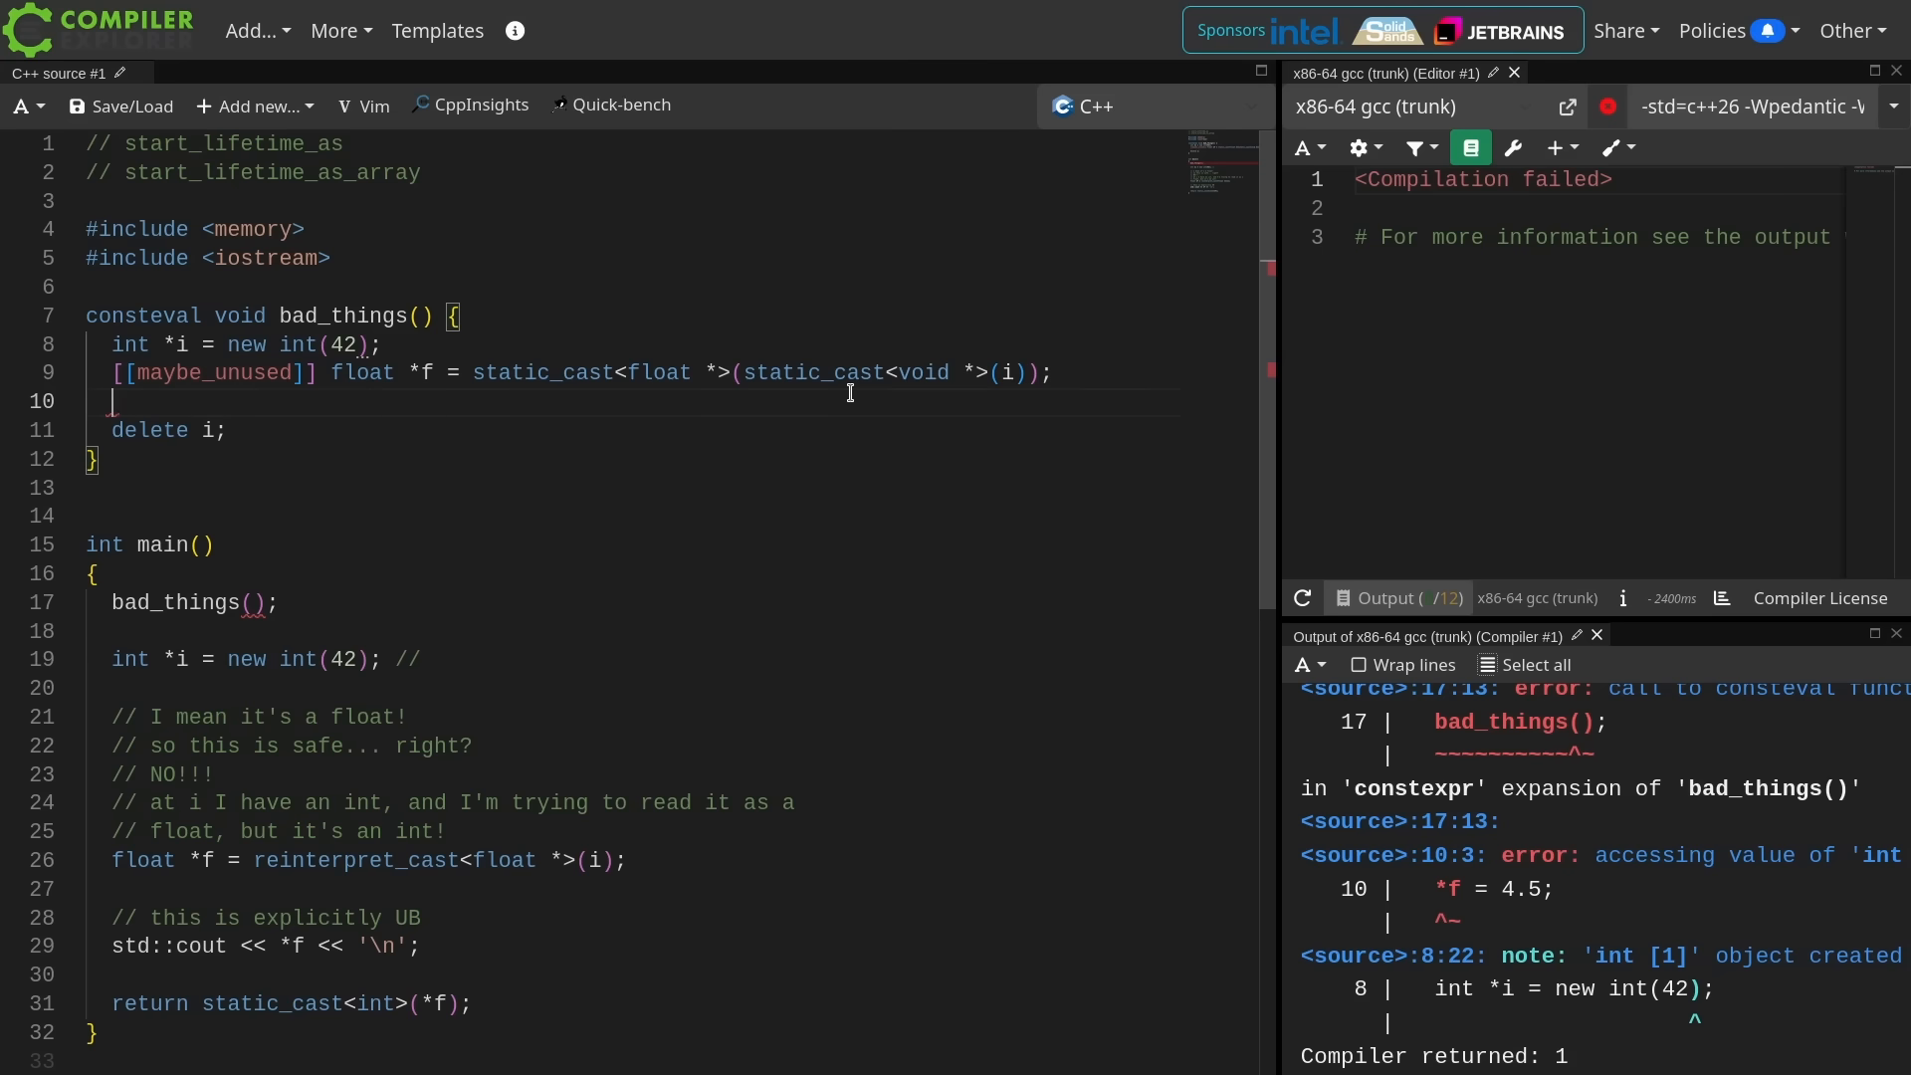
pyautogui.write('static_cast<int *>(f) = 4;')
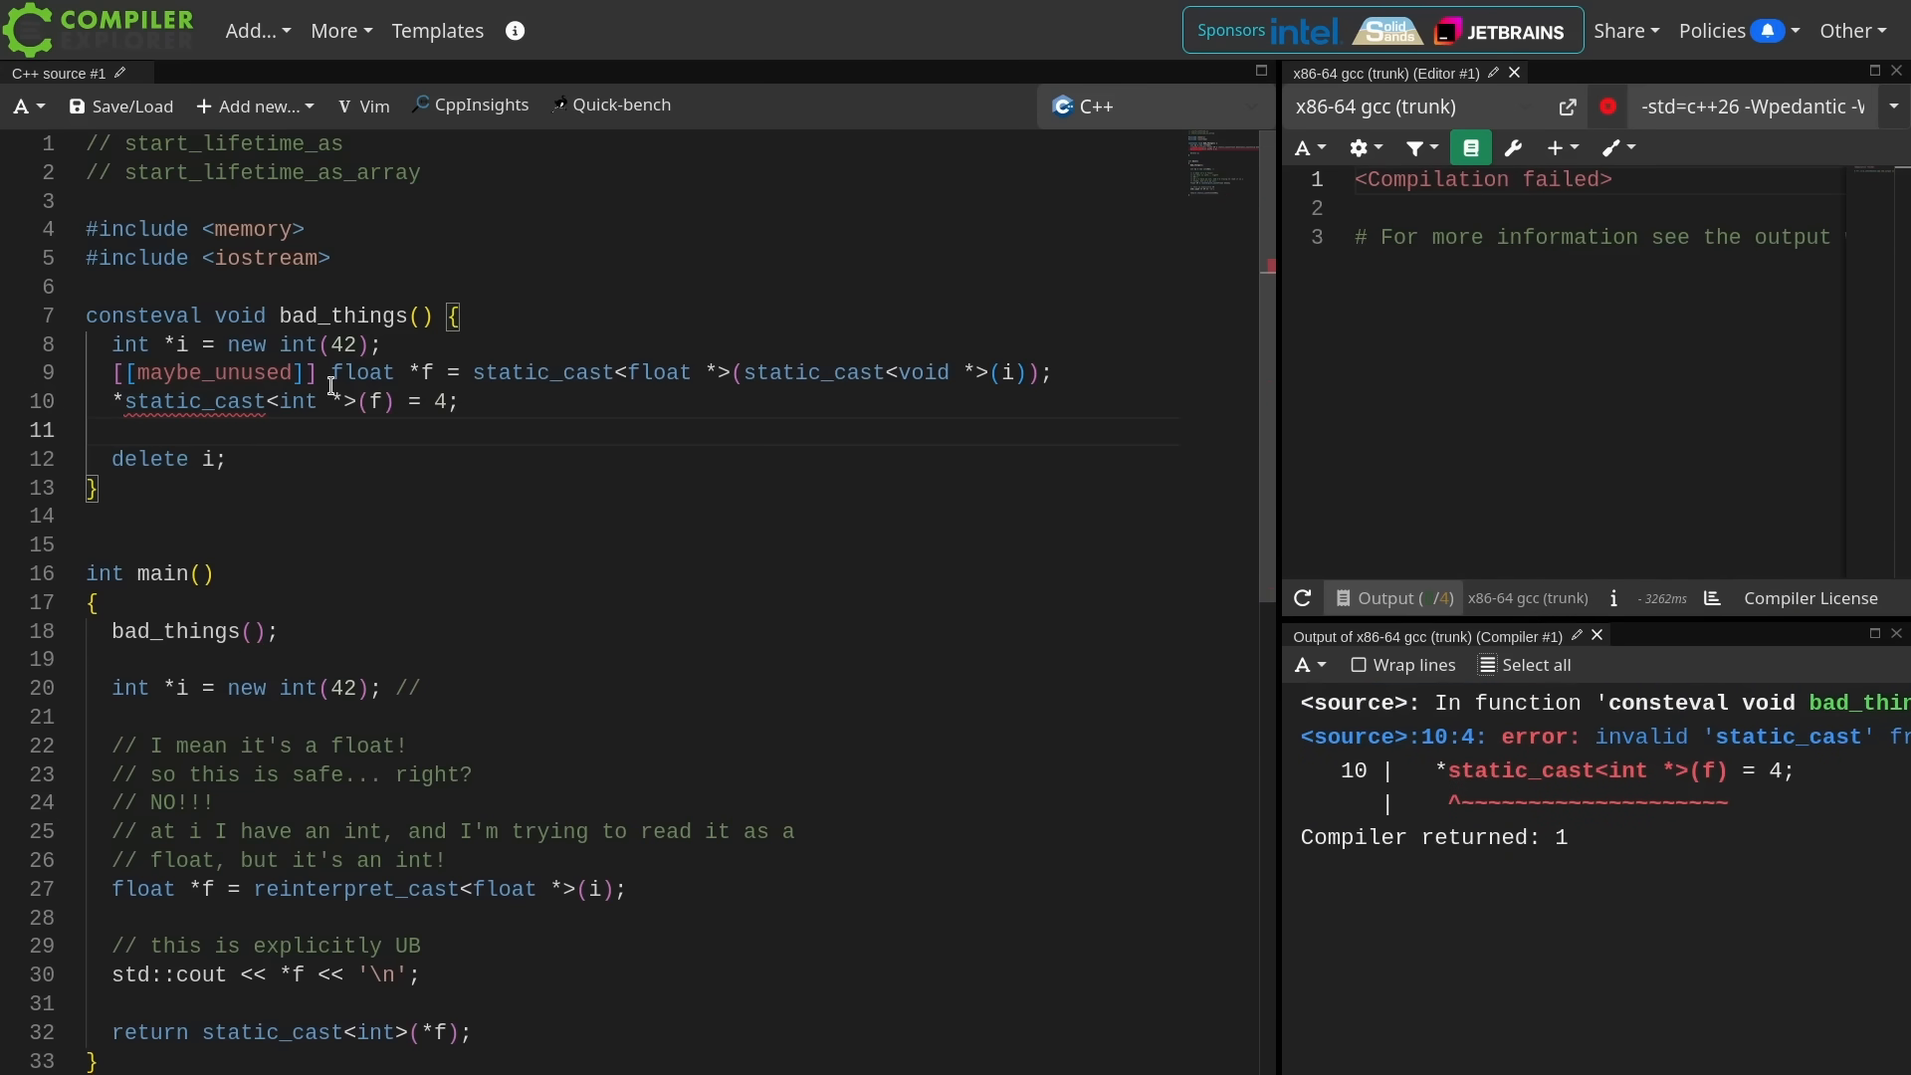
pyautogui.click(365, 402)
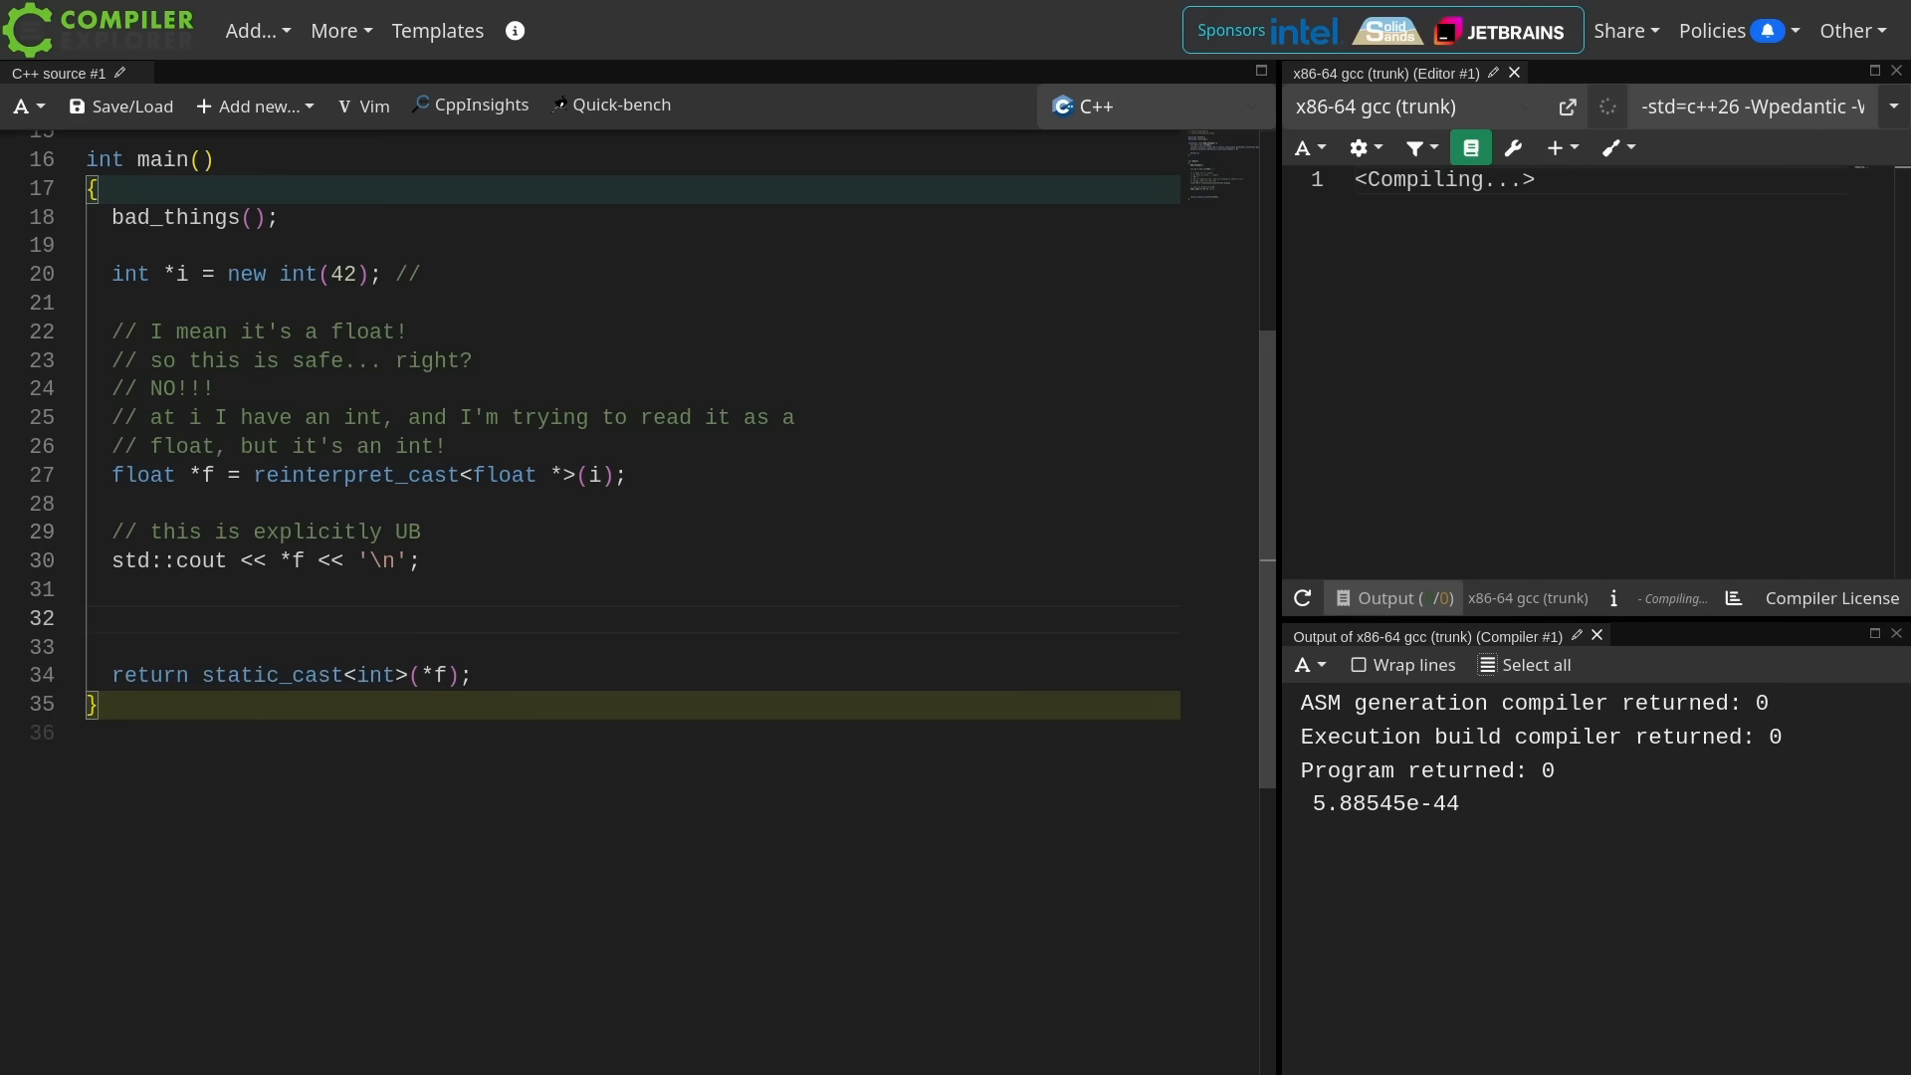
pyautogui.write('f -')
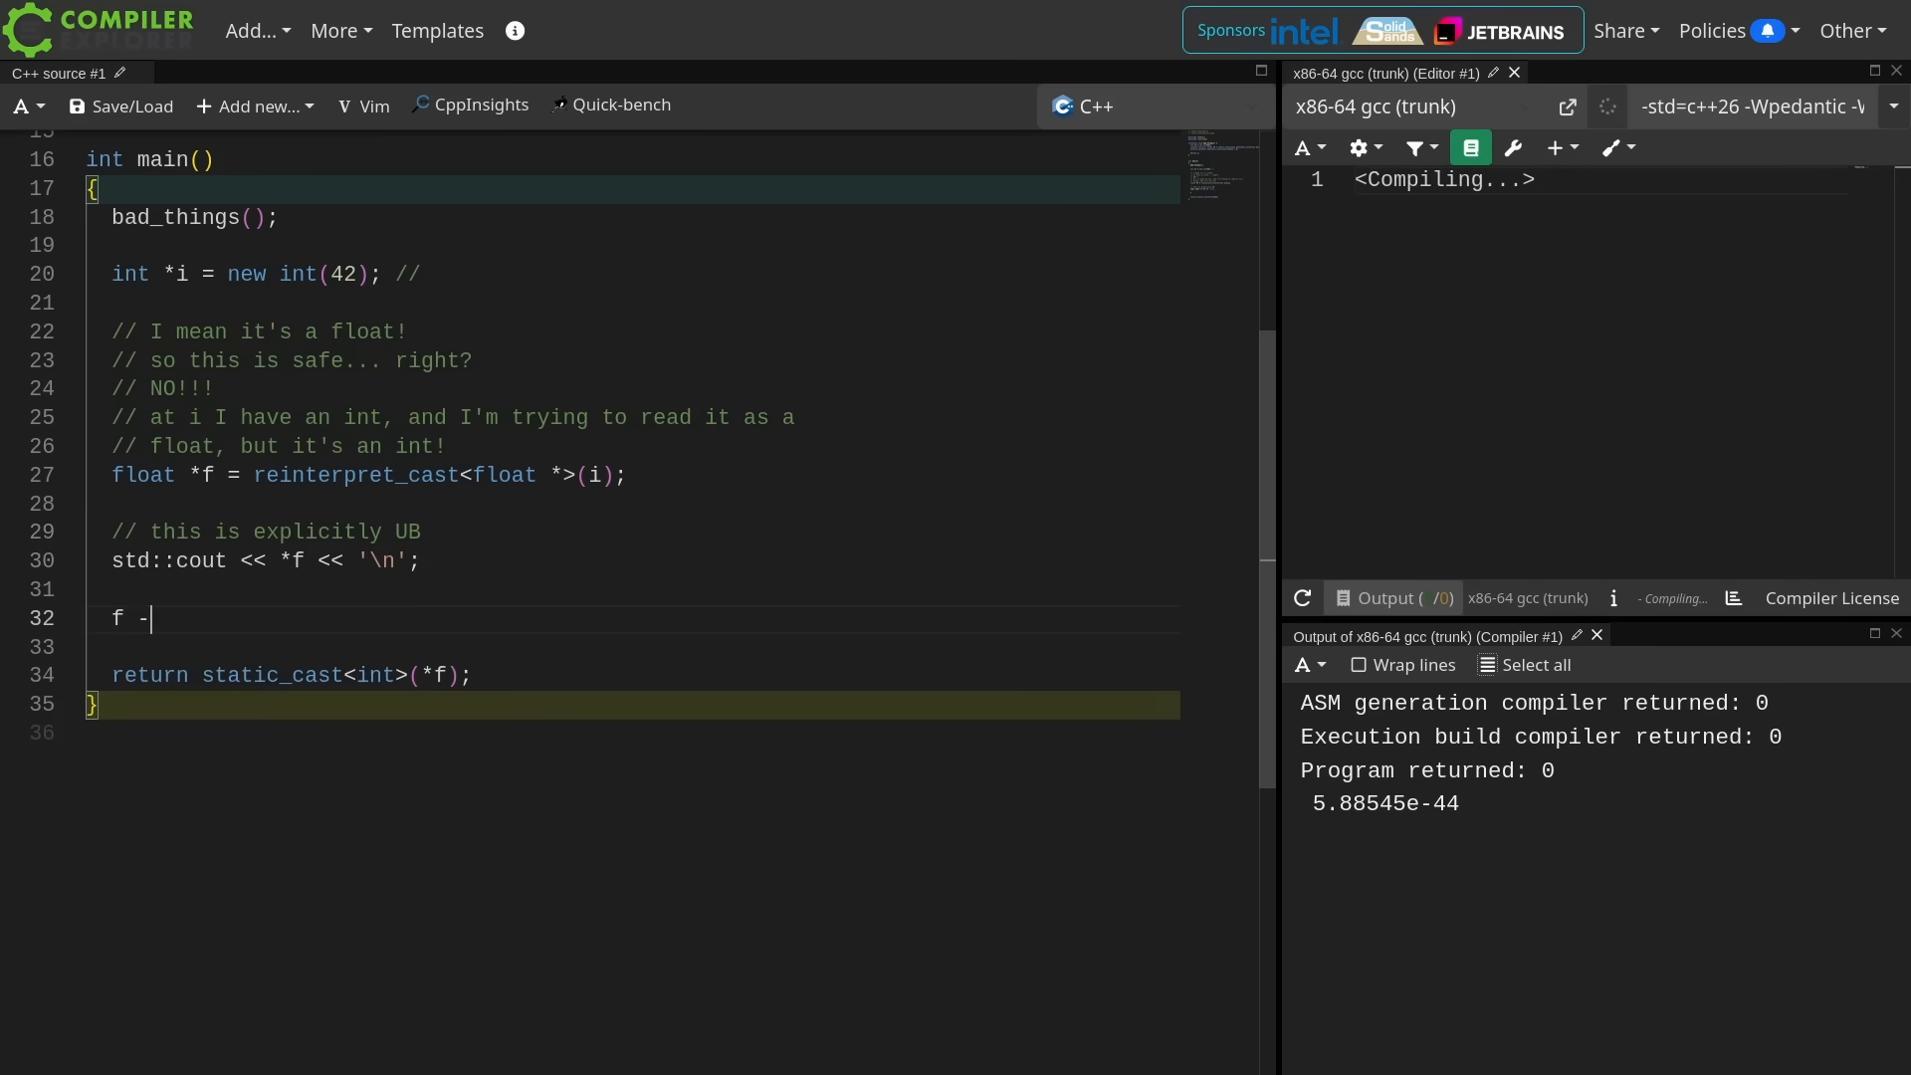
# - Assign f = std::start_lifetime_as<float>(i) with 'now this is not UB' comments, and print *f again
pyautogui.write('= std')
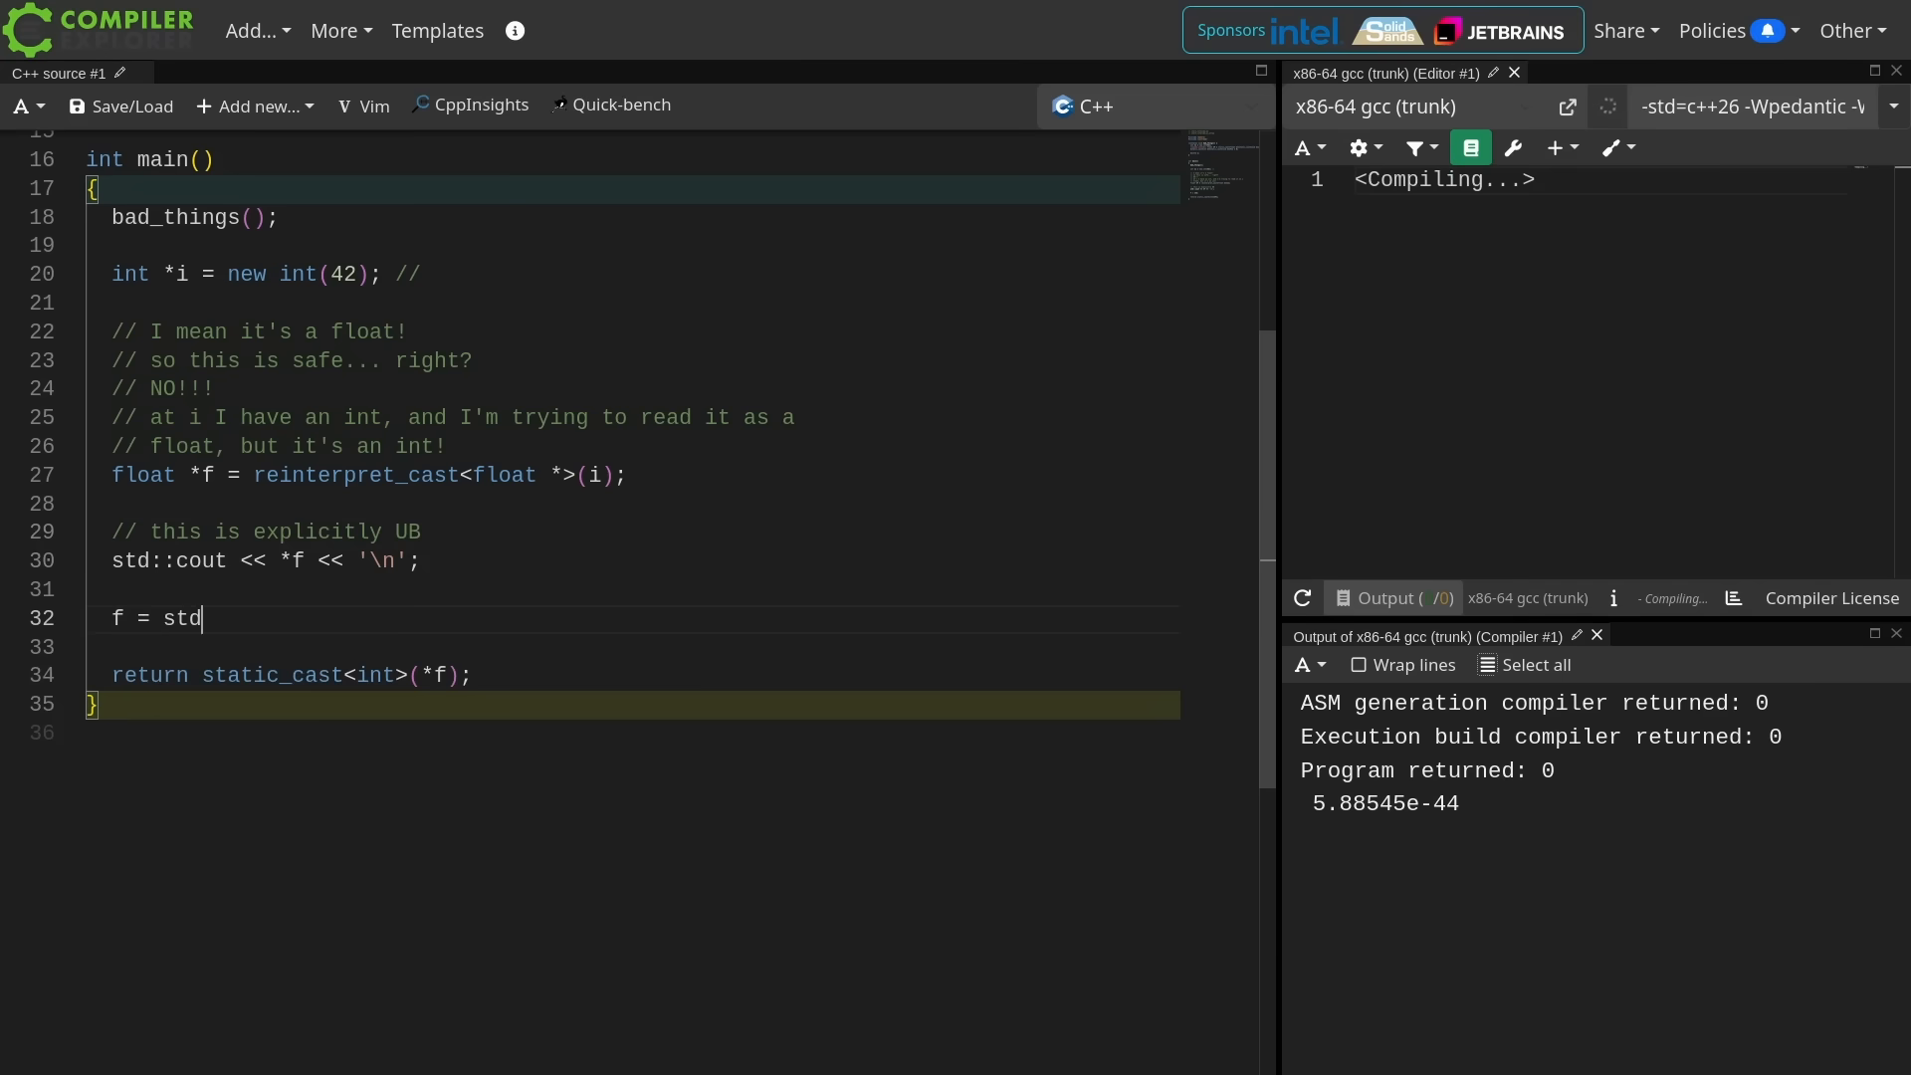
pyautogui.write('::start_lifetime_as<float>(i);')
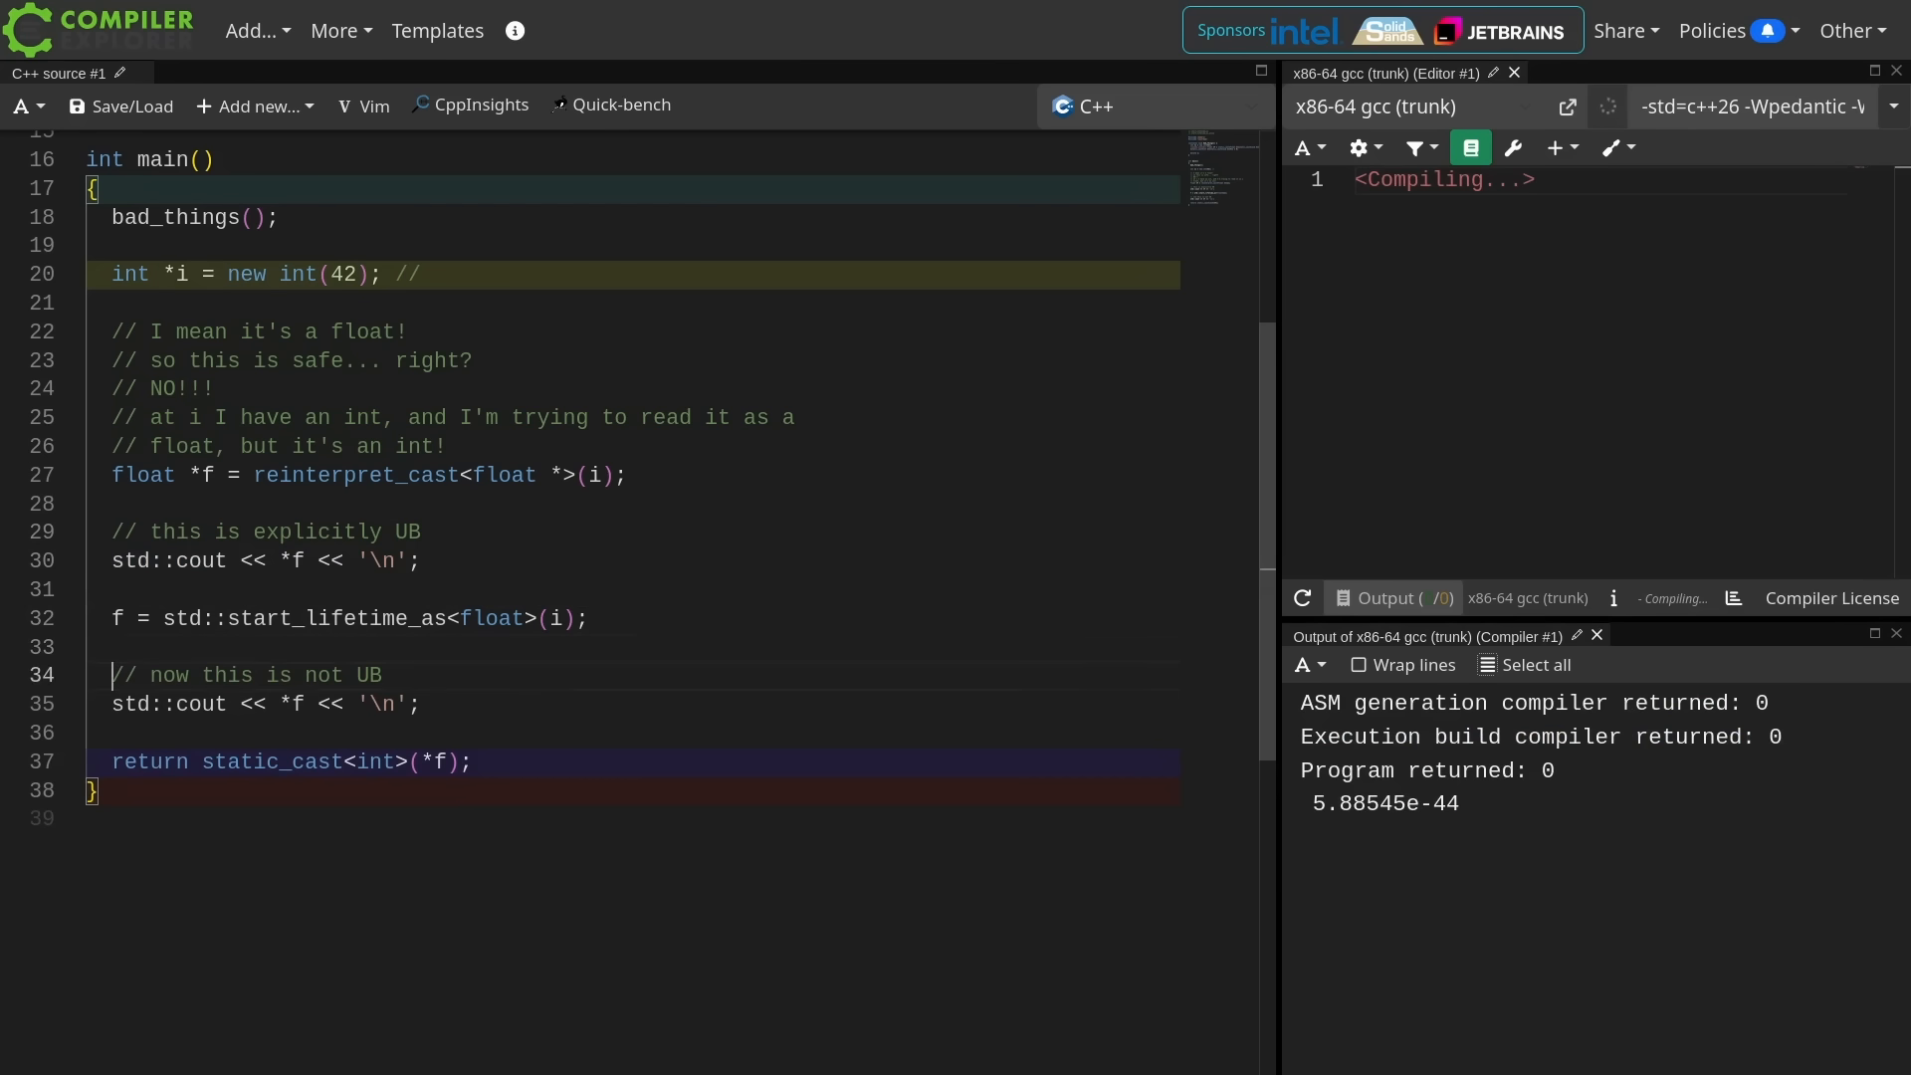
pyautogui.write('// I have changed the type of the object pointed to by i')
pyautogui.write('// to now be a float!')
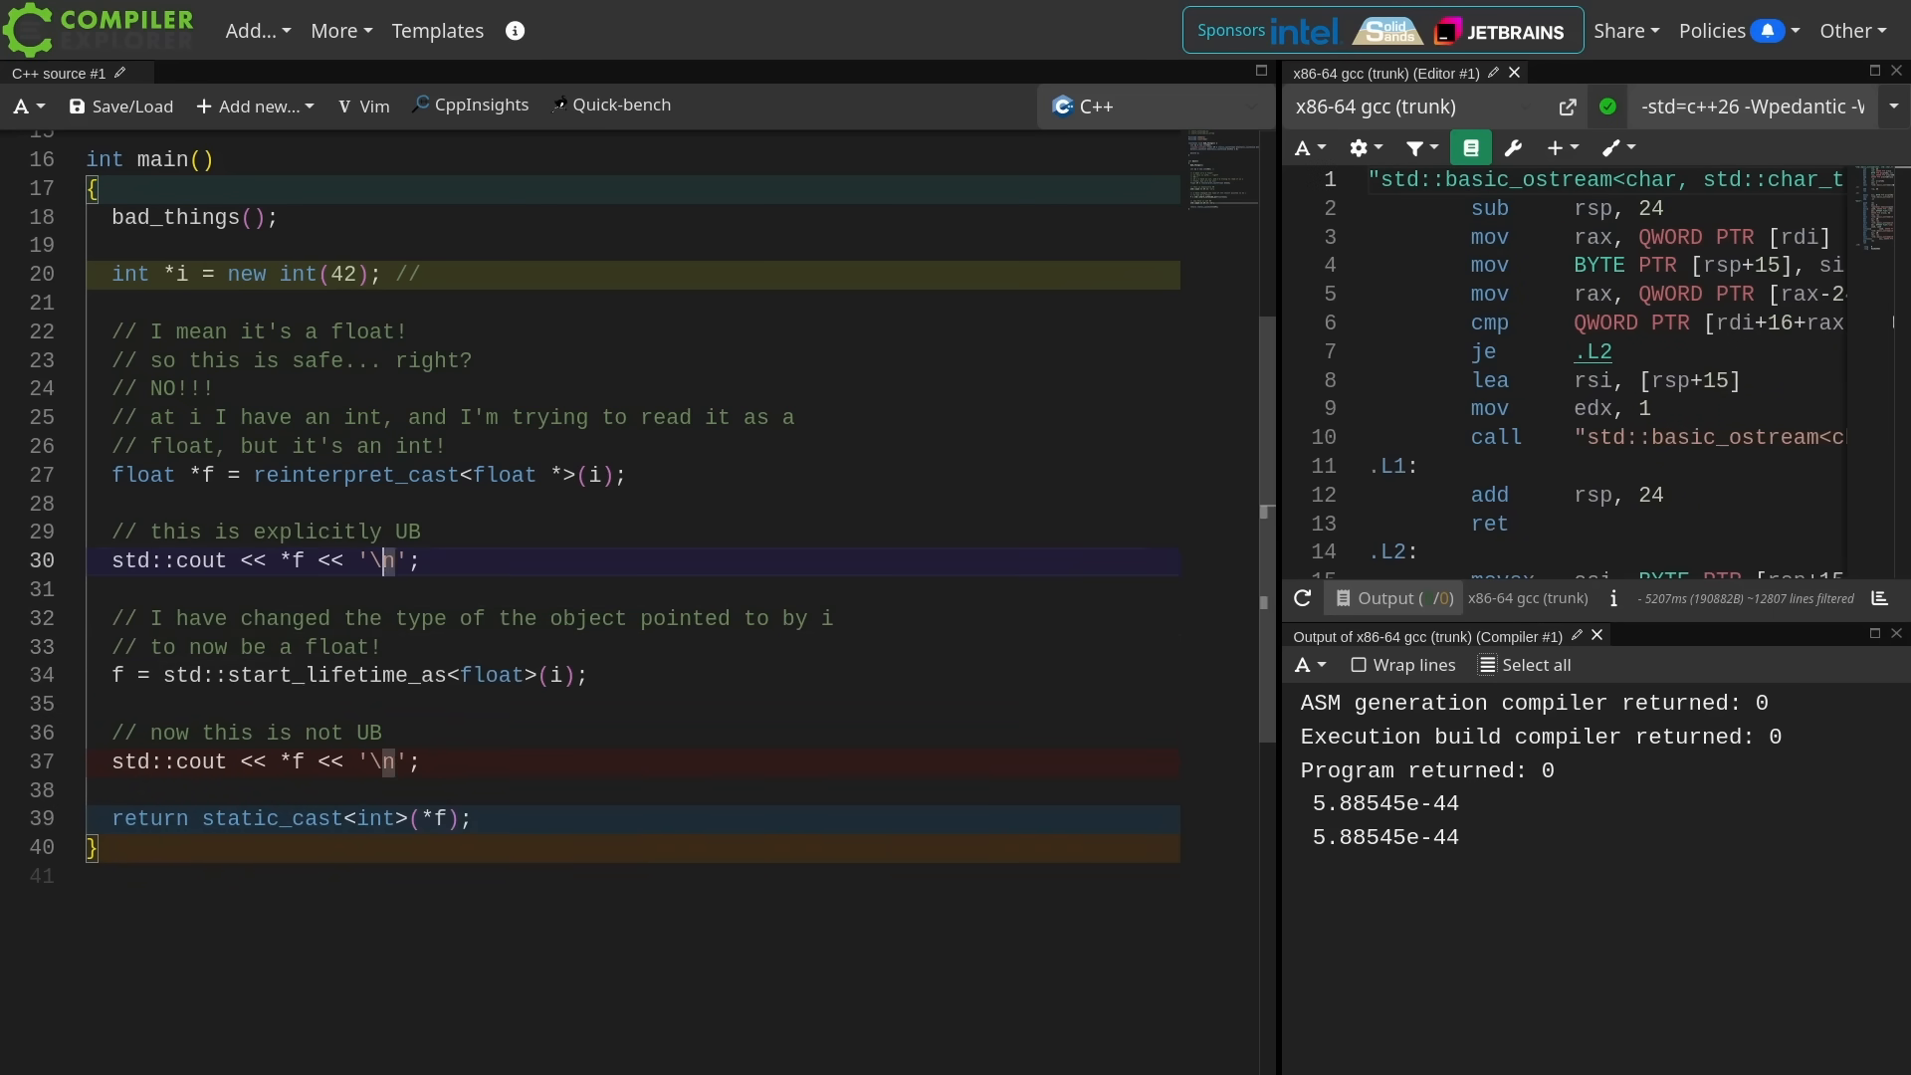
# - Add '*i = 42; // this is now UB, because that object is now a float!' commented out
pyautogui.write('*i = 42; // this is now UB, be')
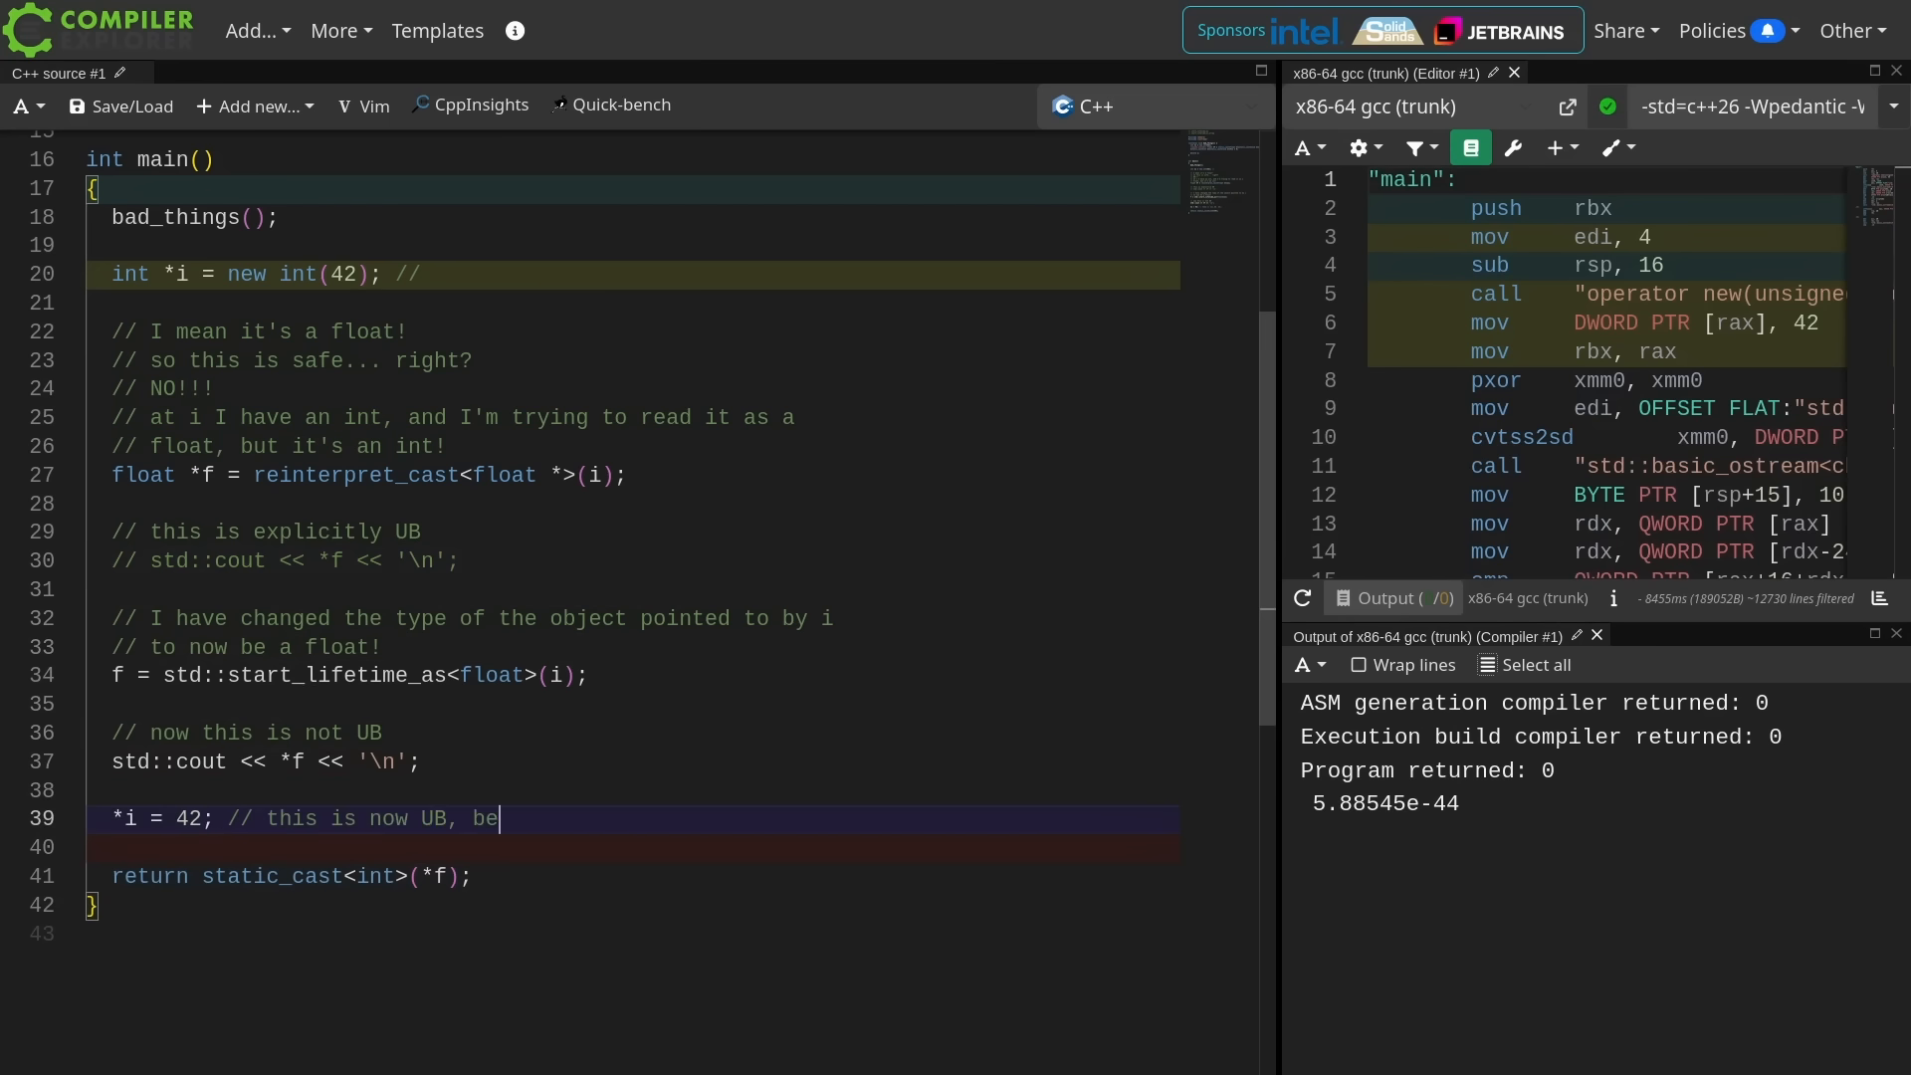
pyautogui.write('cuase that object is now a float!')
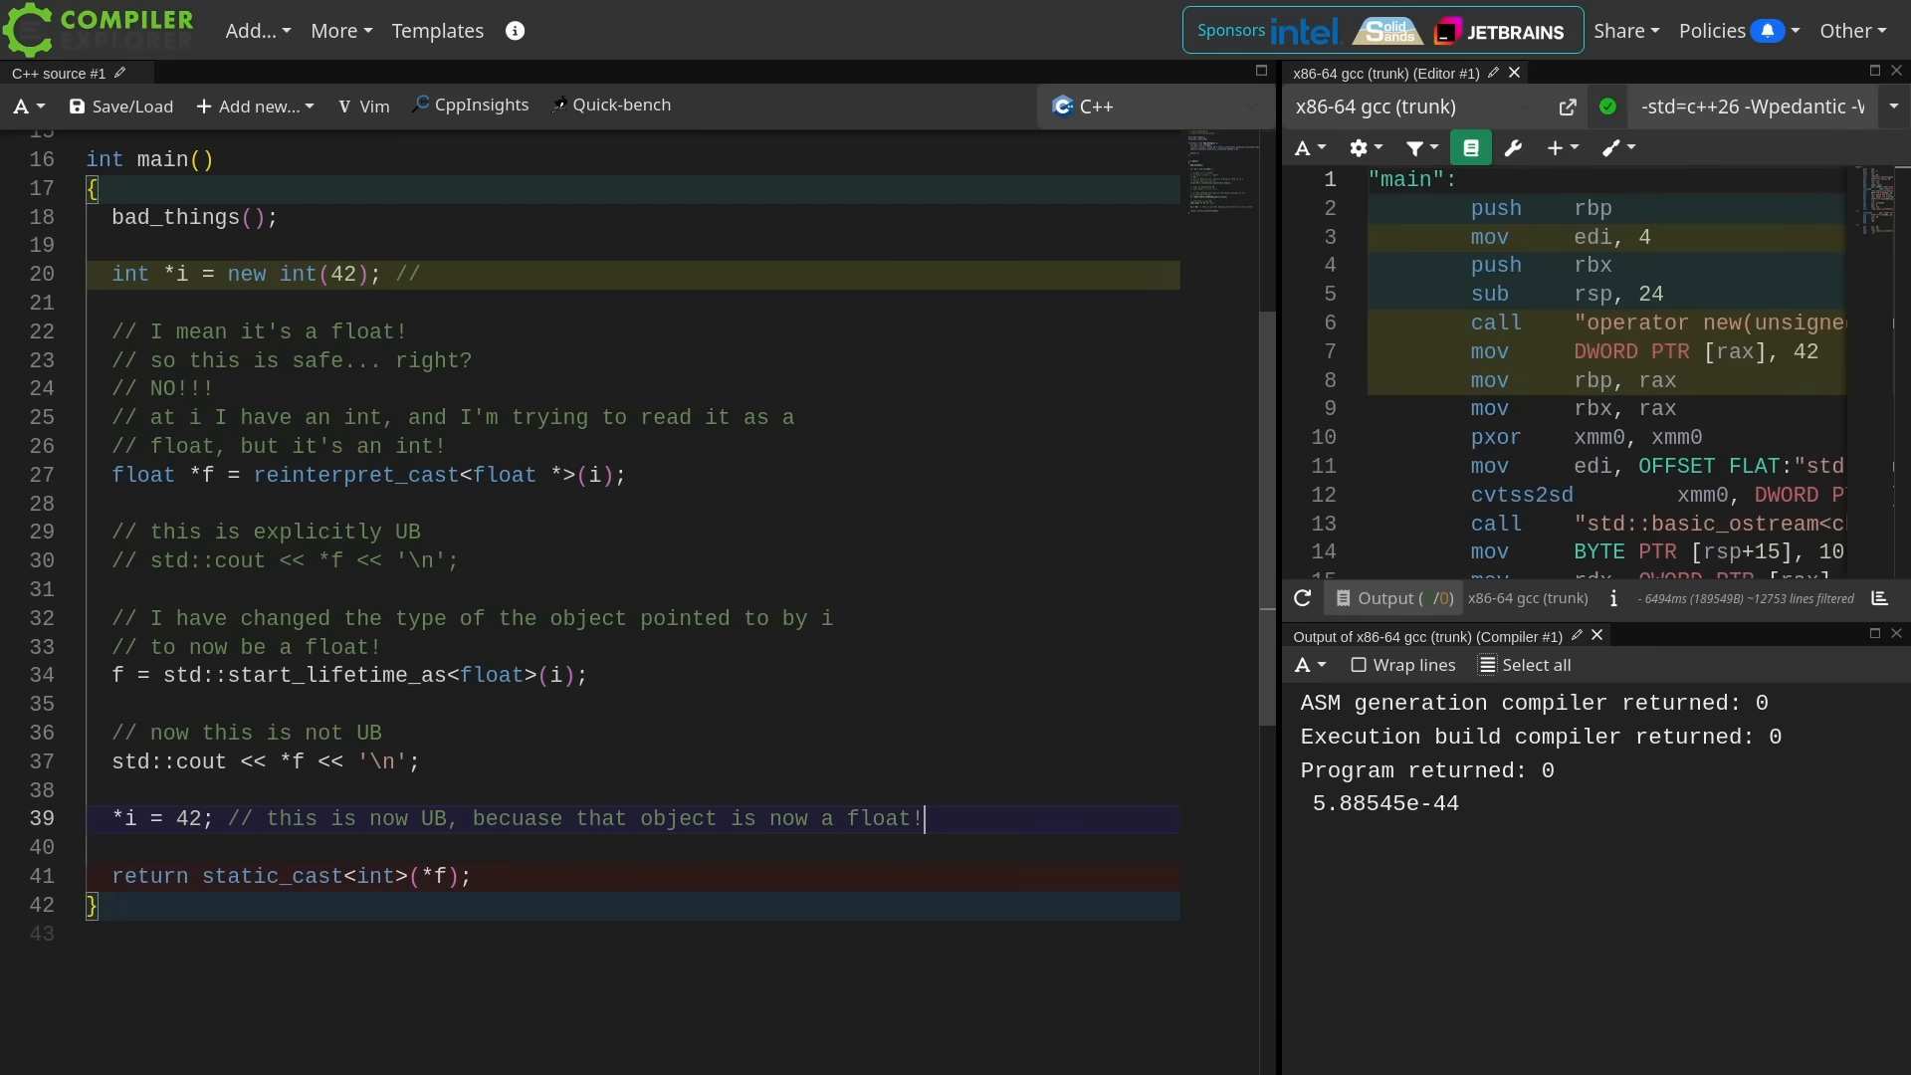
pyautogui.press('Enter')
pyautogui.write('std::start_lifetime_as<int>(i')
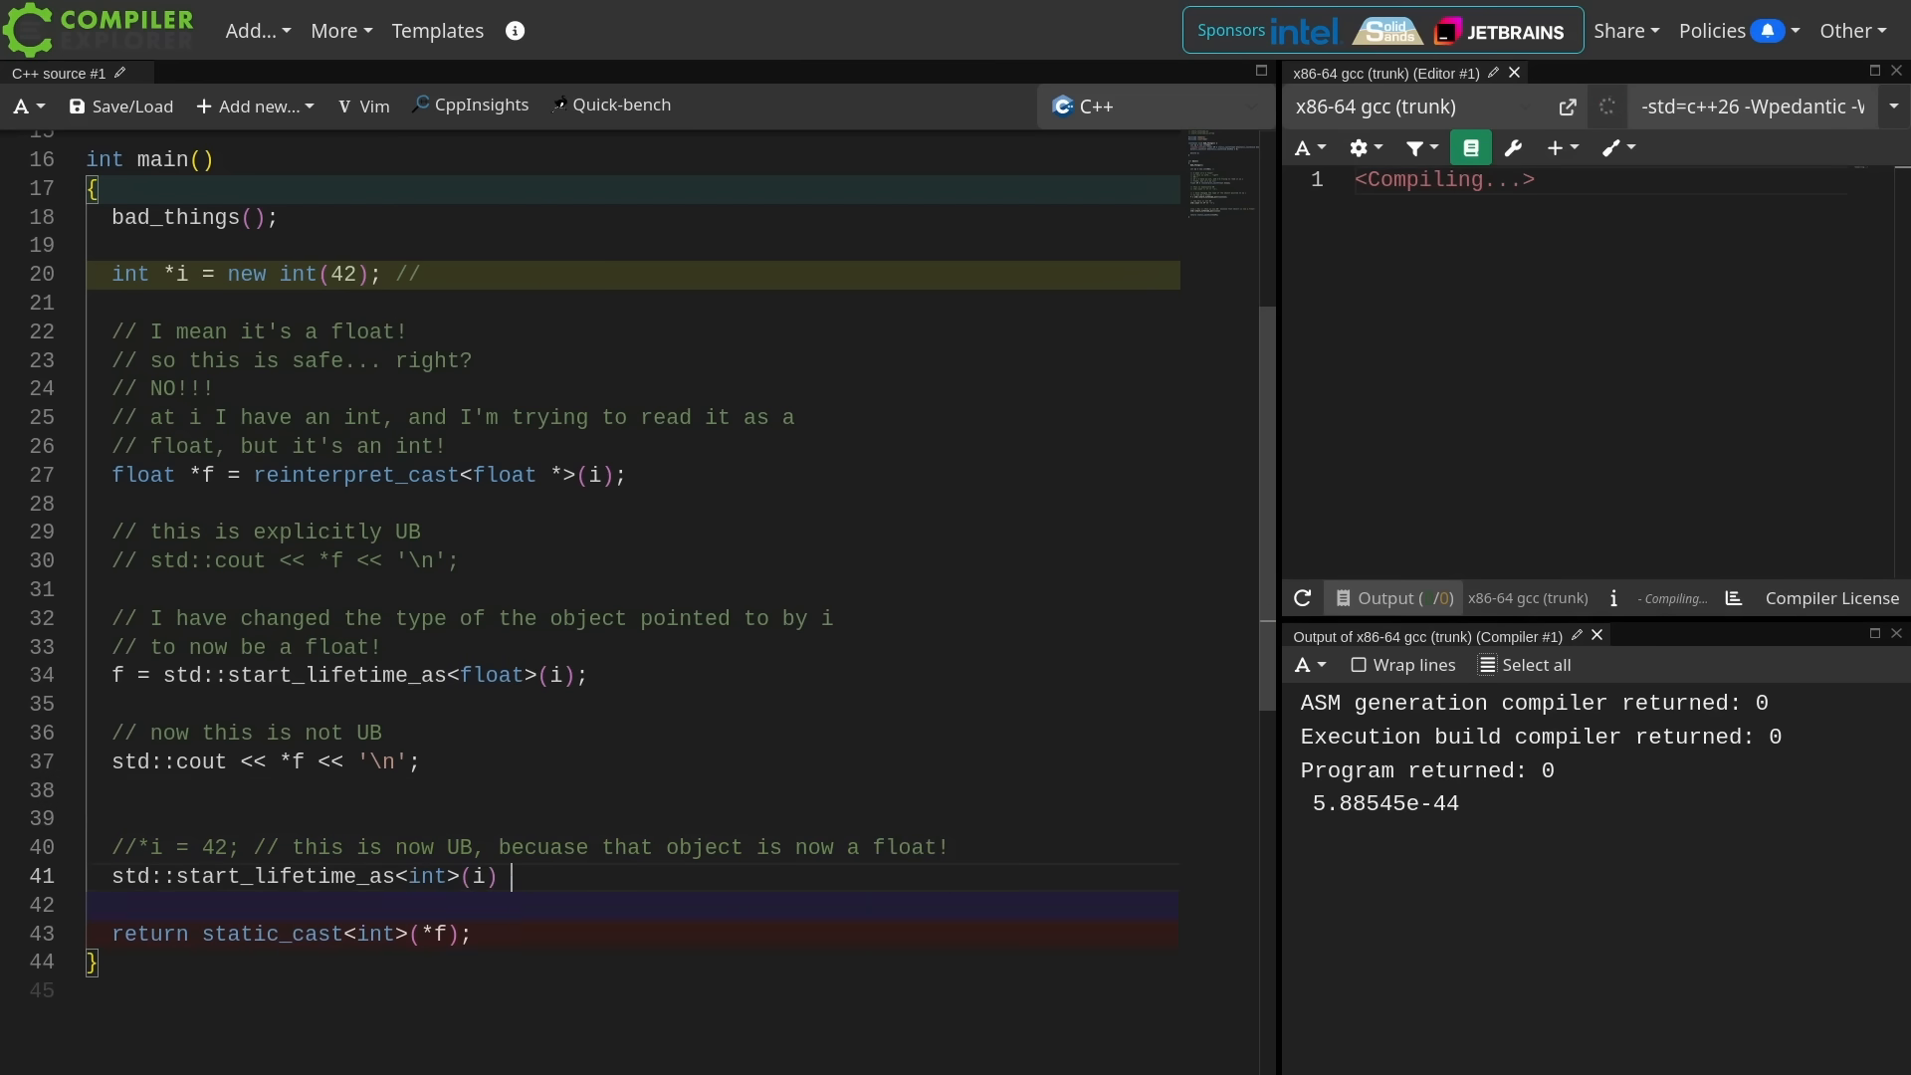
pyautogui.write('// and this is not UB, because I just switched the life')
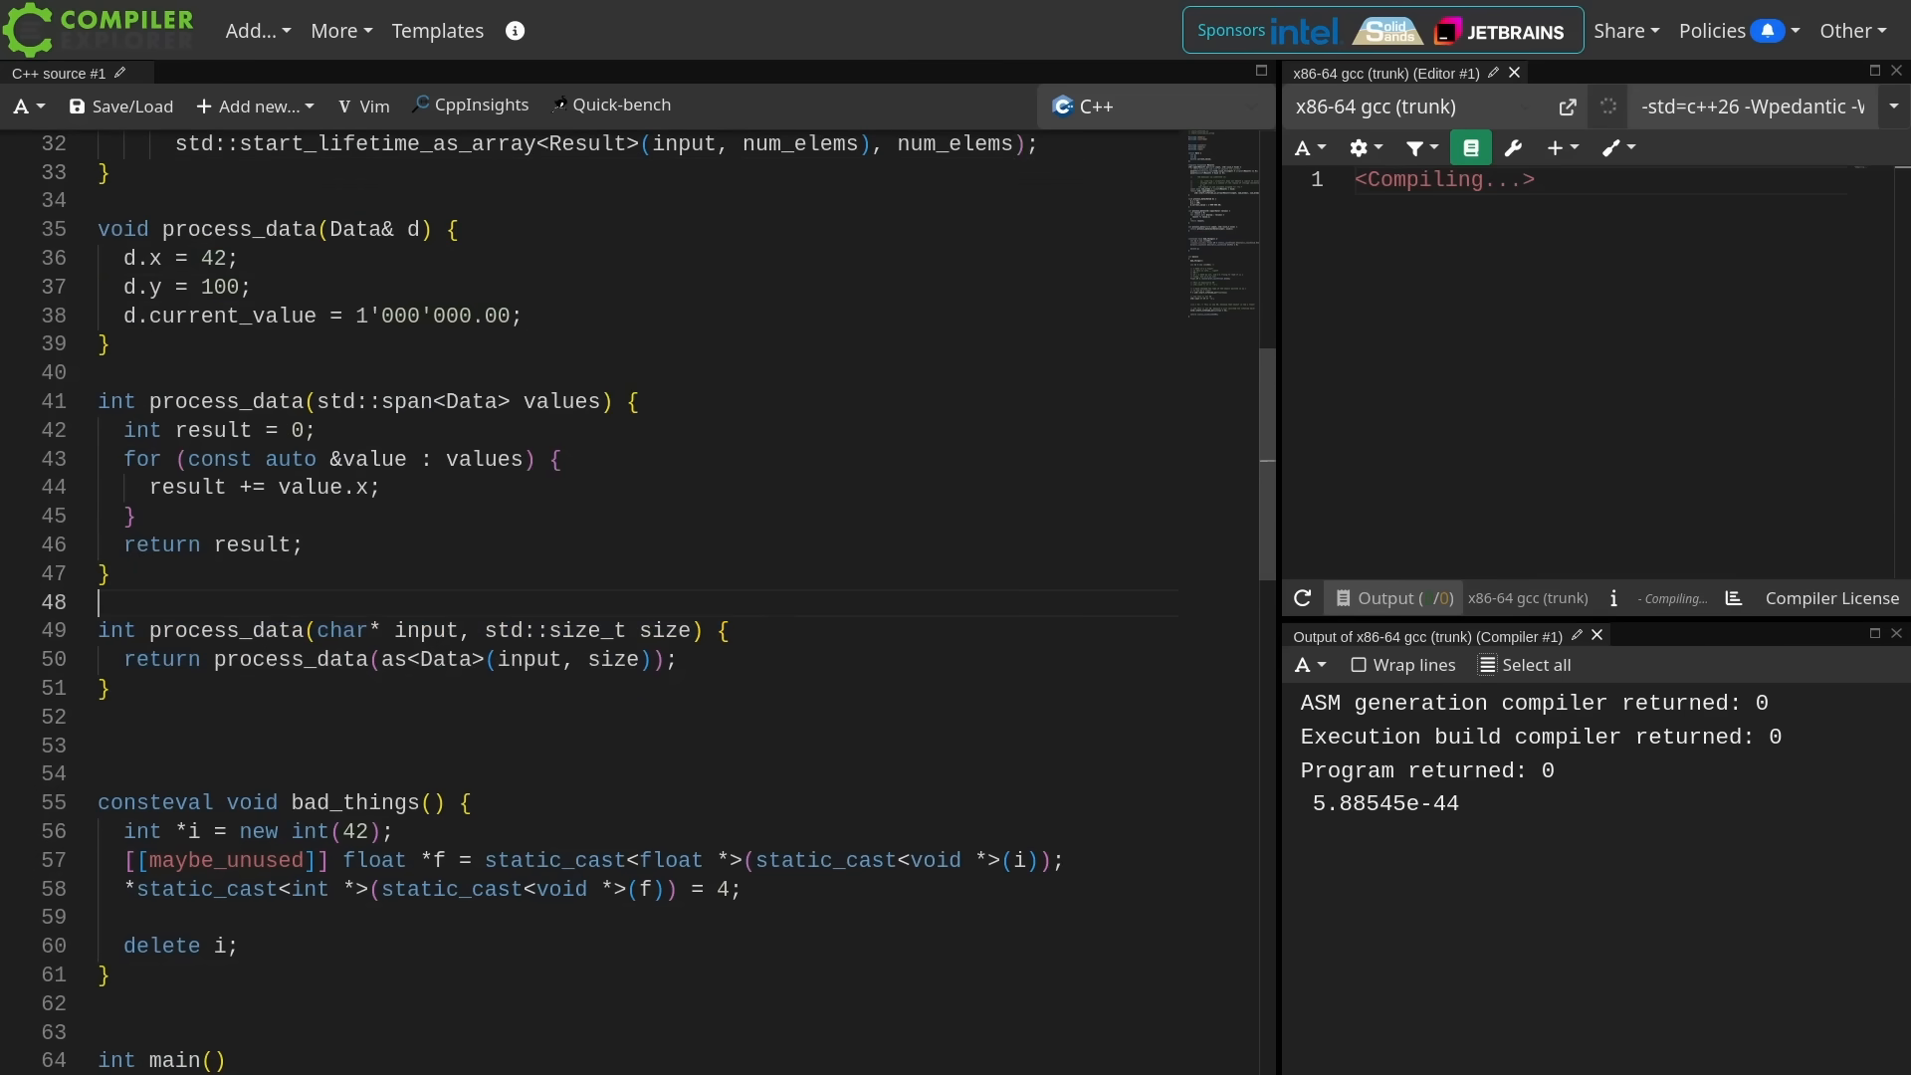
# - Add comments '// blob of bytes "off the wire"' and '// say from a network device or deserialization'
pyautogui.write('// blob of bytes "oo"')
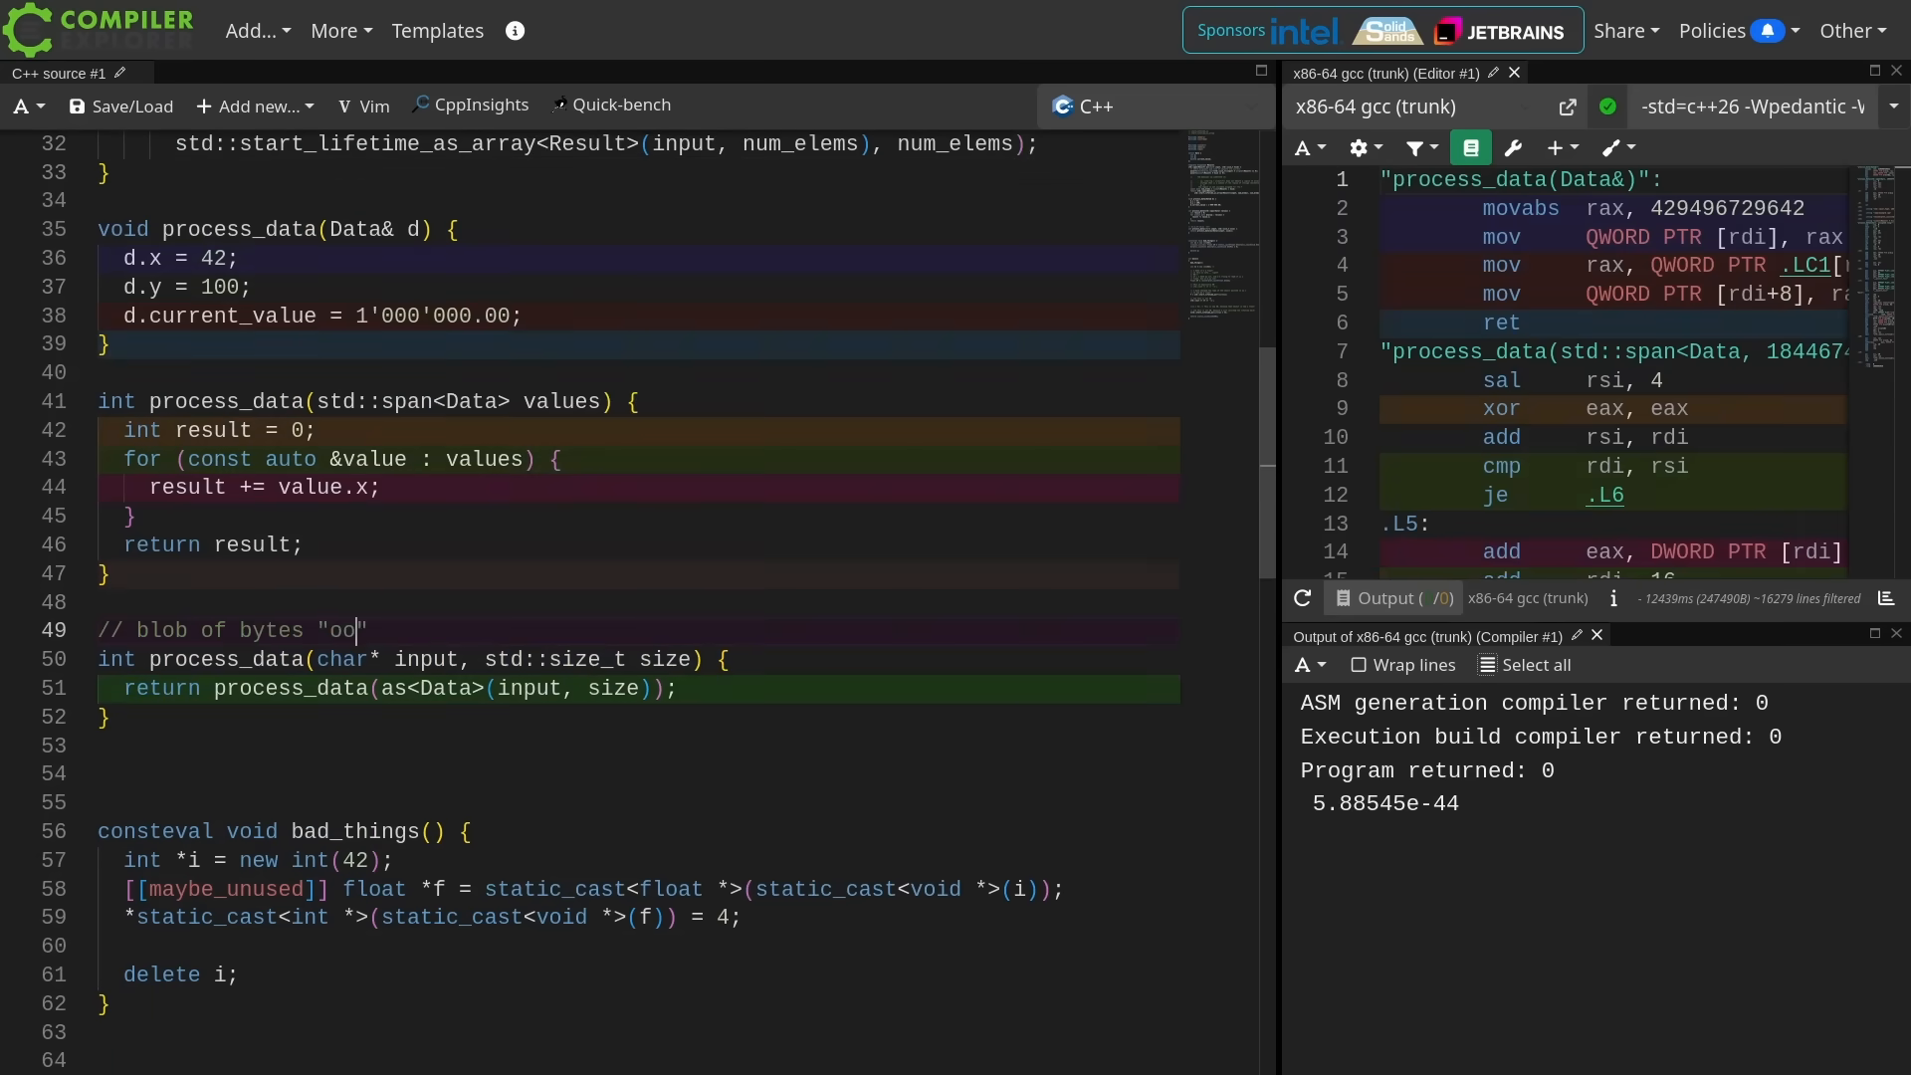
pyautogui.write('ff the wire')
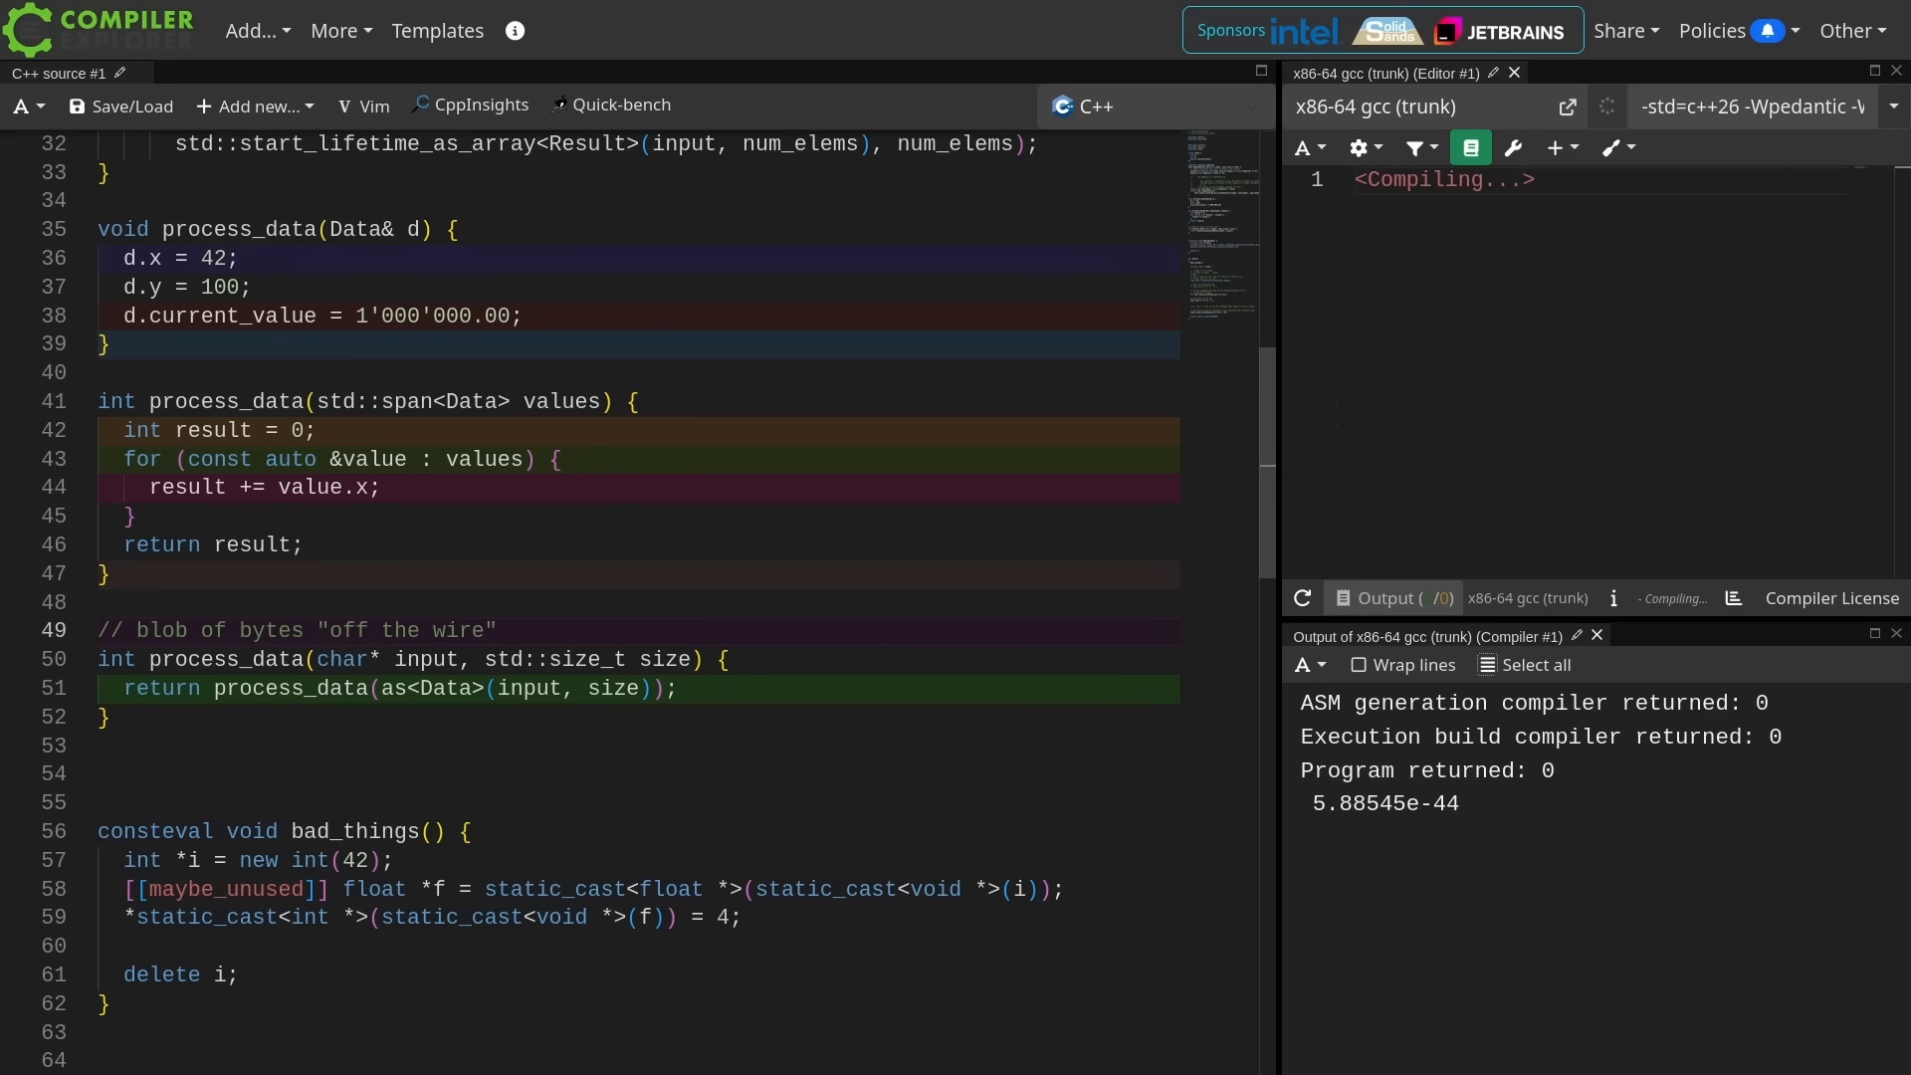
pyautogui.write('//')
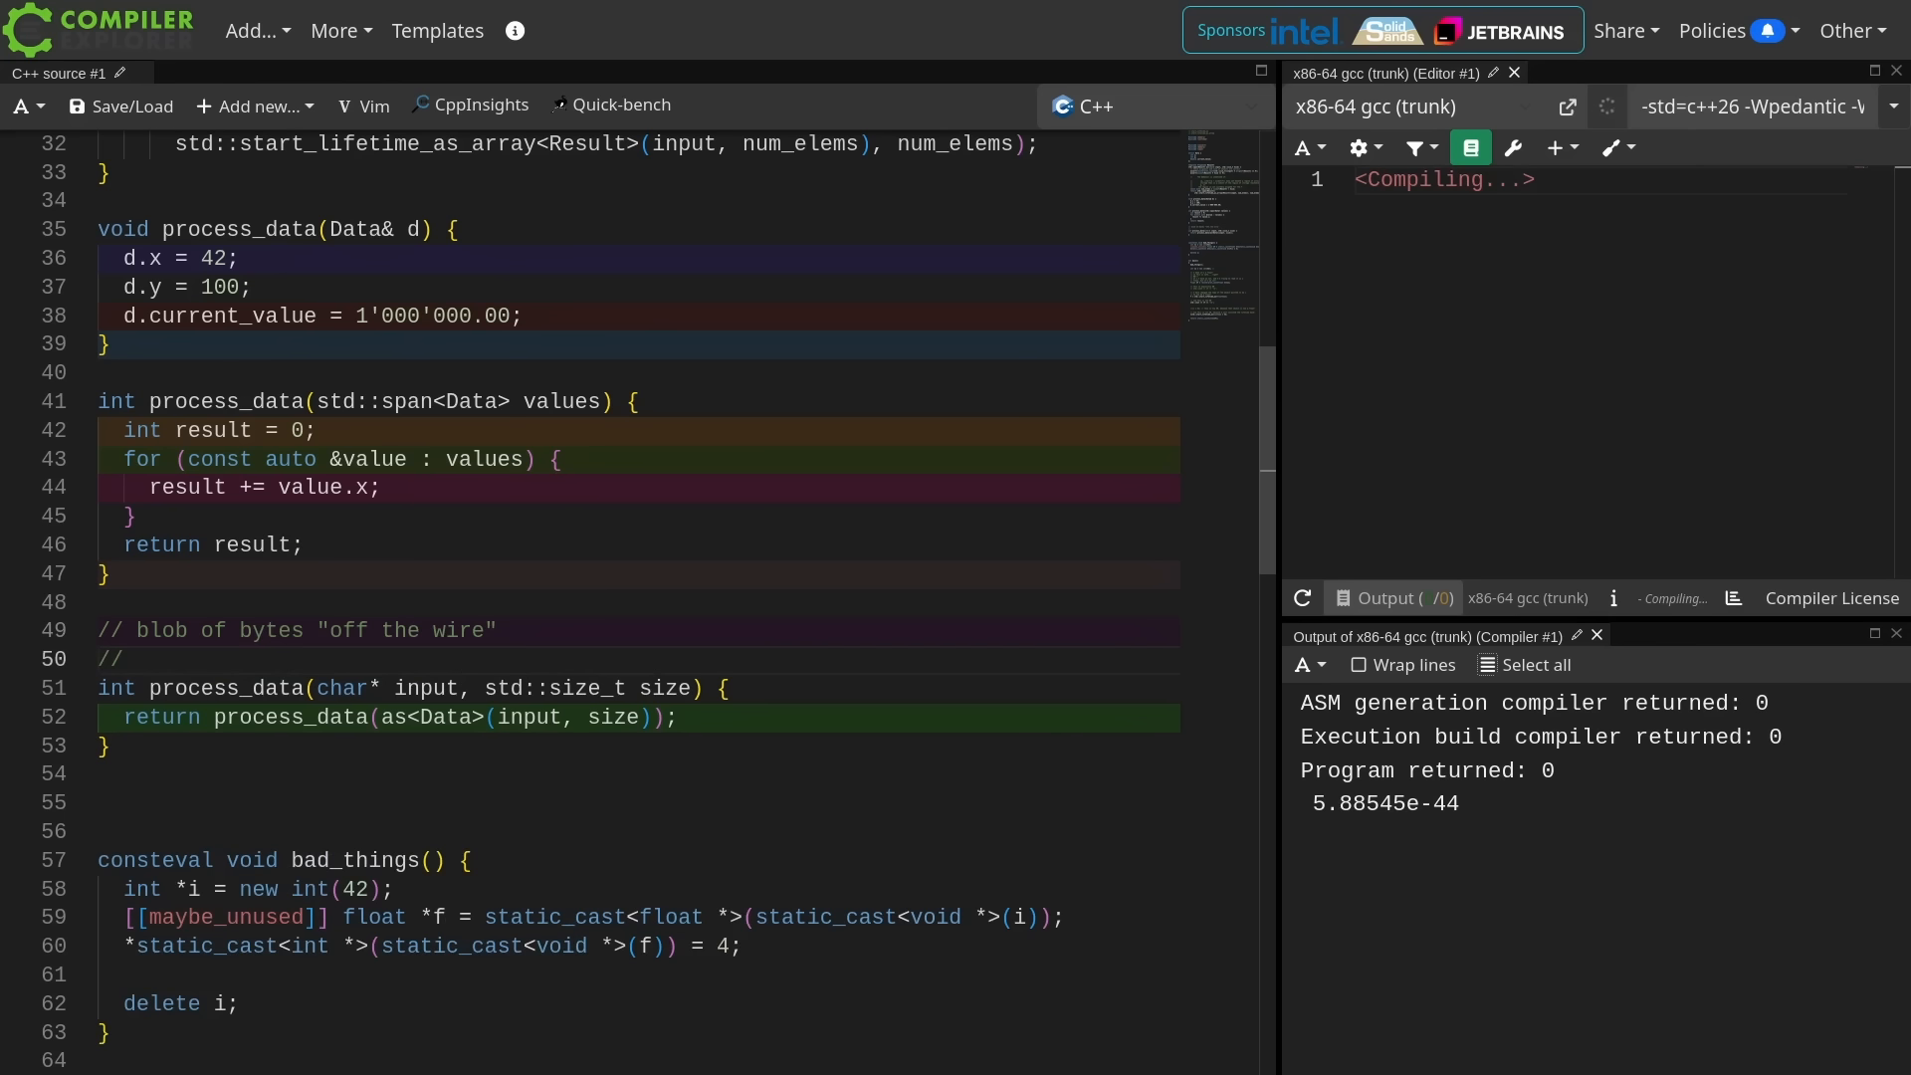
pyautogui.write('say from a network device or')
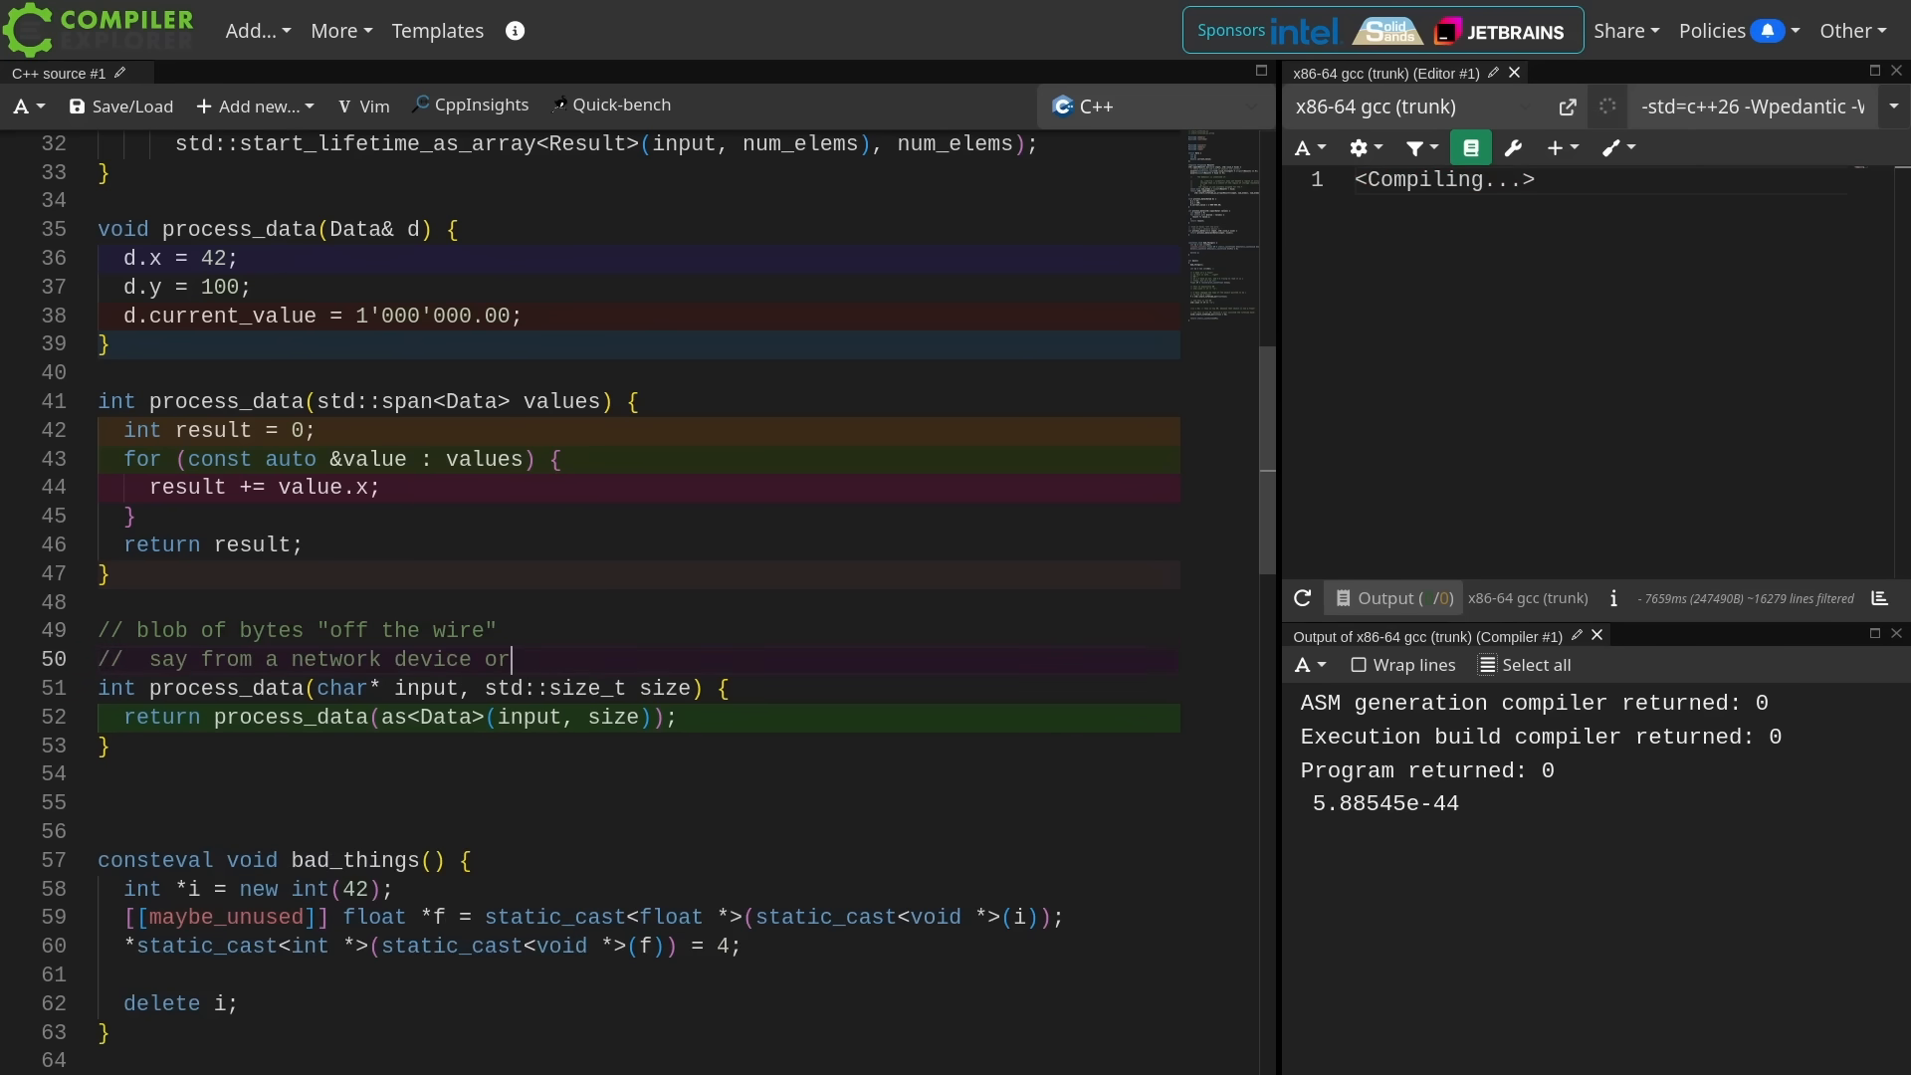
pyautogui.write('deserialization')
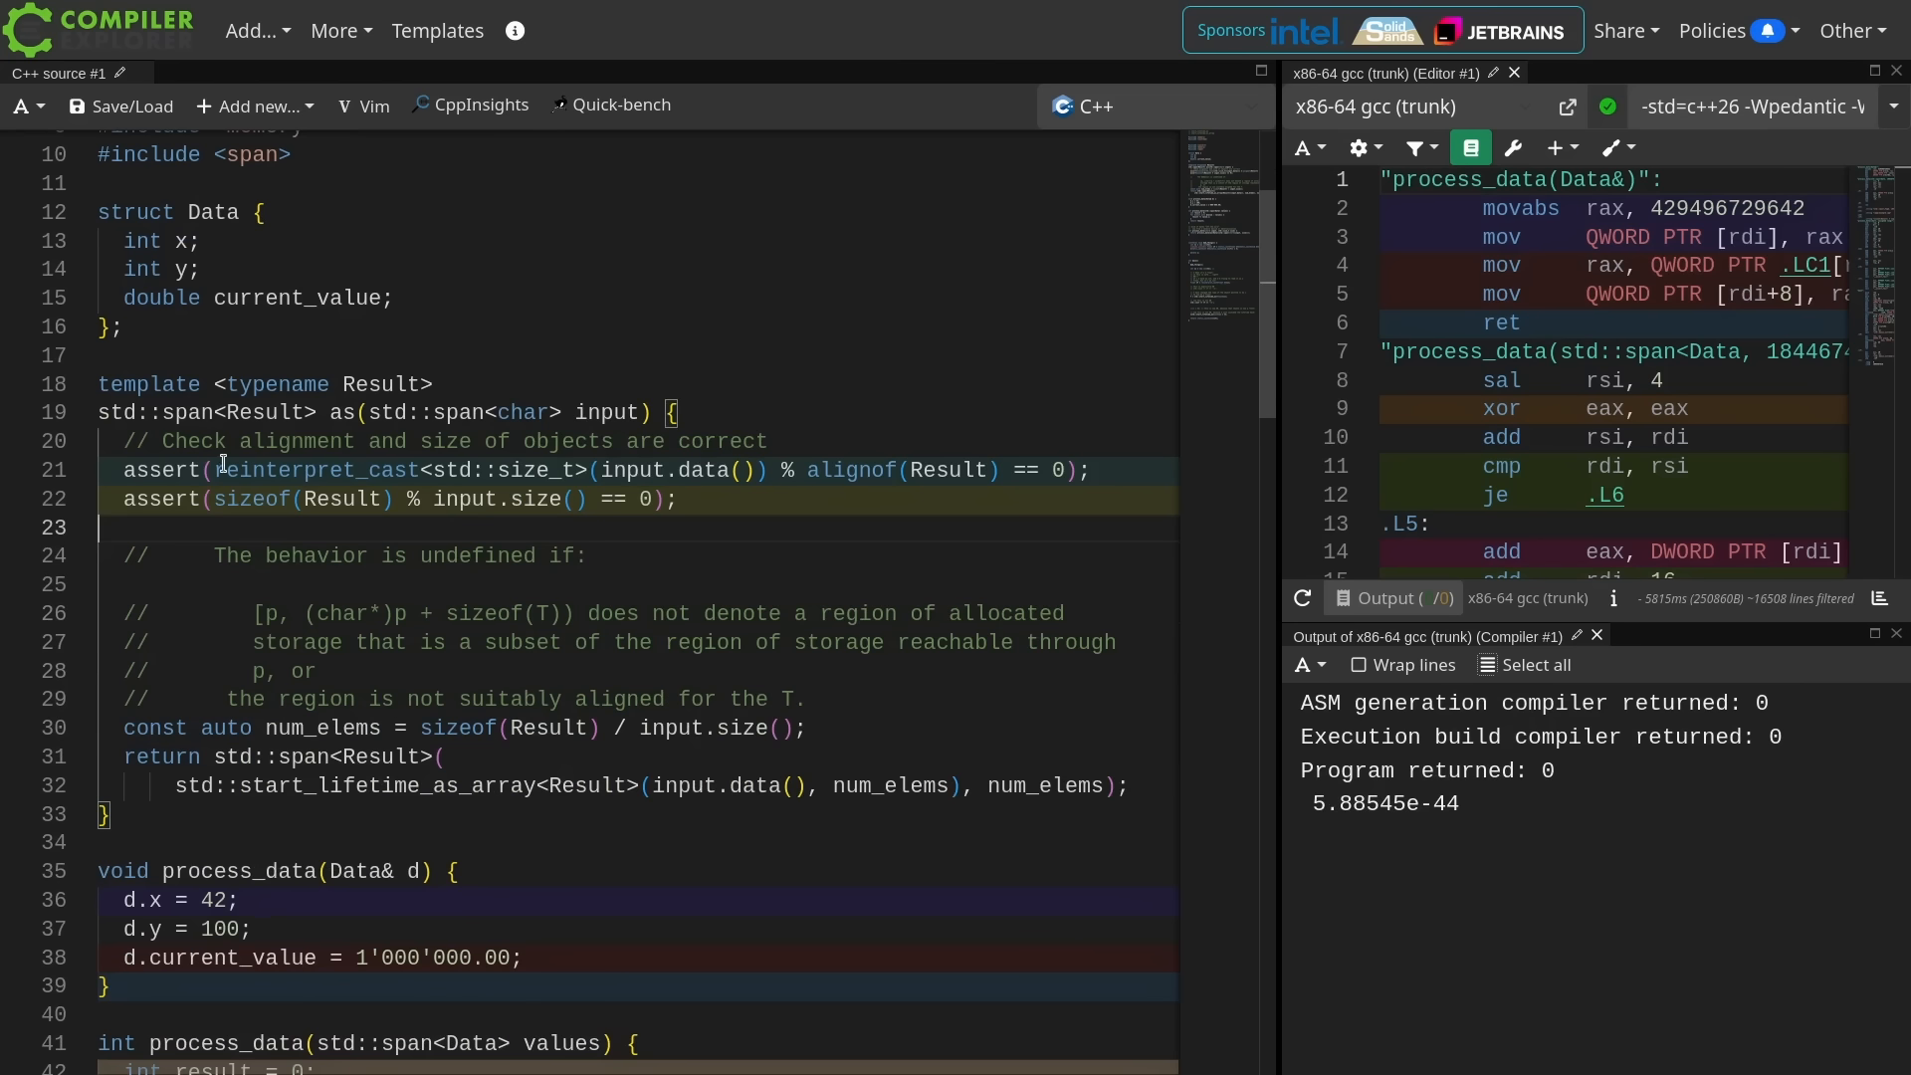
pyautogui.moveTo(215, 470); pyautogui.dragTo(756, 471)
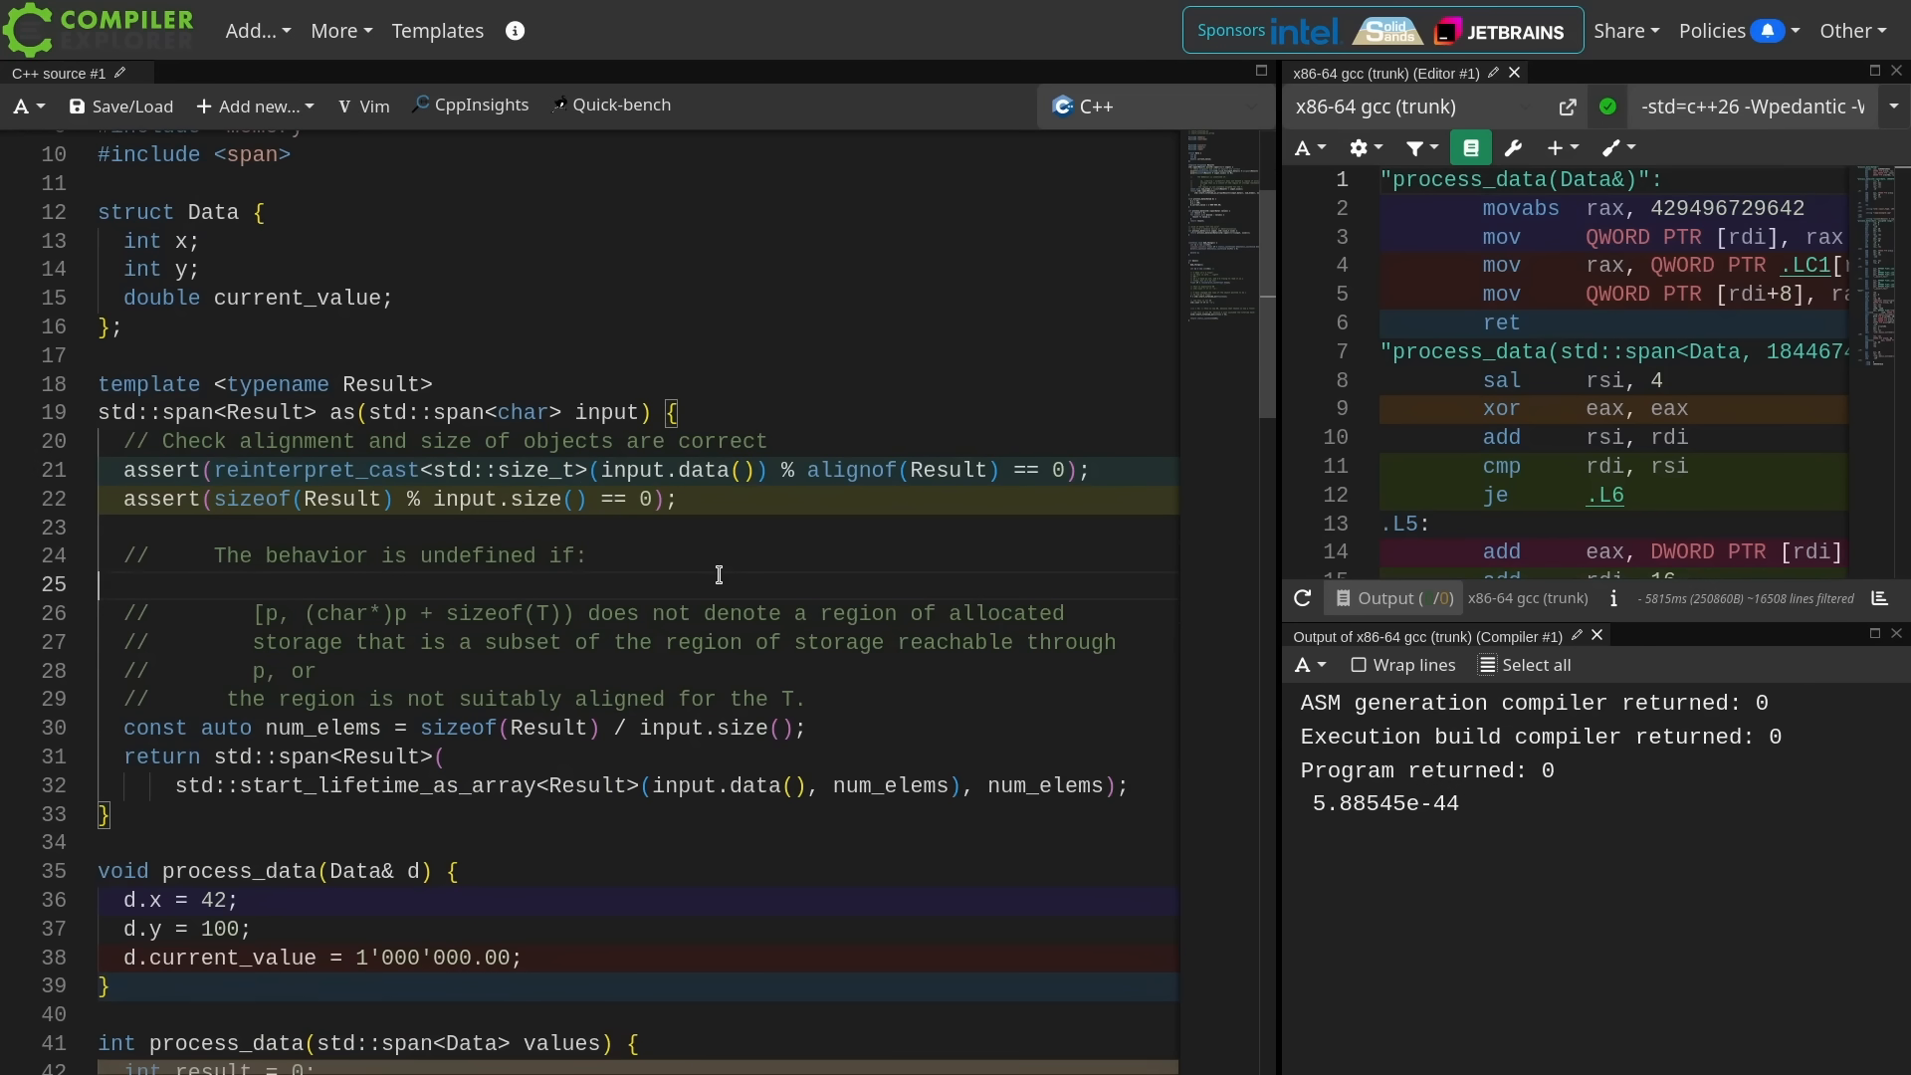
pyautogui.moveTo(215, 556); pyautogui.dragTo(582, 555)
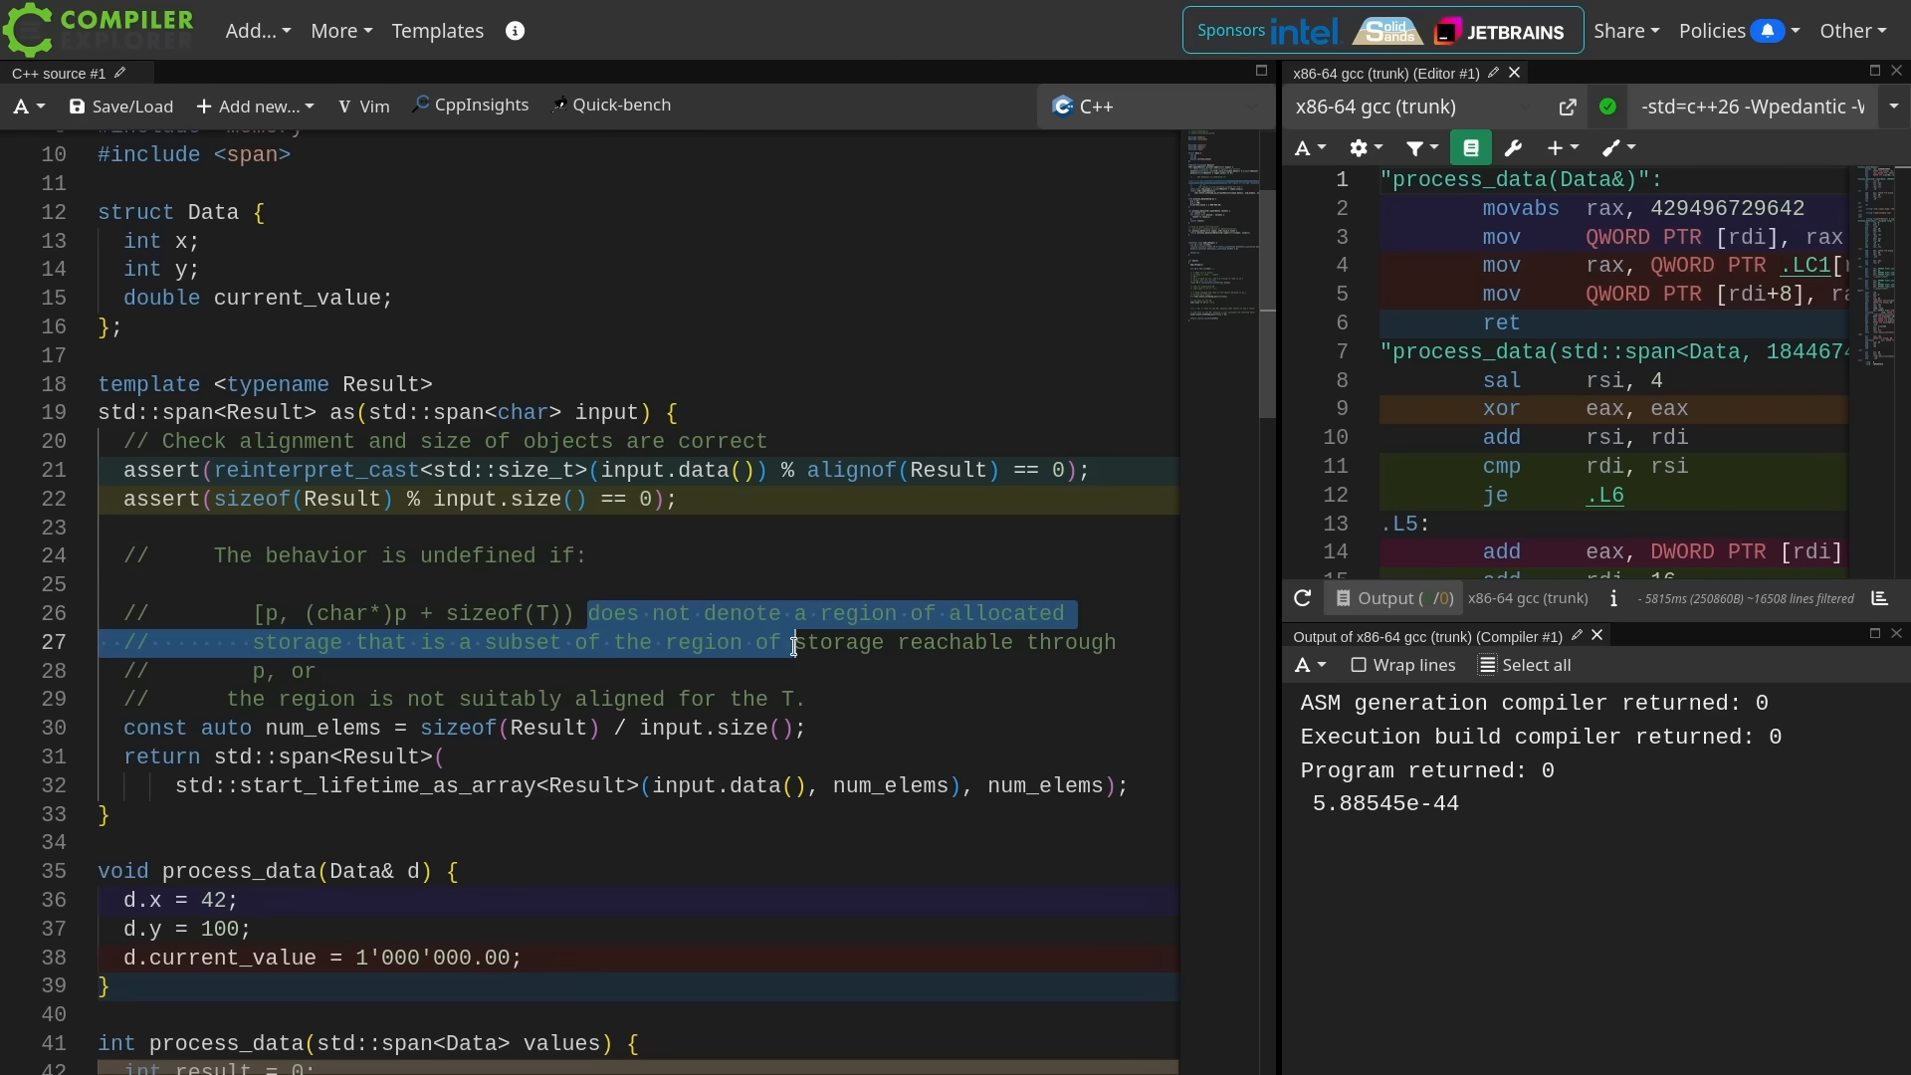
pyautogui.moveTo(792, 641); pyautogui.dragTo(320, 672)
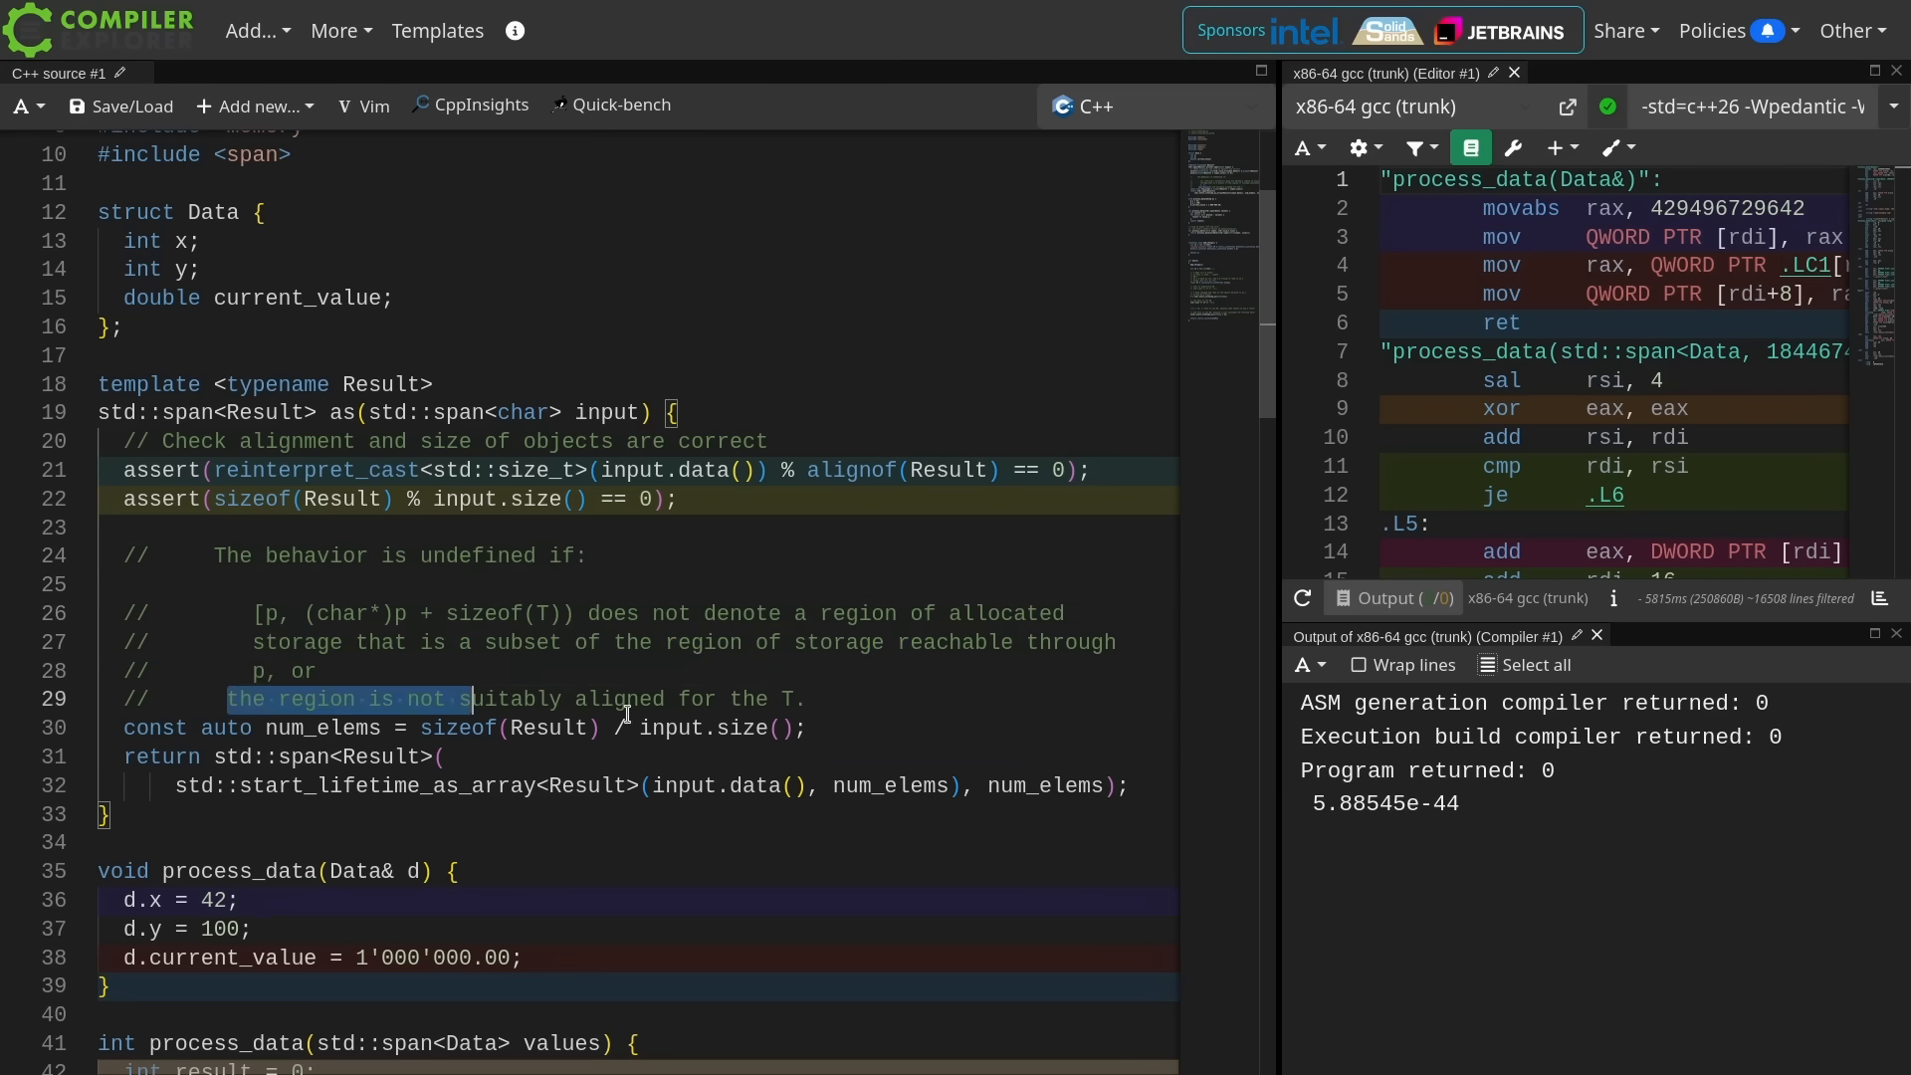
pyautogui.moveTo(466, 698); pyautogui.dragTo(798, 698)
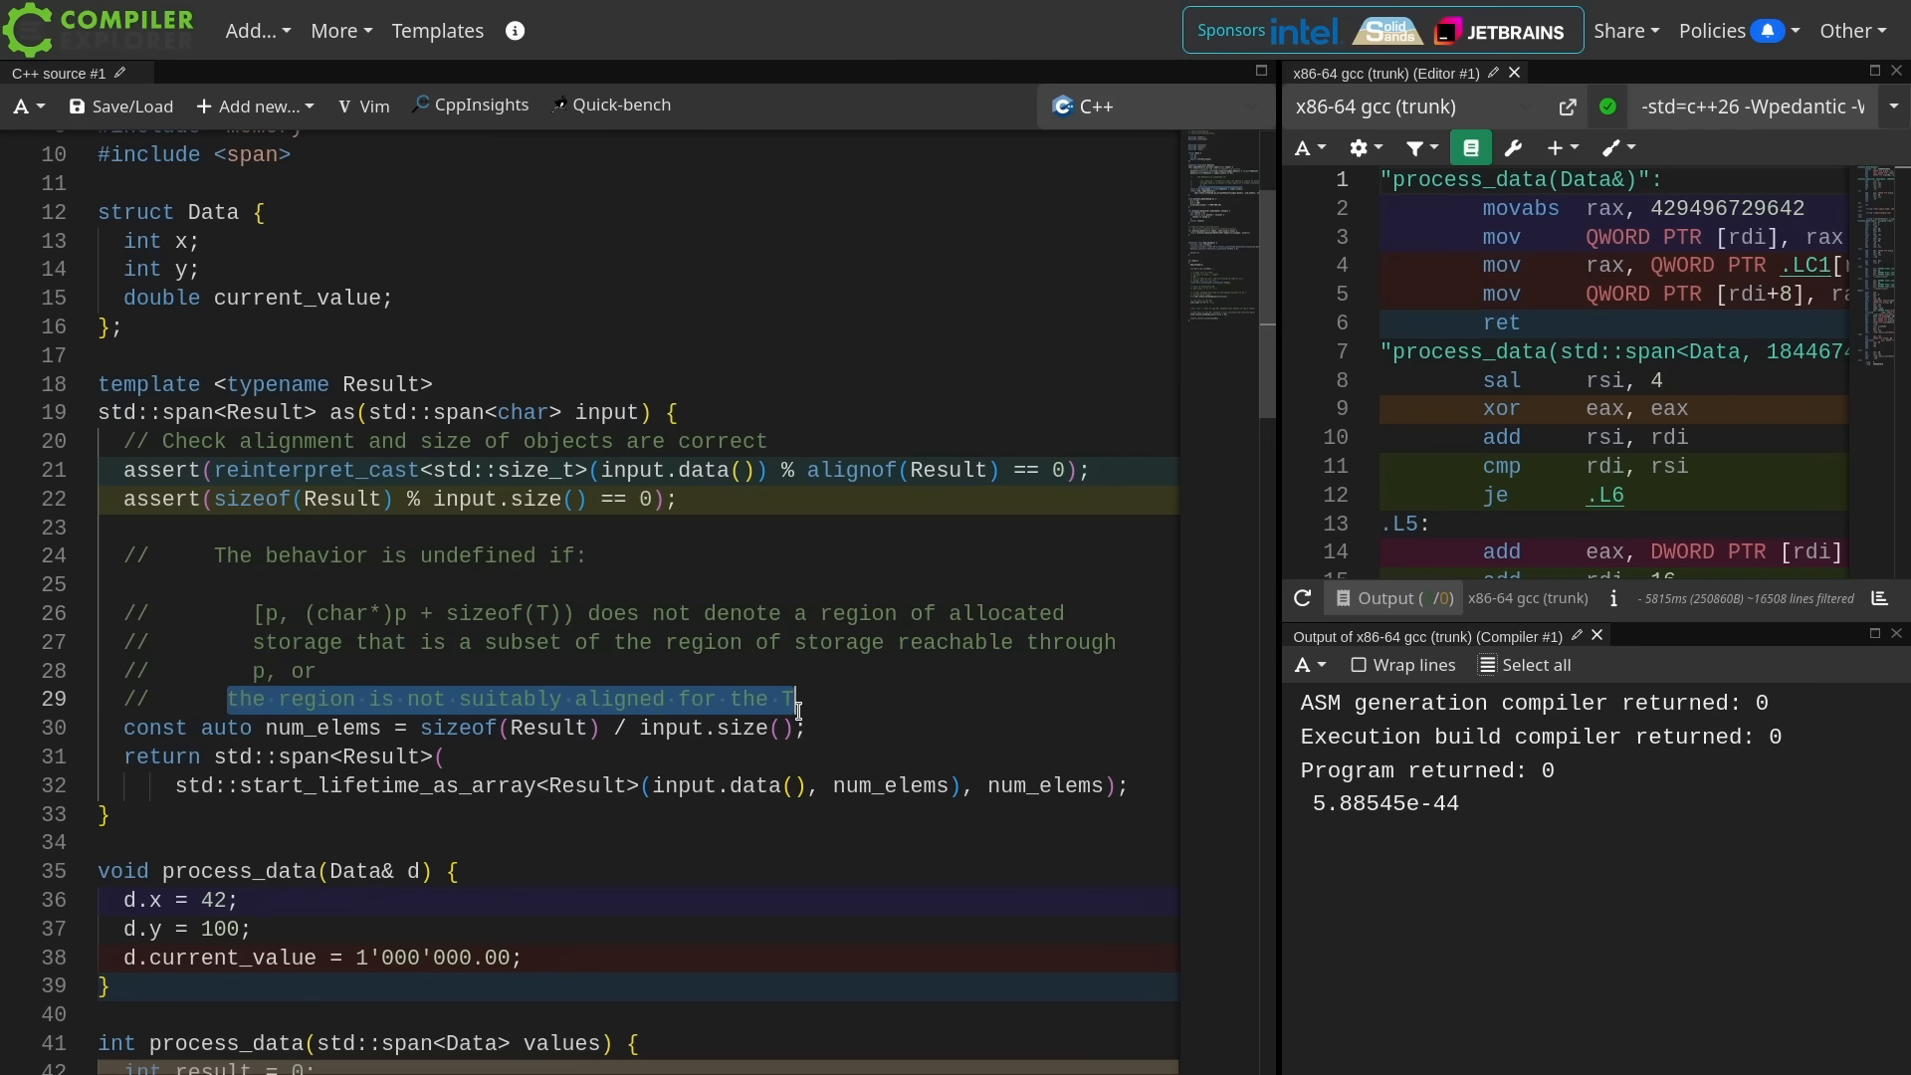
pyautogui.moveTo(357, 482)
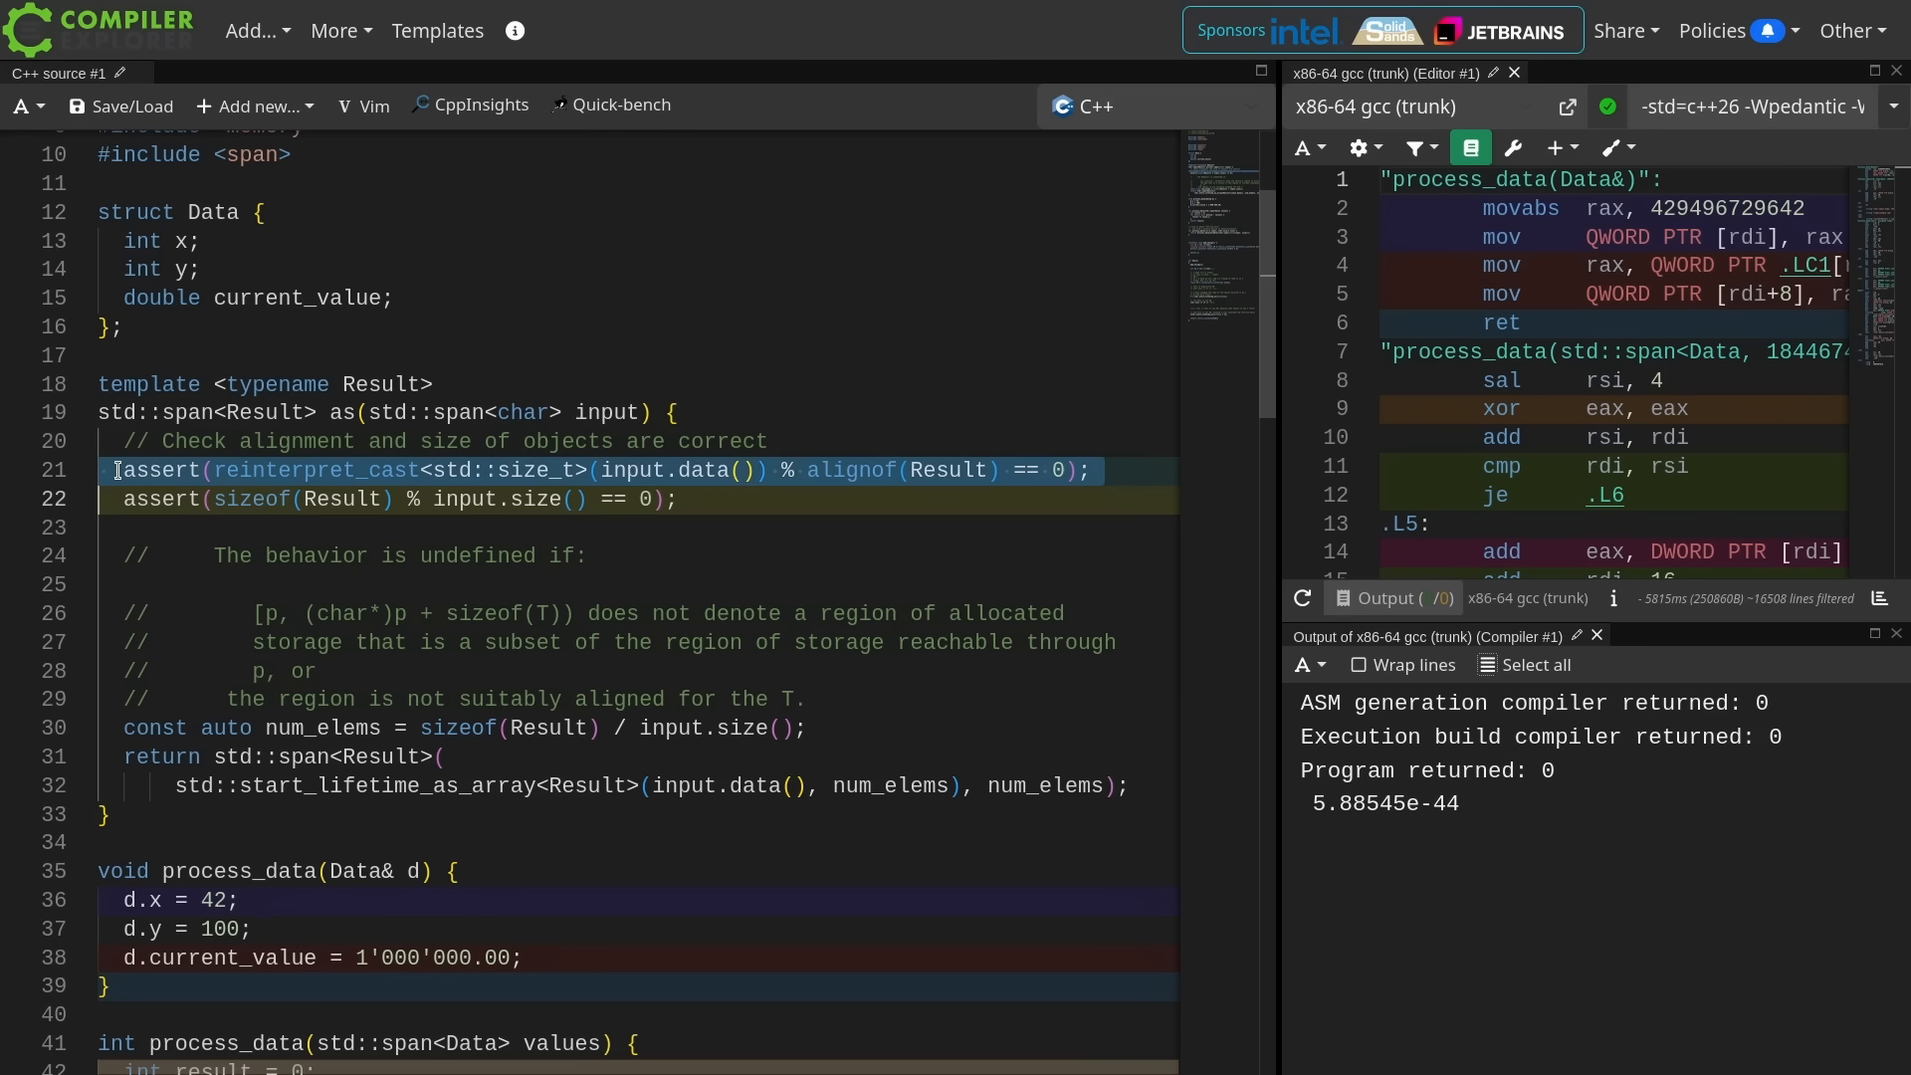
pyautogui.click(118, 470)
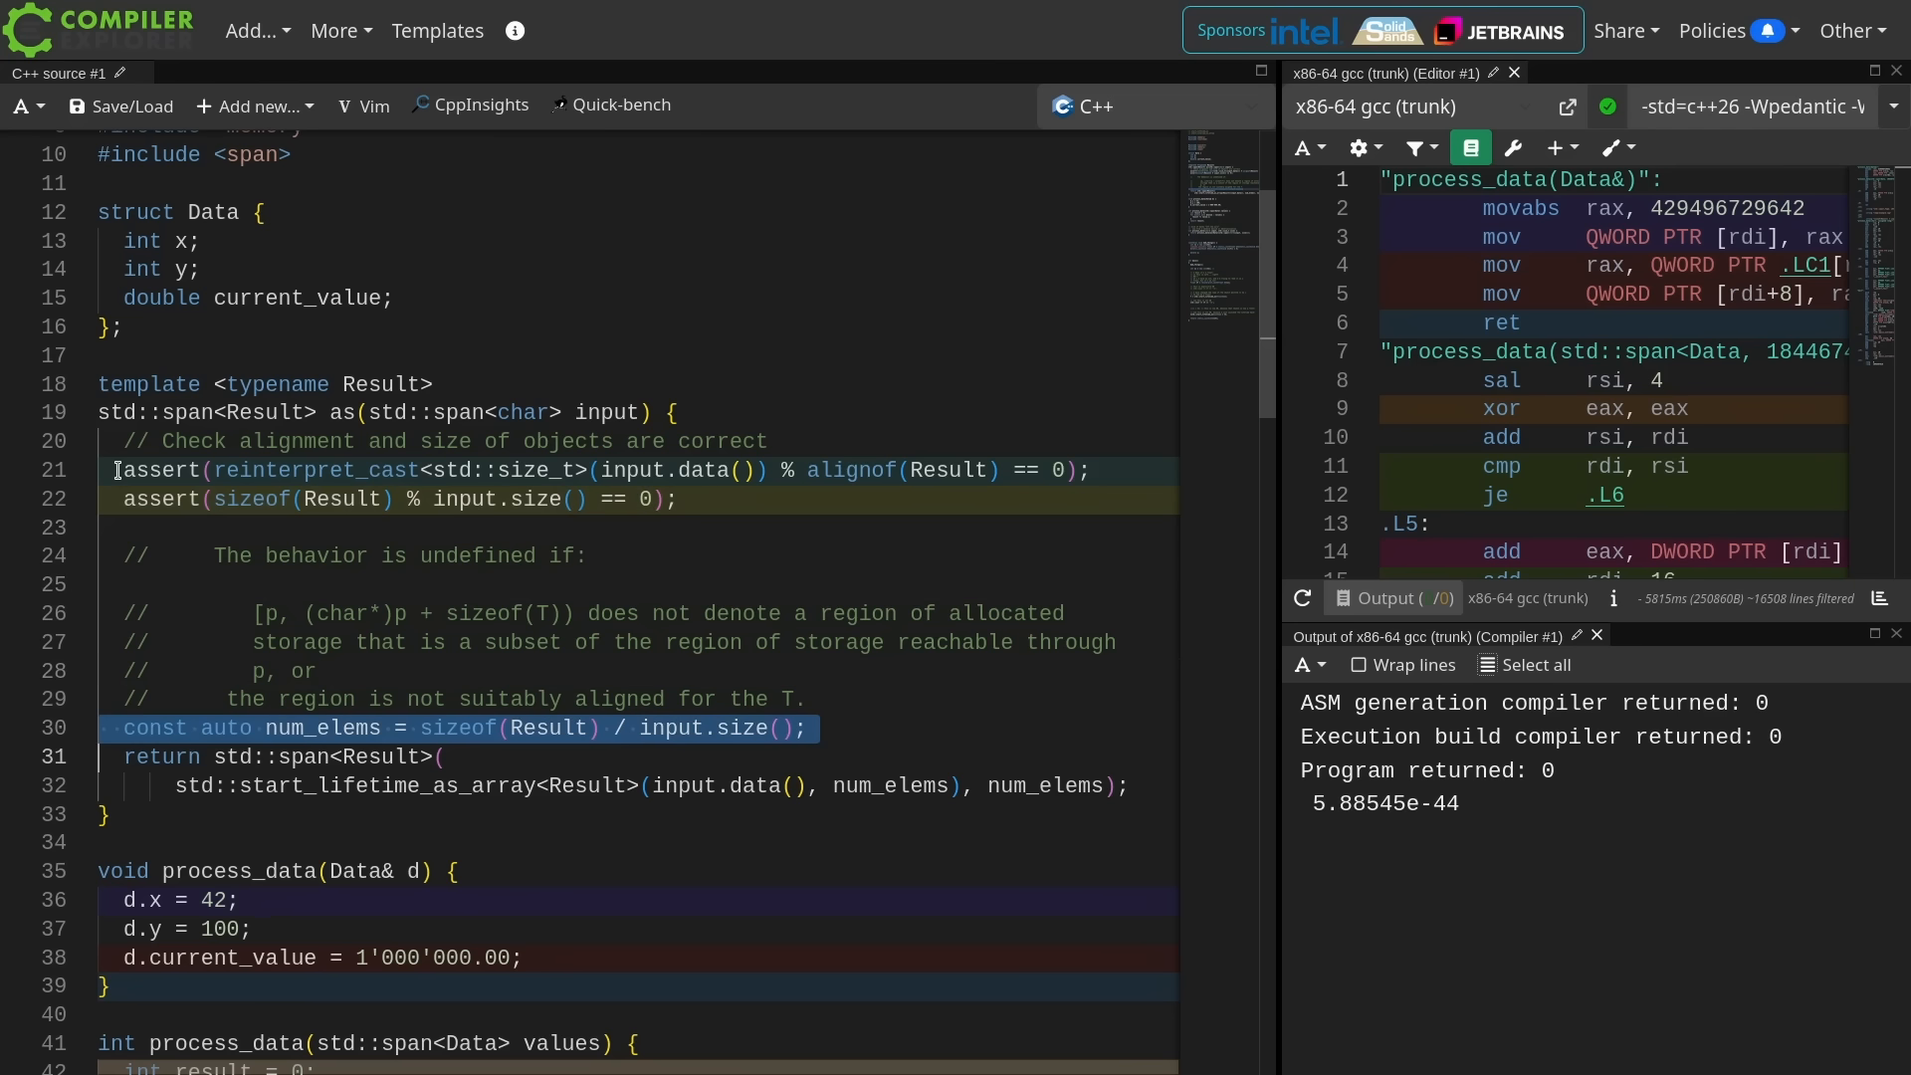
# - Highlight the std::span built from start_lifetime_as_array in the char* process_data overload
pyautogui.scroll(-3)
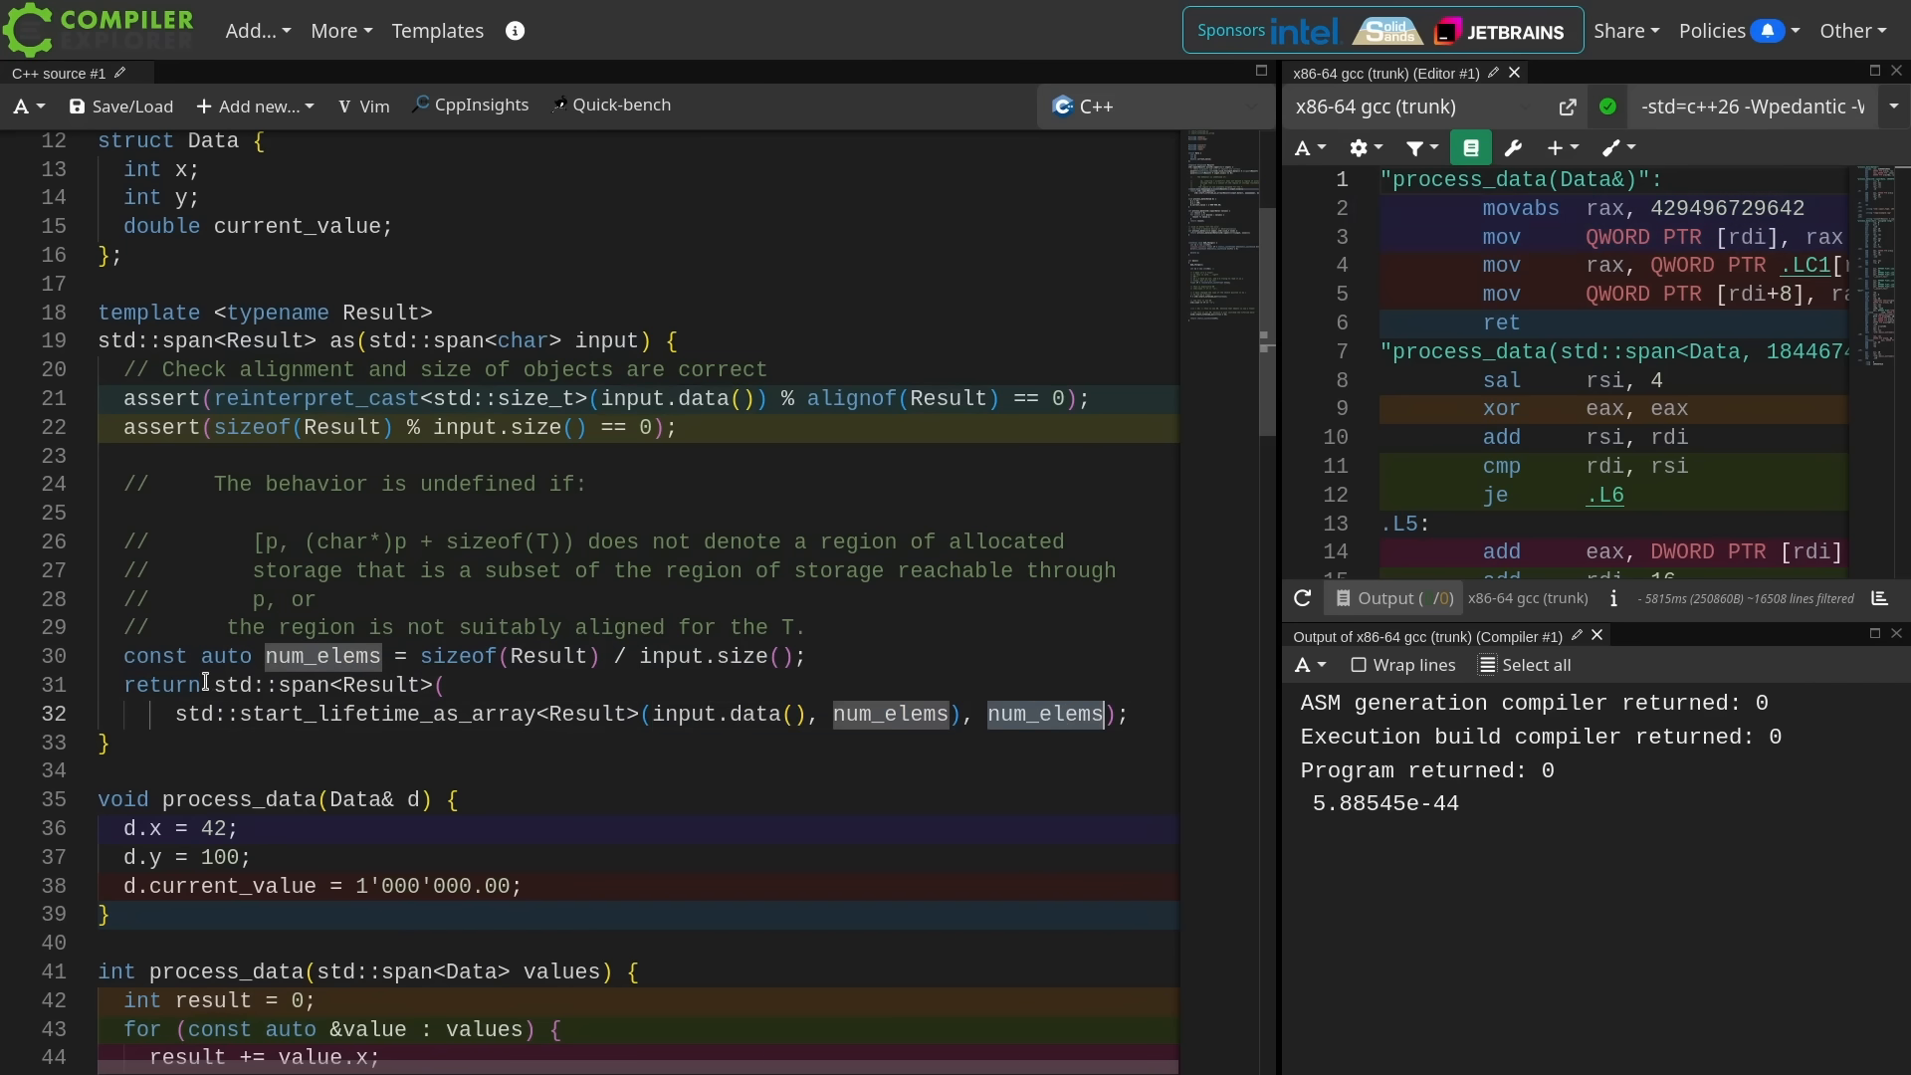
pyautogui.moveTo(219, 683); pyautogui.dragTo(219, 741)
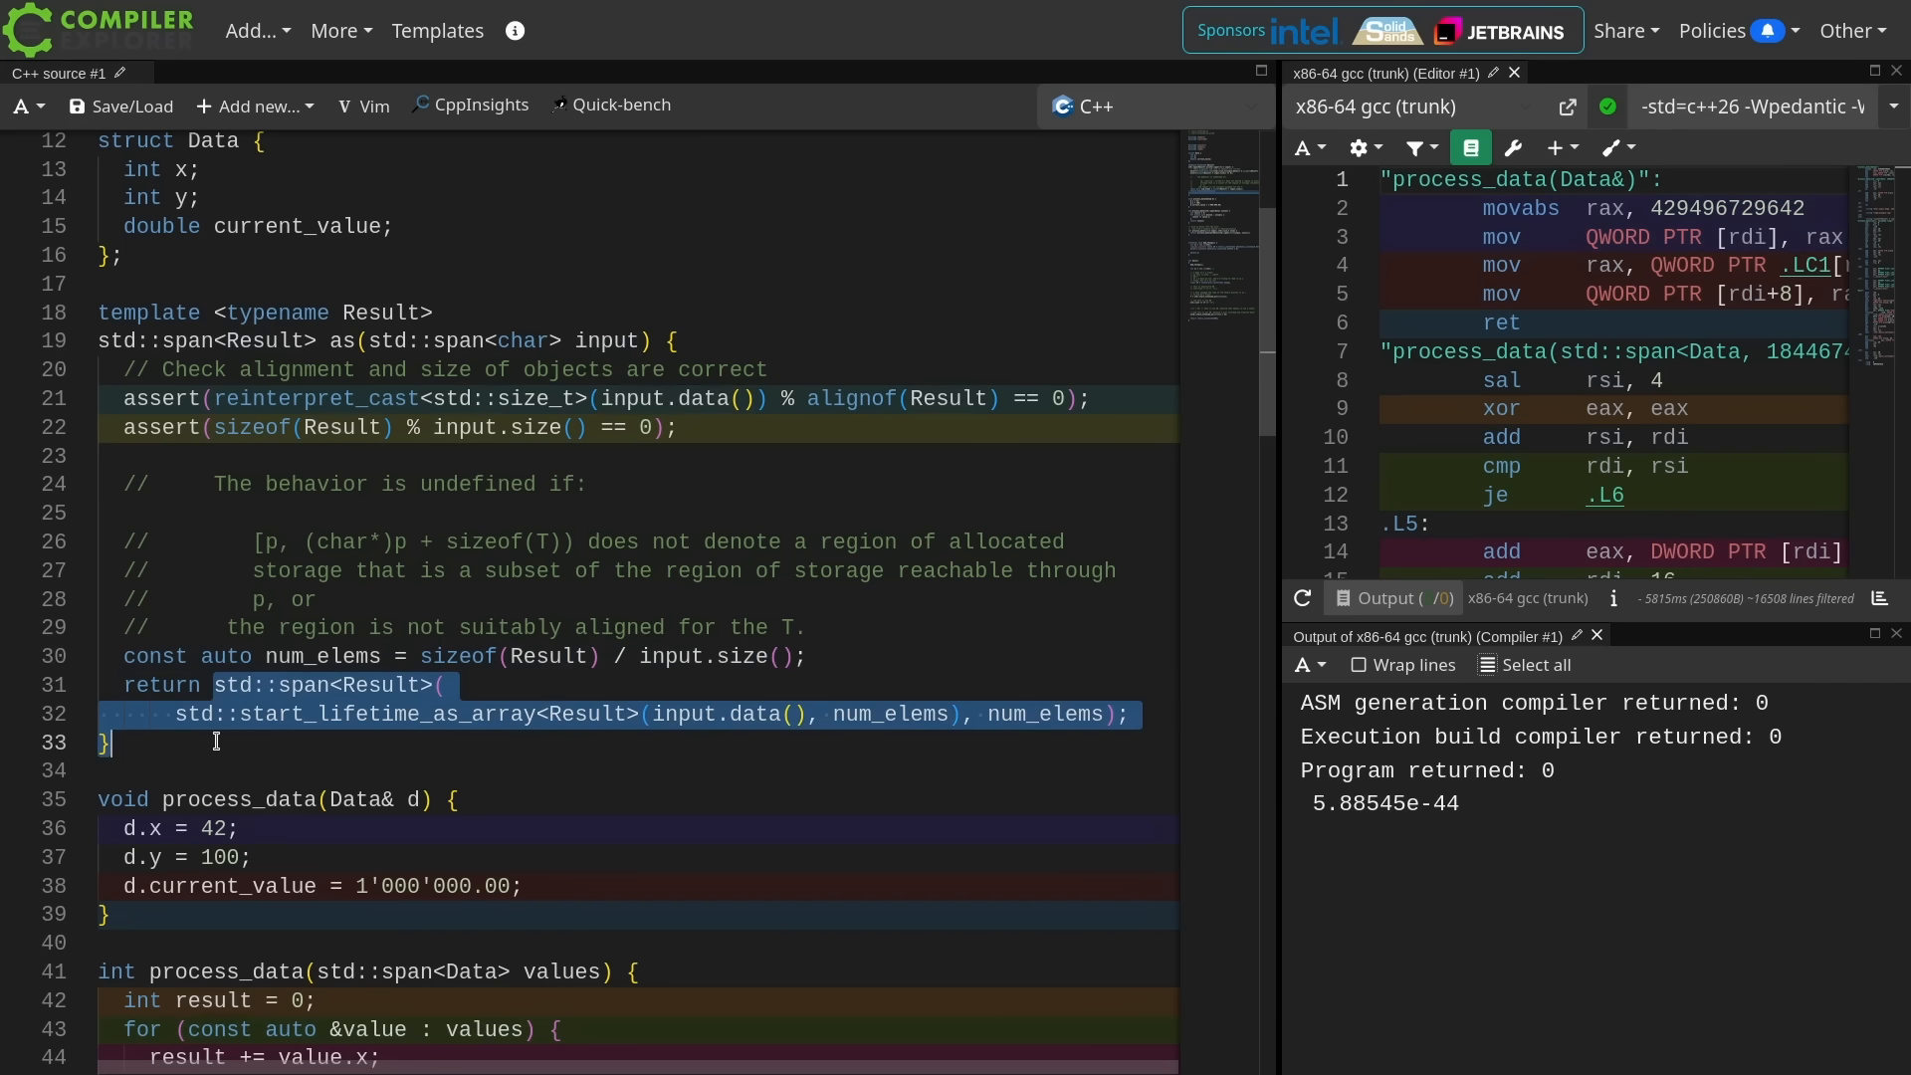
pyautogui.scroll(-3)
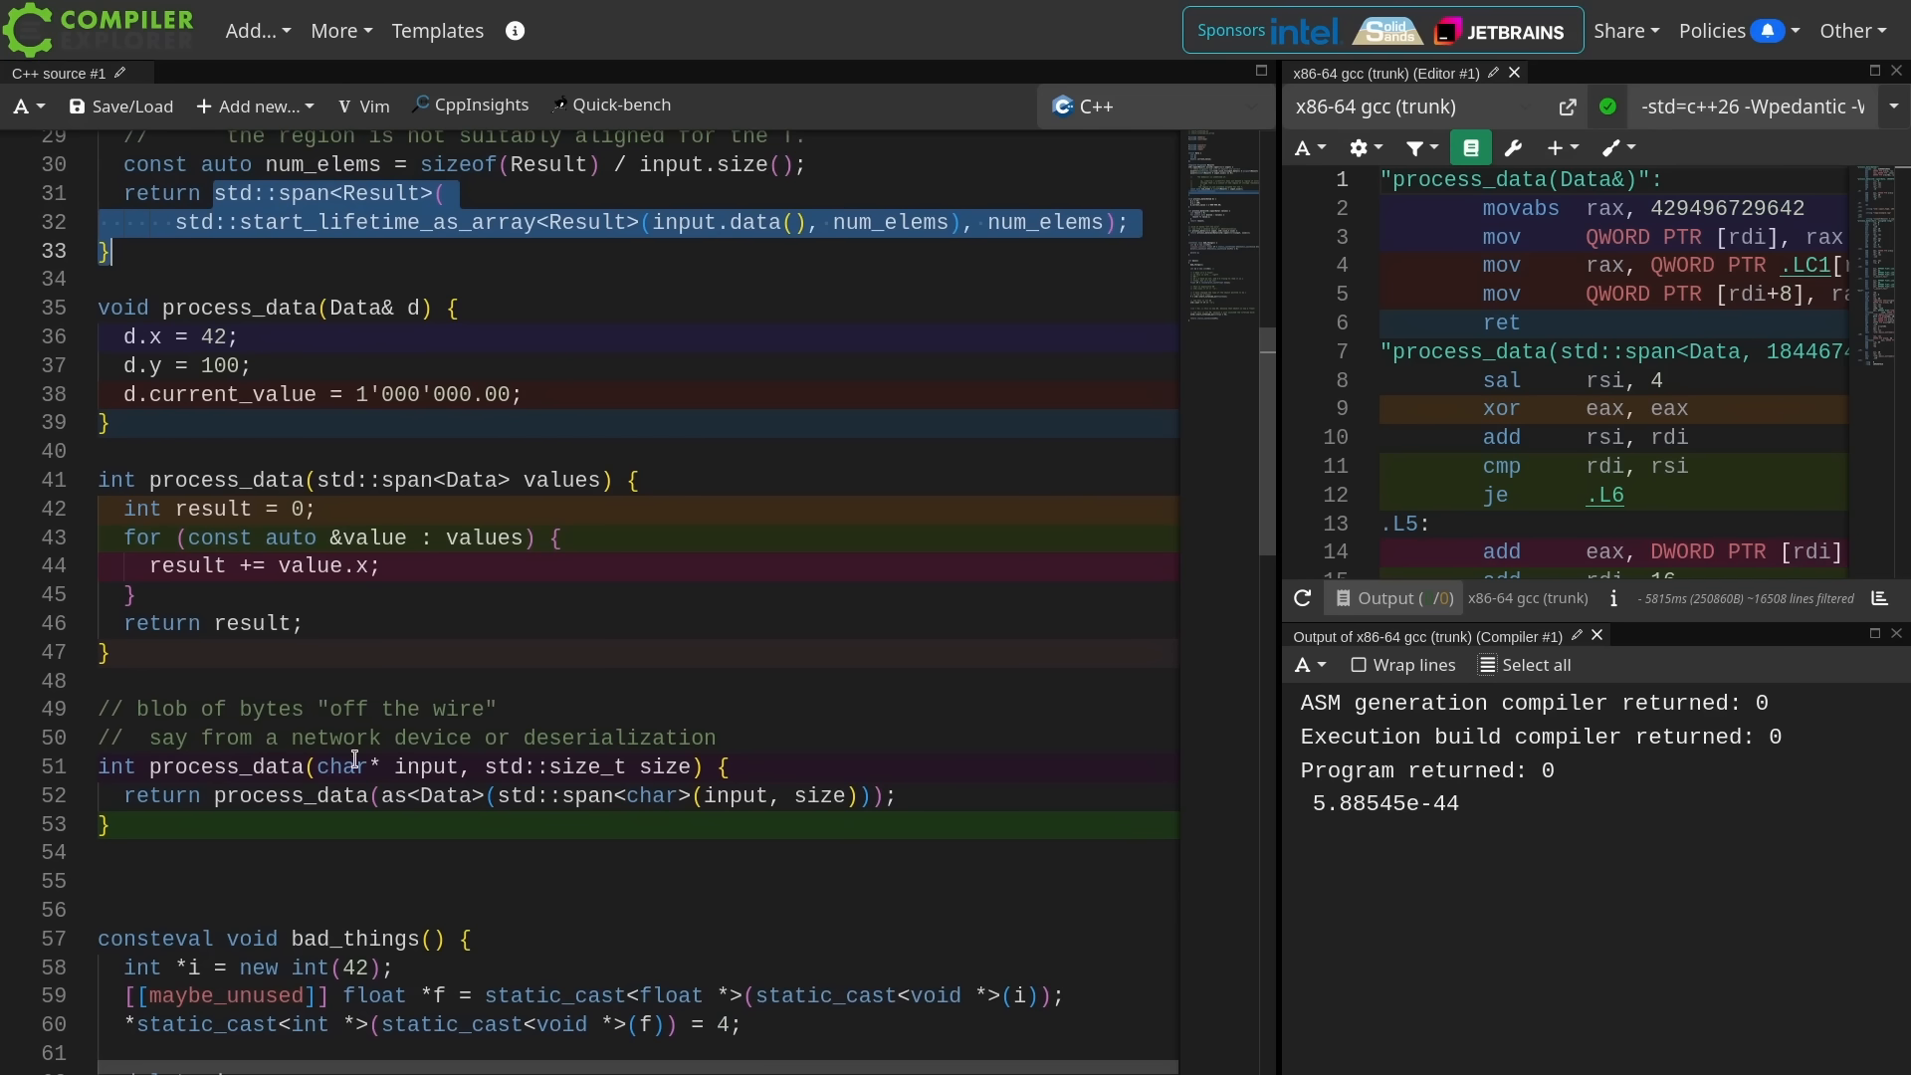
# - Focus the source editor and scroll down toward main beside the span loop's assembly
pyautogui.click(307, 479)
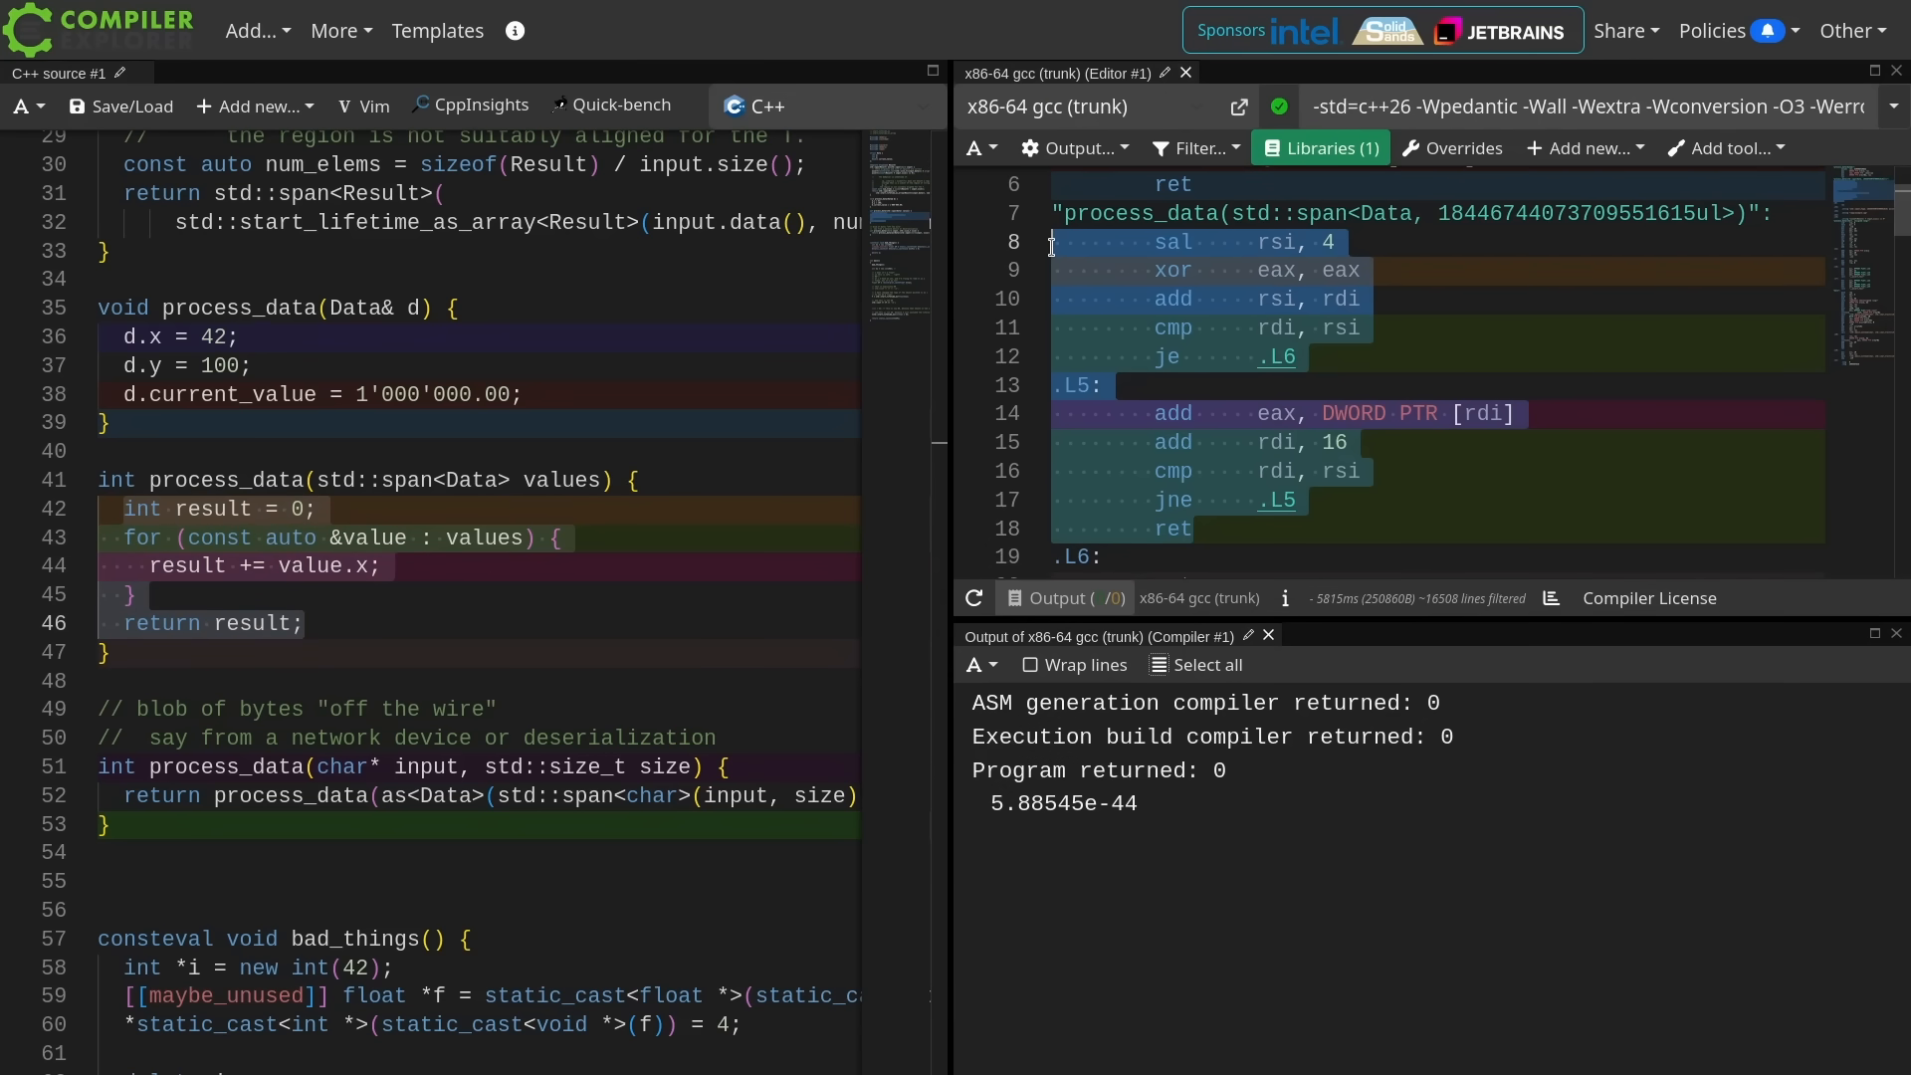
pyautogui.scroll(-3)
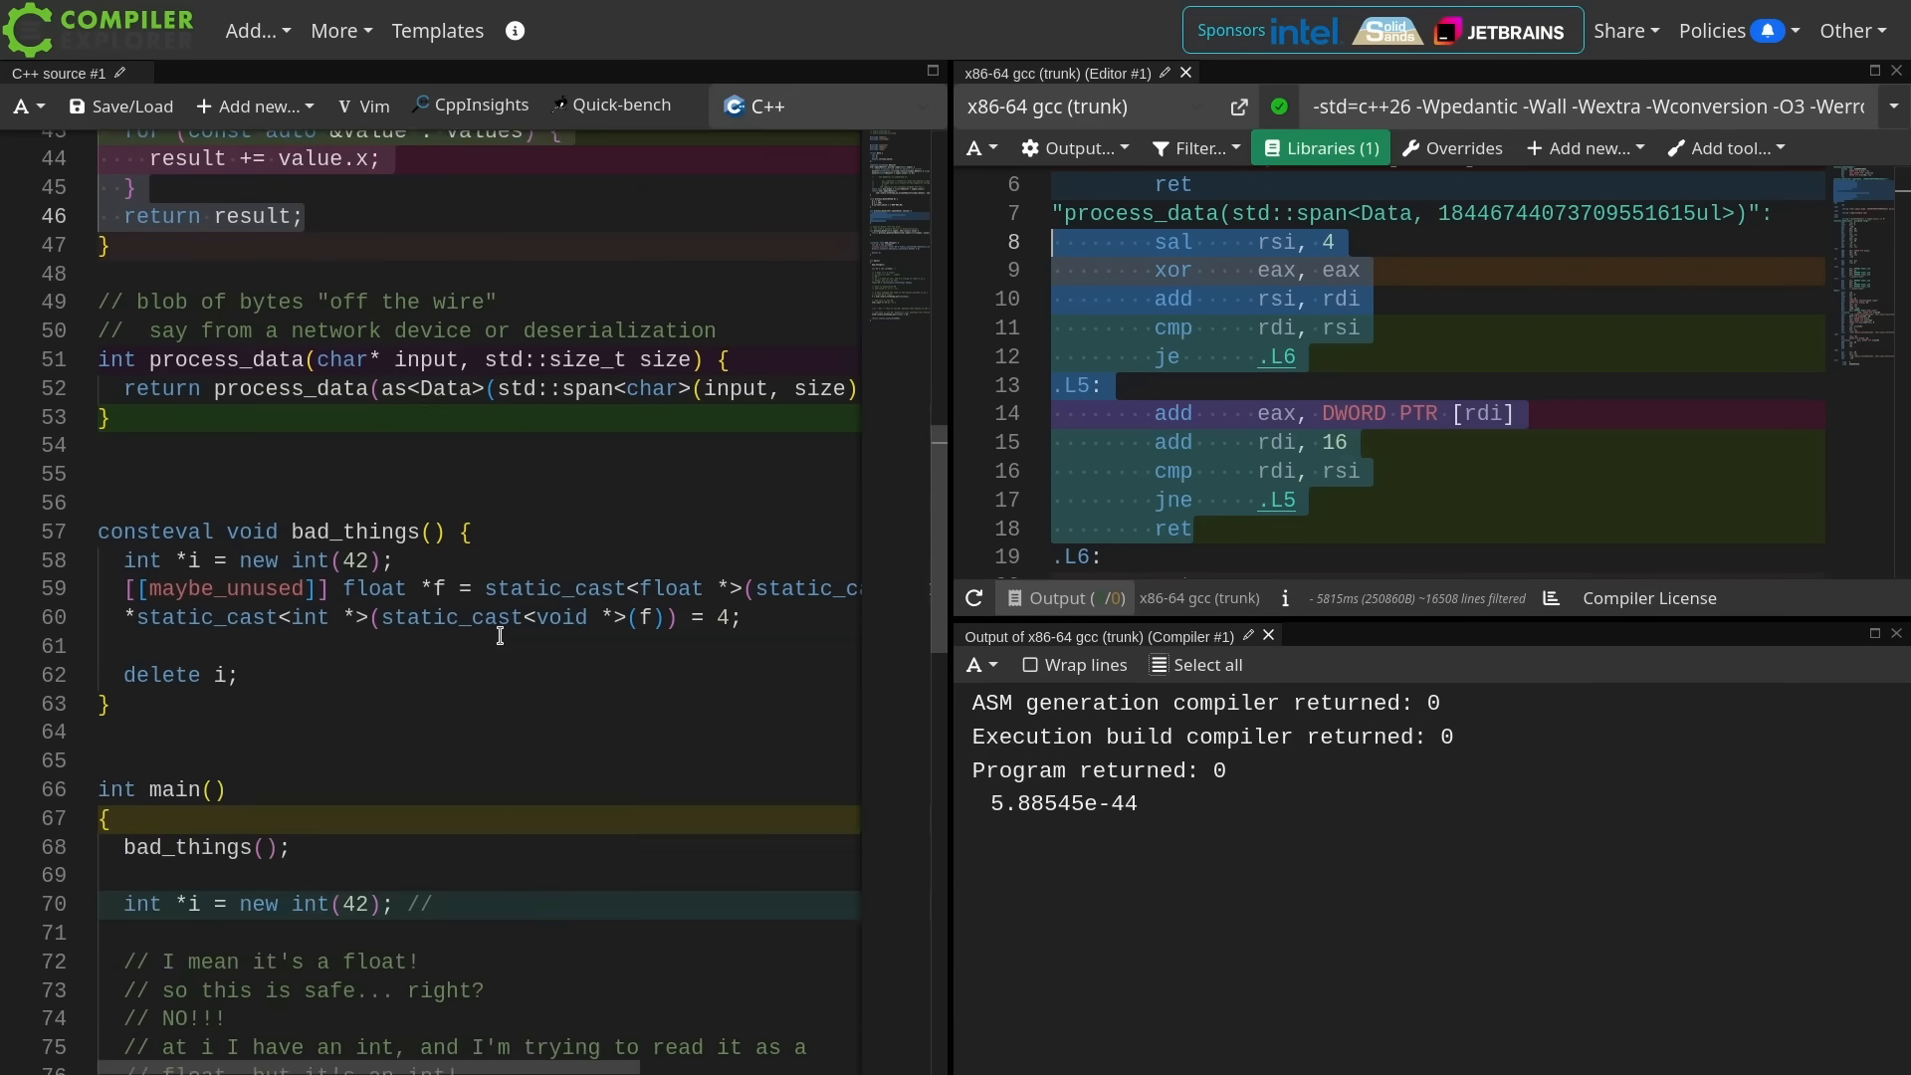
pyautogui.scroll(-3)
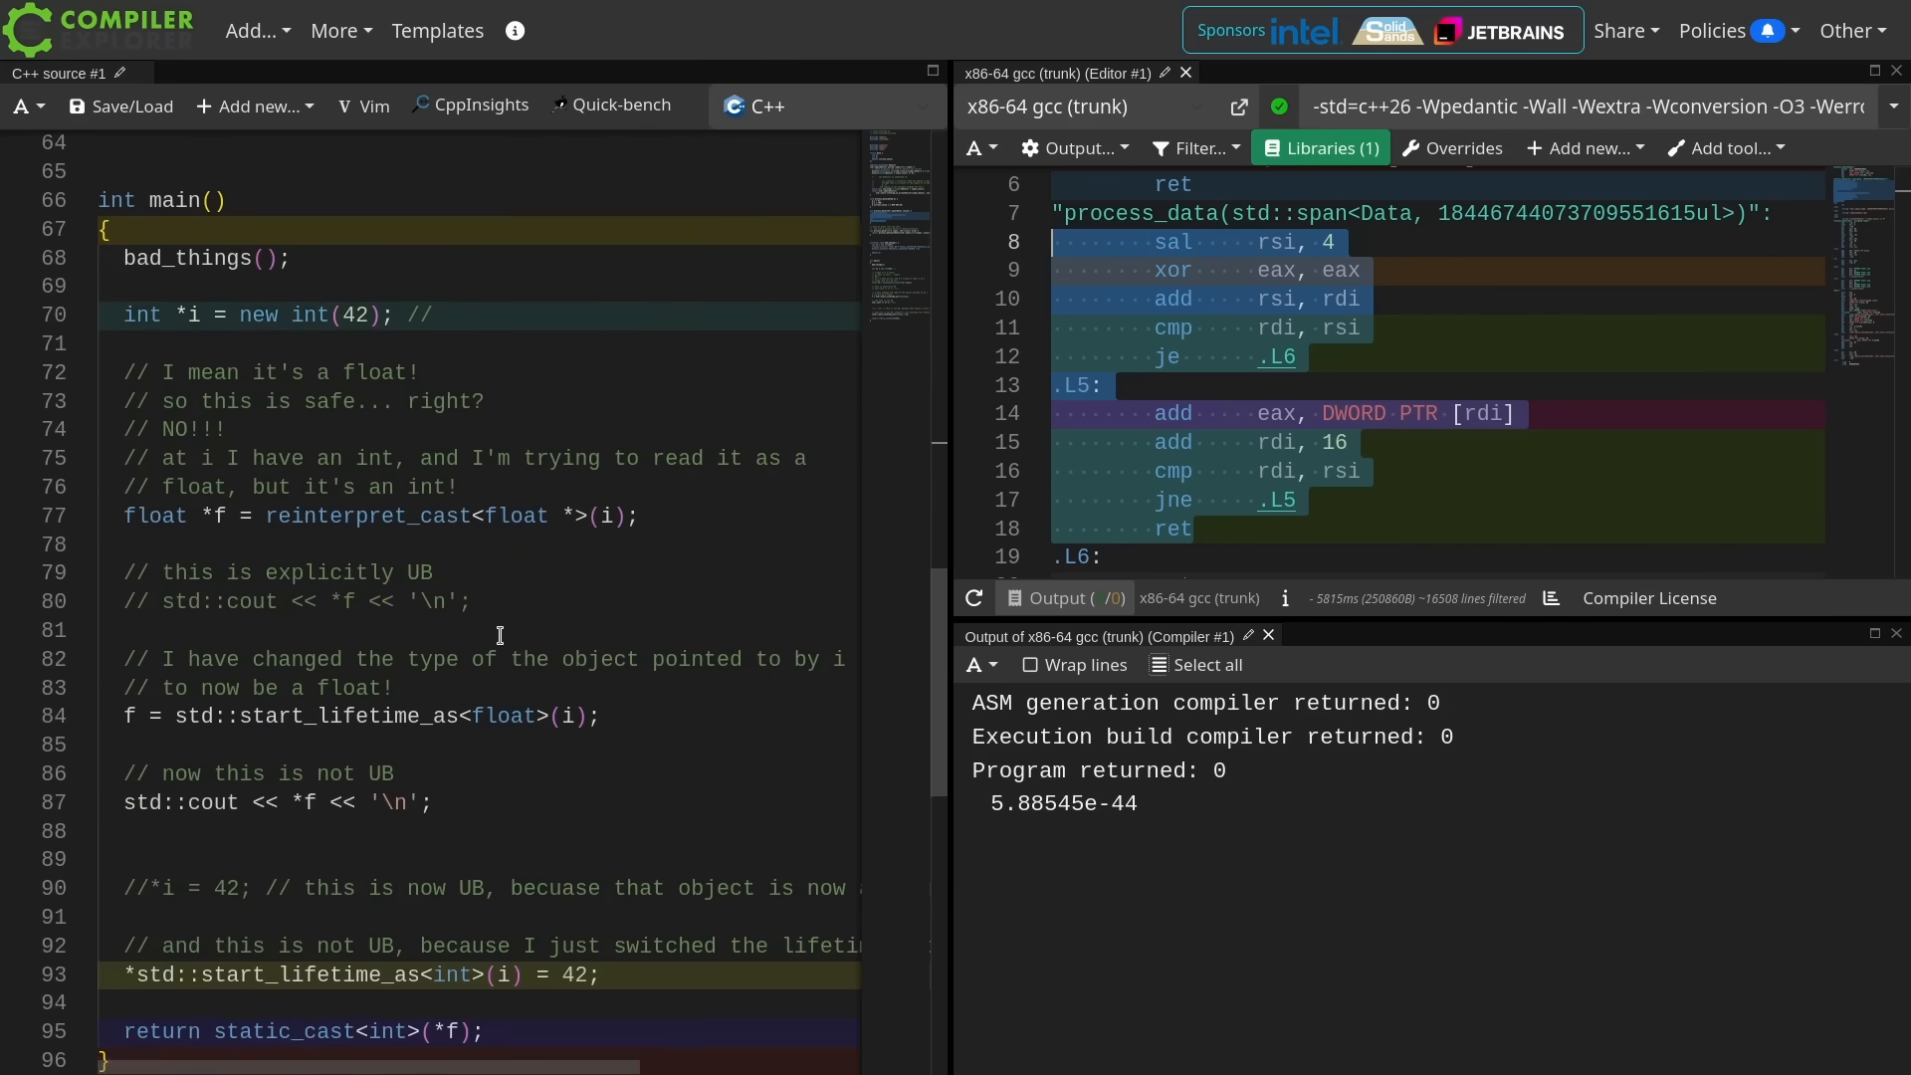
pyautogui.scroll(-3)
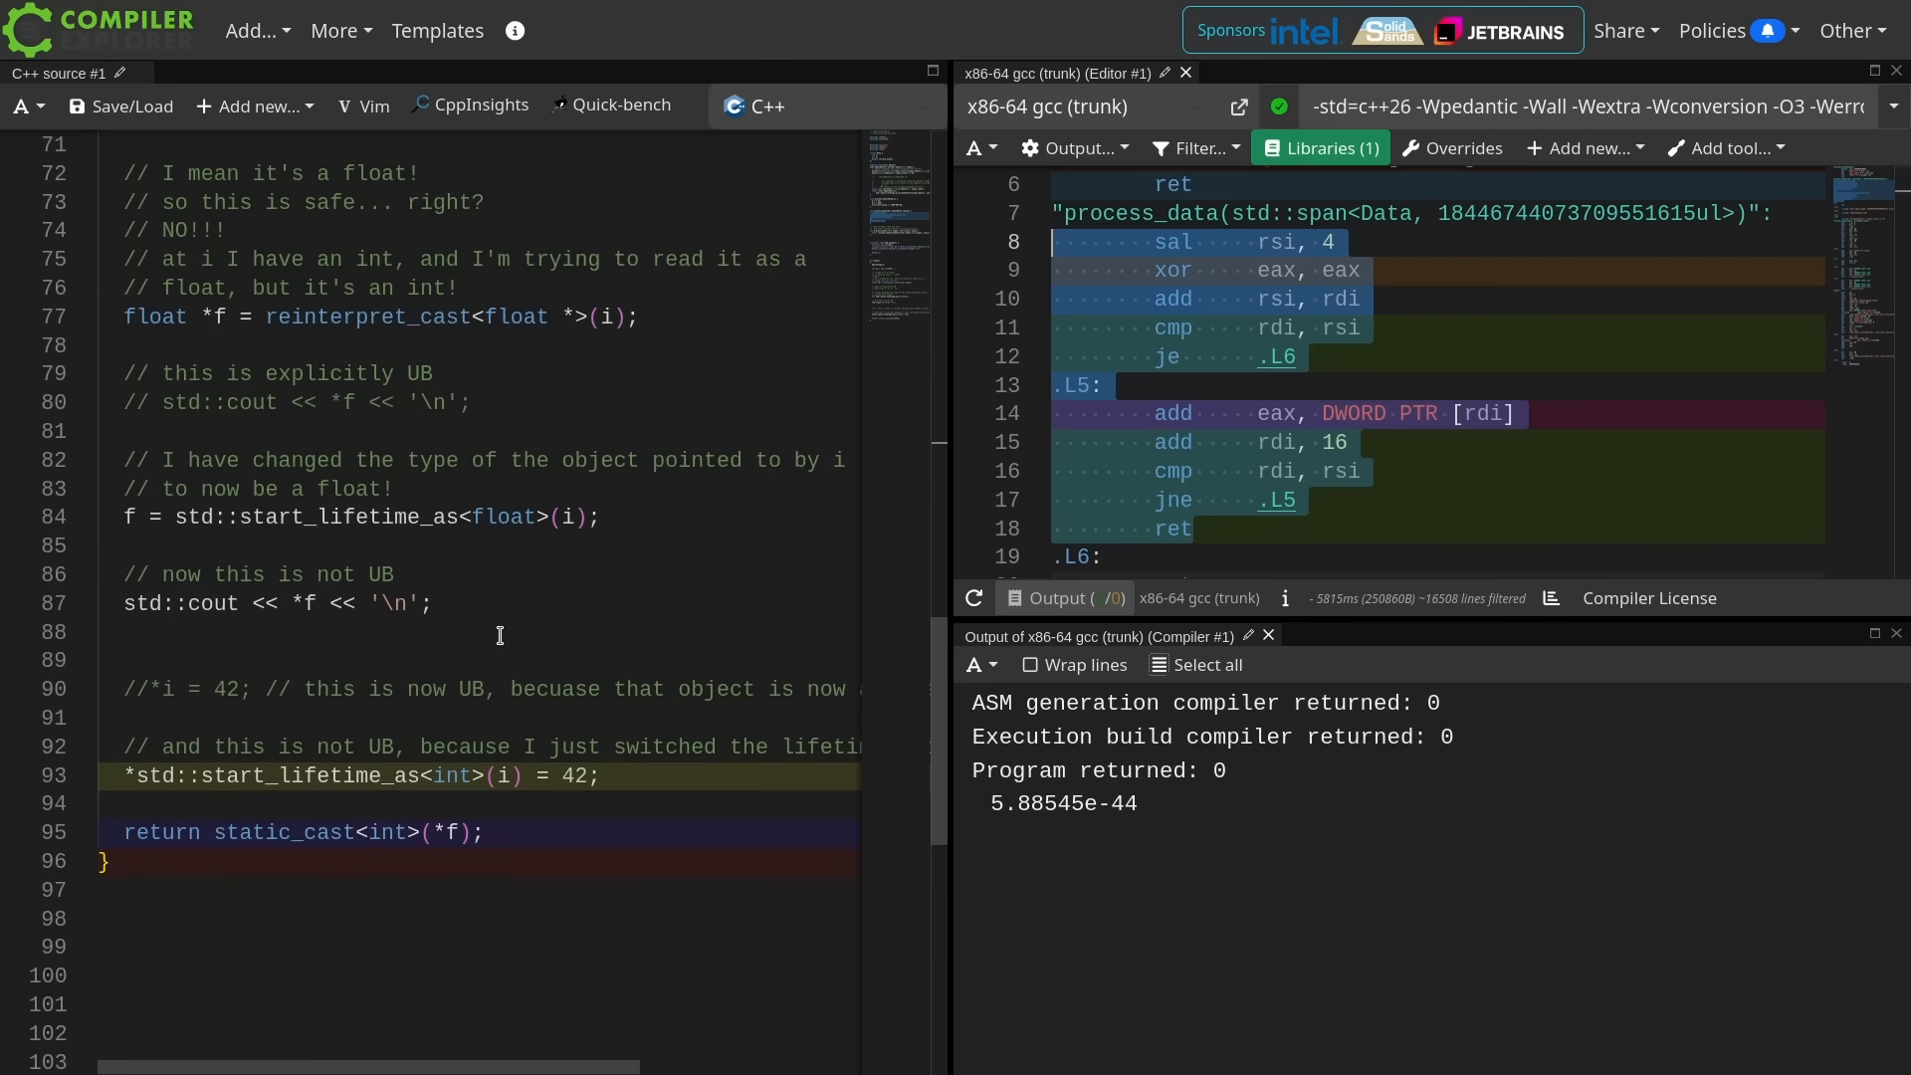